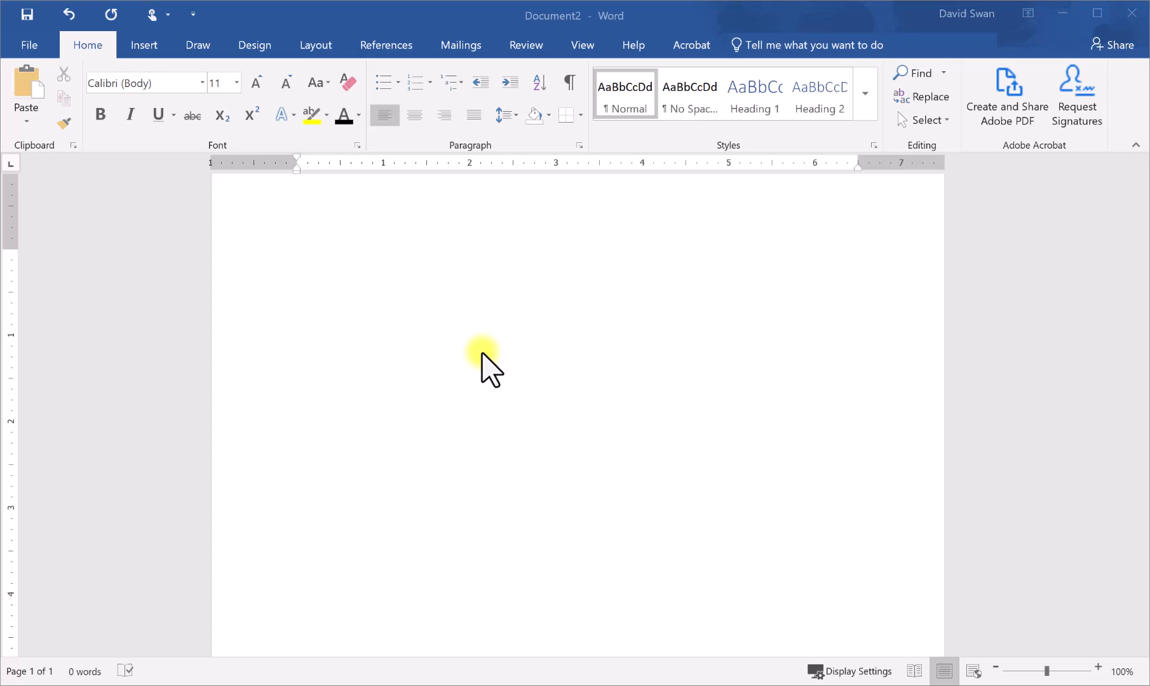
pyautogui.moveTo(389, 386)
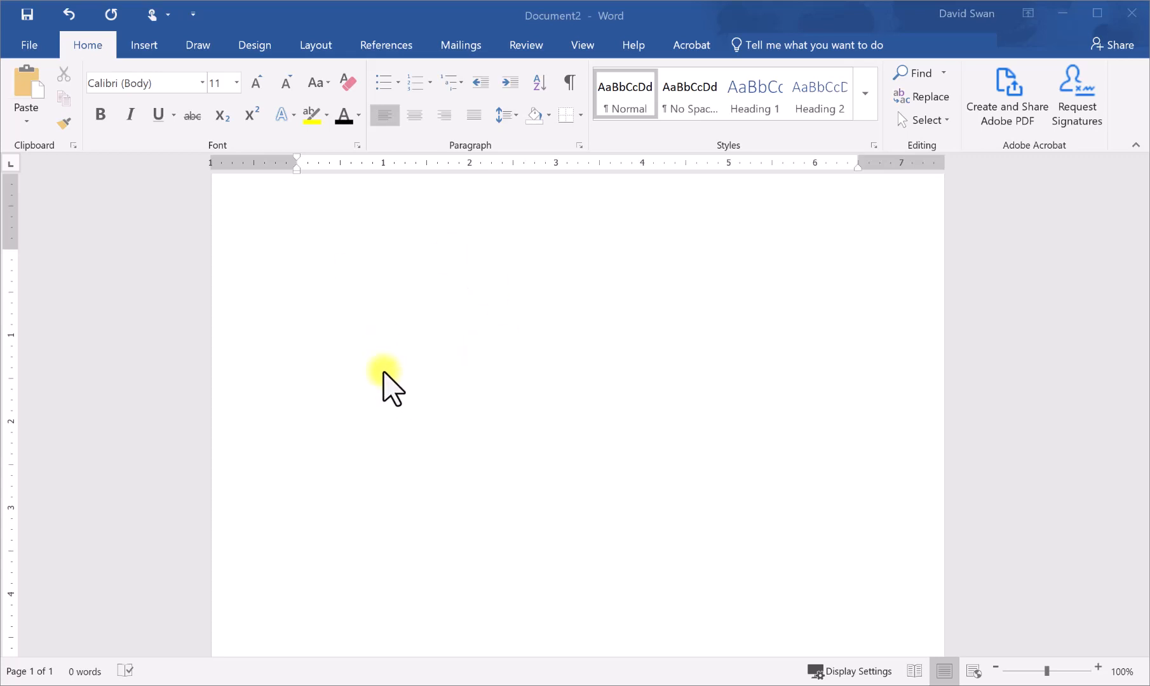
# - Set the font size to 14 pt at the insertion point on the blank page
pyautogui.click(624, 95)
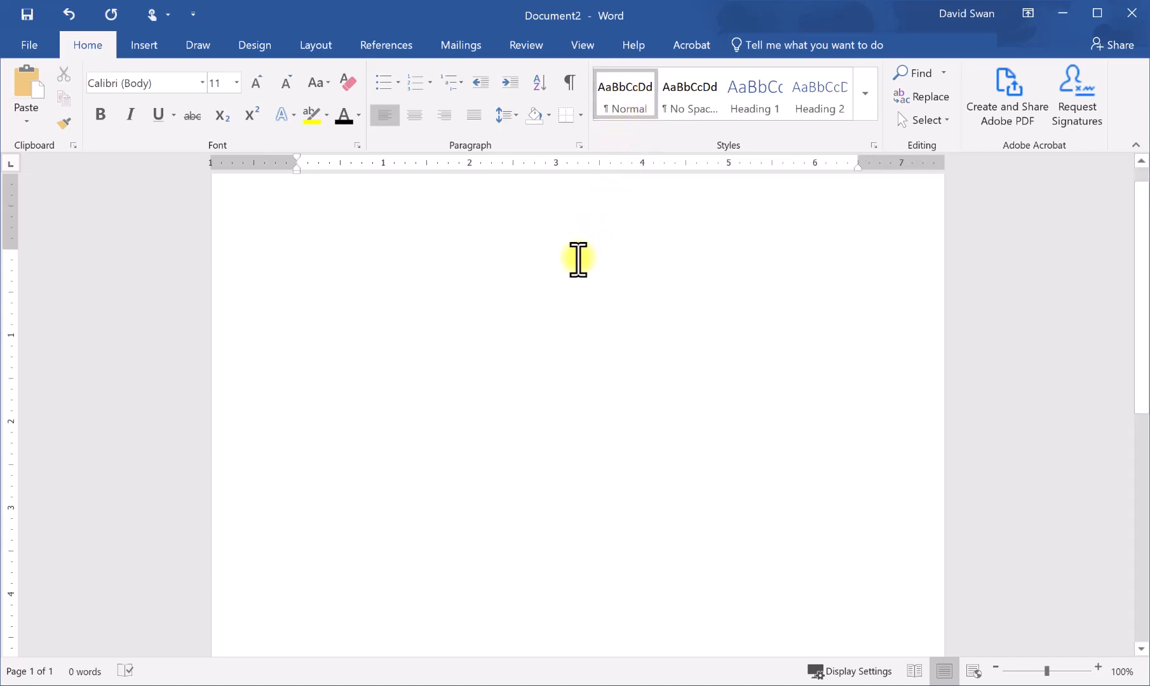
pyautogui.click(298, 256)
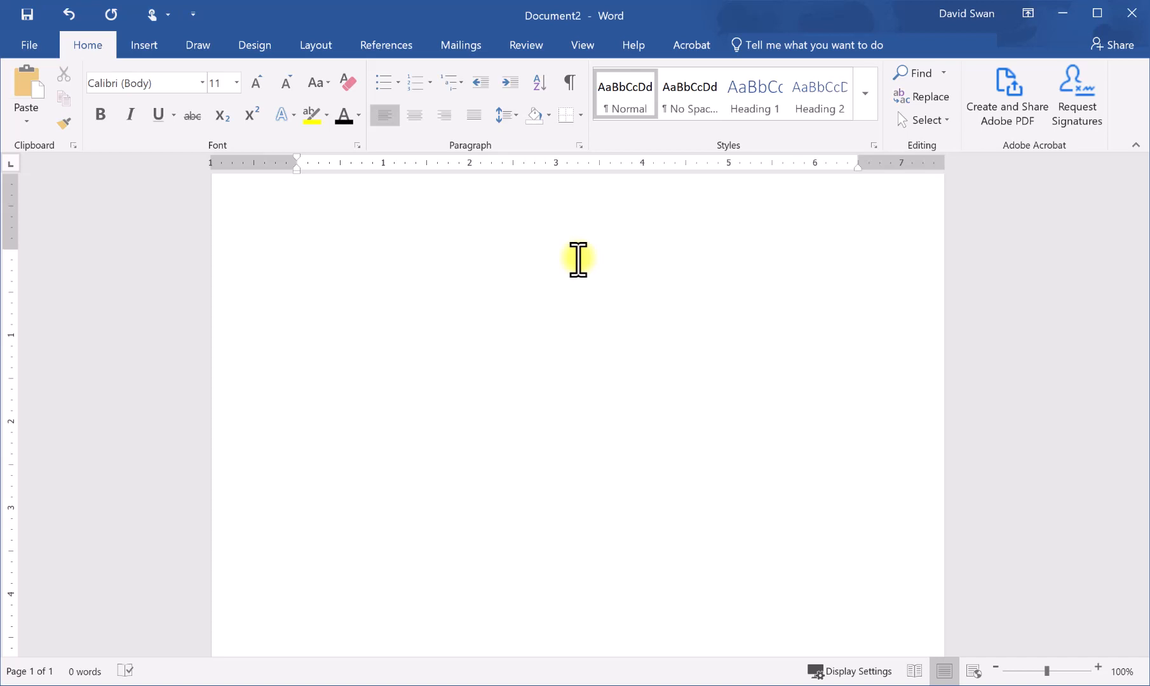
pyautogui.moveTo(578, 259)
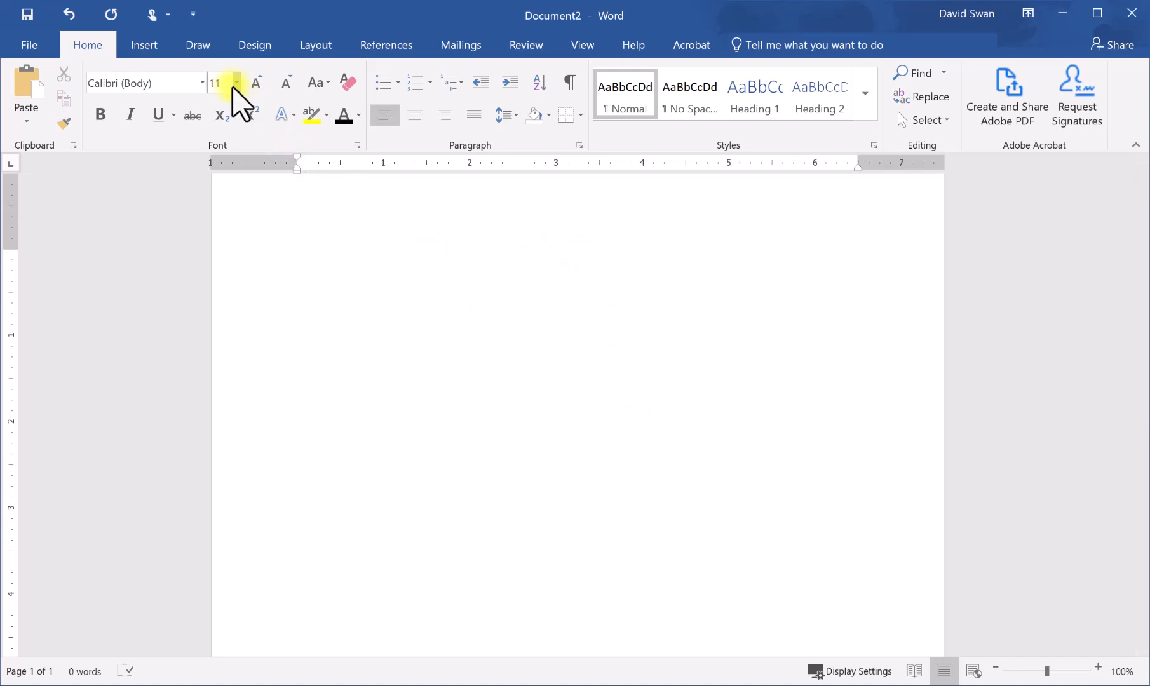
pyautogui.click(235, 82)
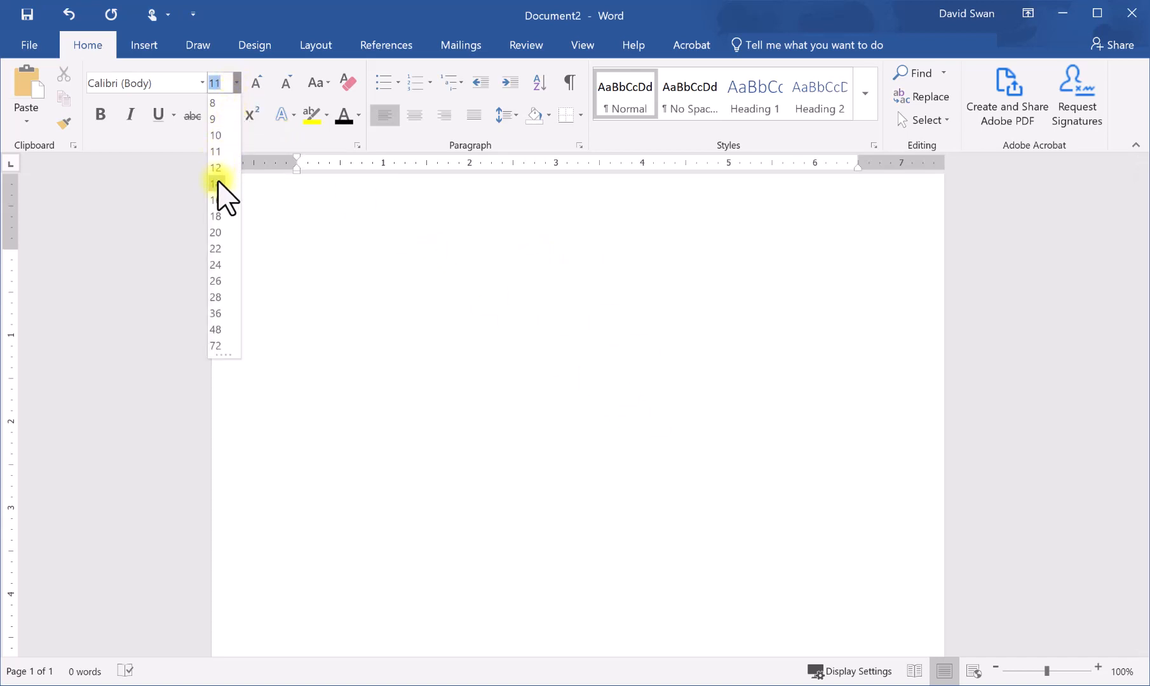
pyautogui.click(215, 184)
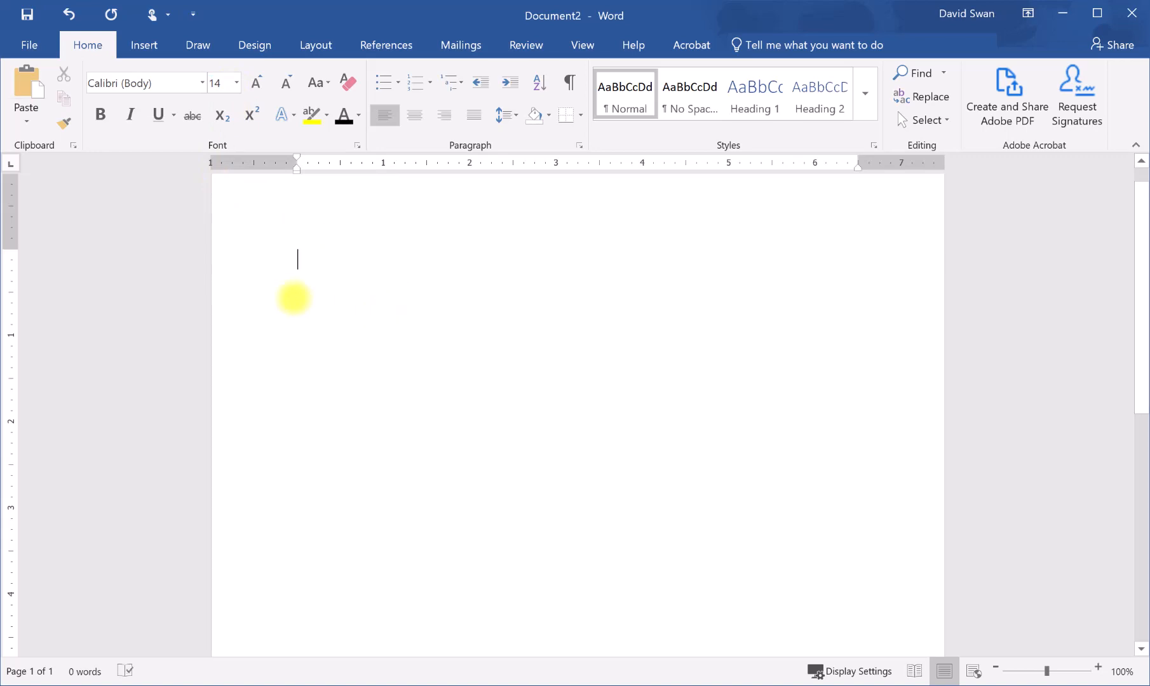
# - Paste the copied Declaration of Independence passage at the top of the page
pyautogui.rightClick(312, 262)
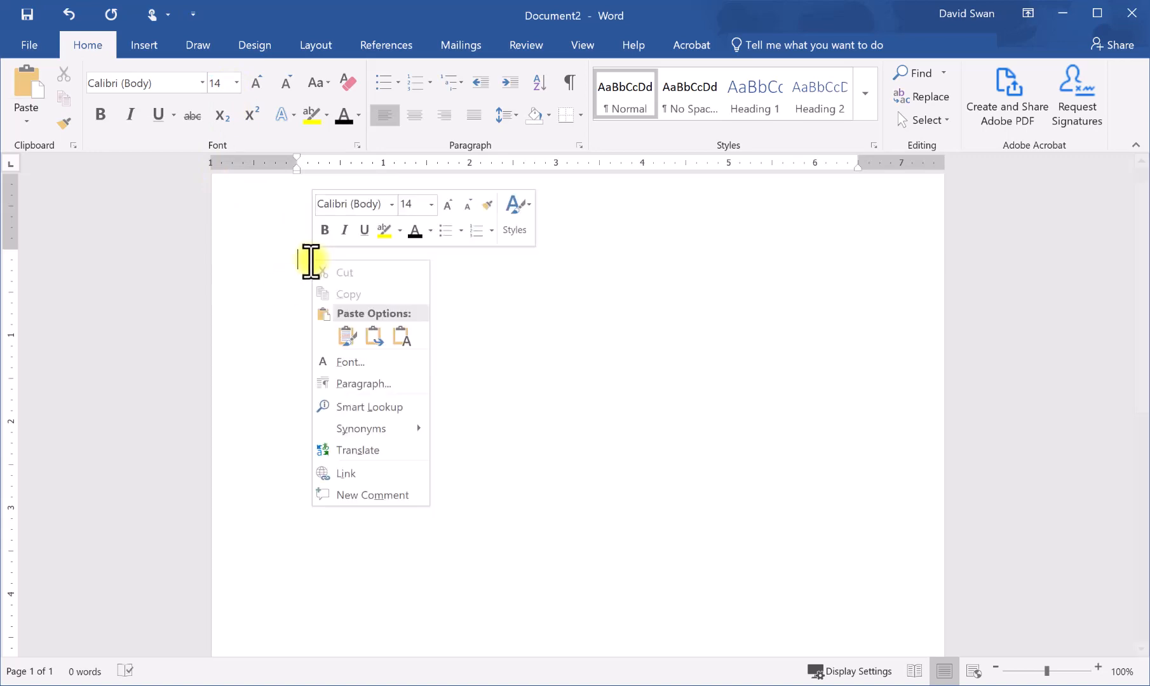
pyautogui.click(400, 336)
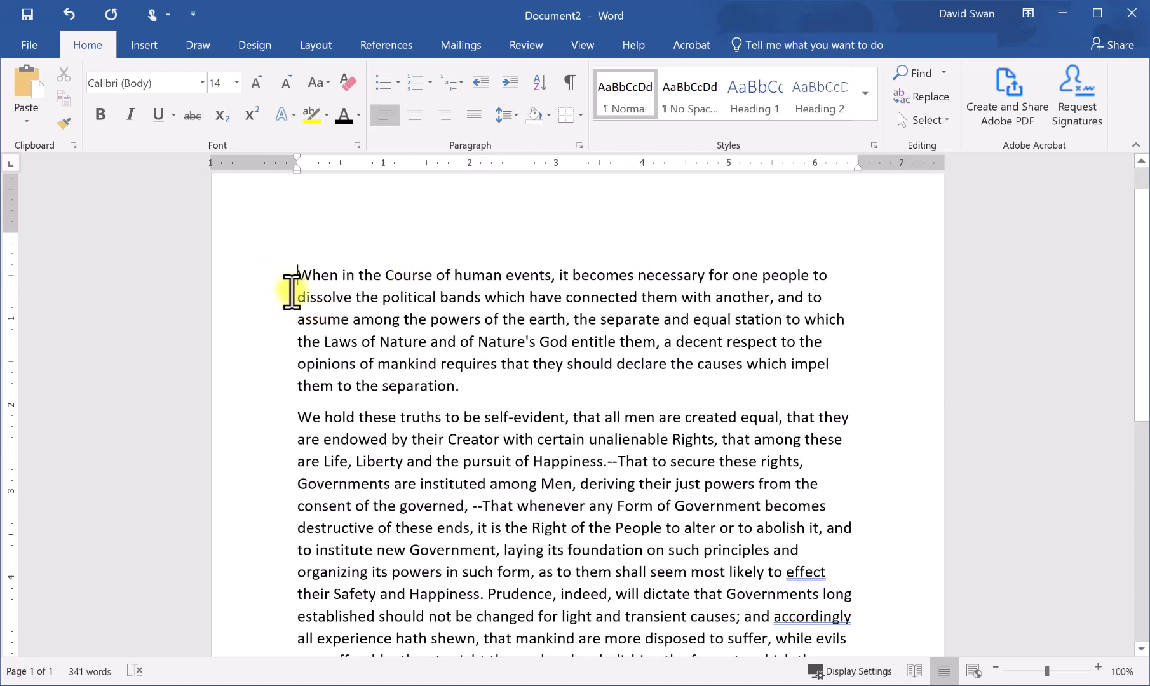
pyautogui.moveTo(298, 275); pyautogui.dragTo(455, 342)
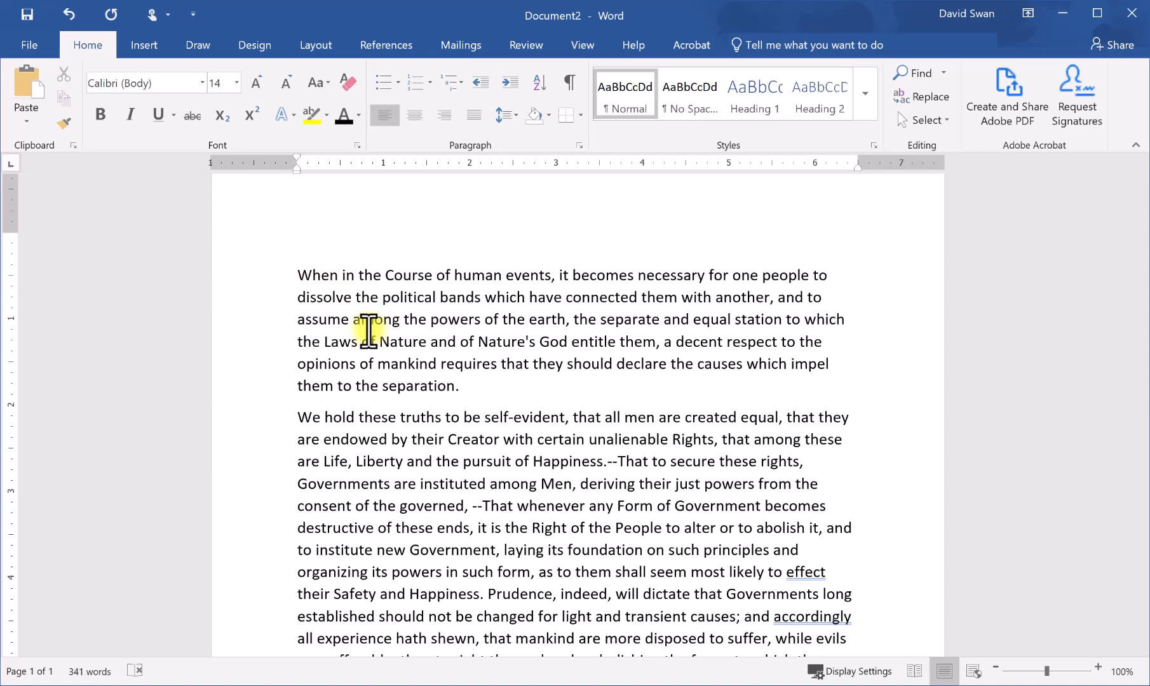
# - Type 'Heading Level 1' on the line above the first paragraph
pyautogui.write('Heading L')
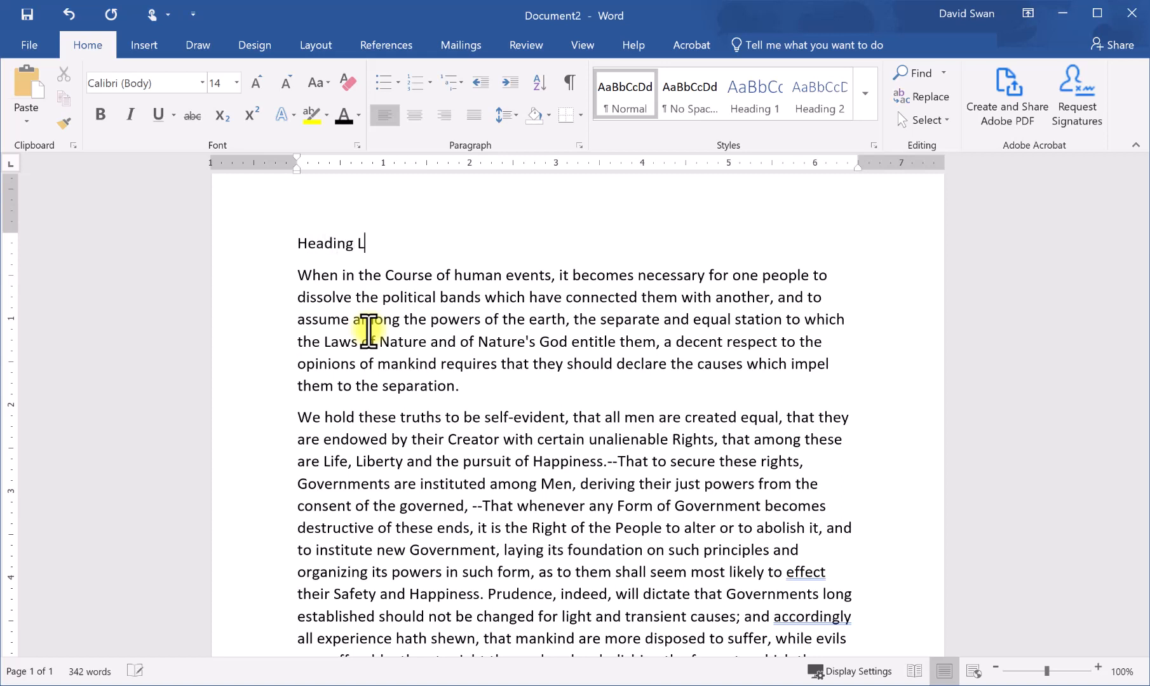
pyautogui.write('evel 1')
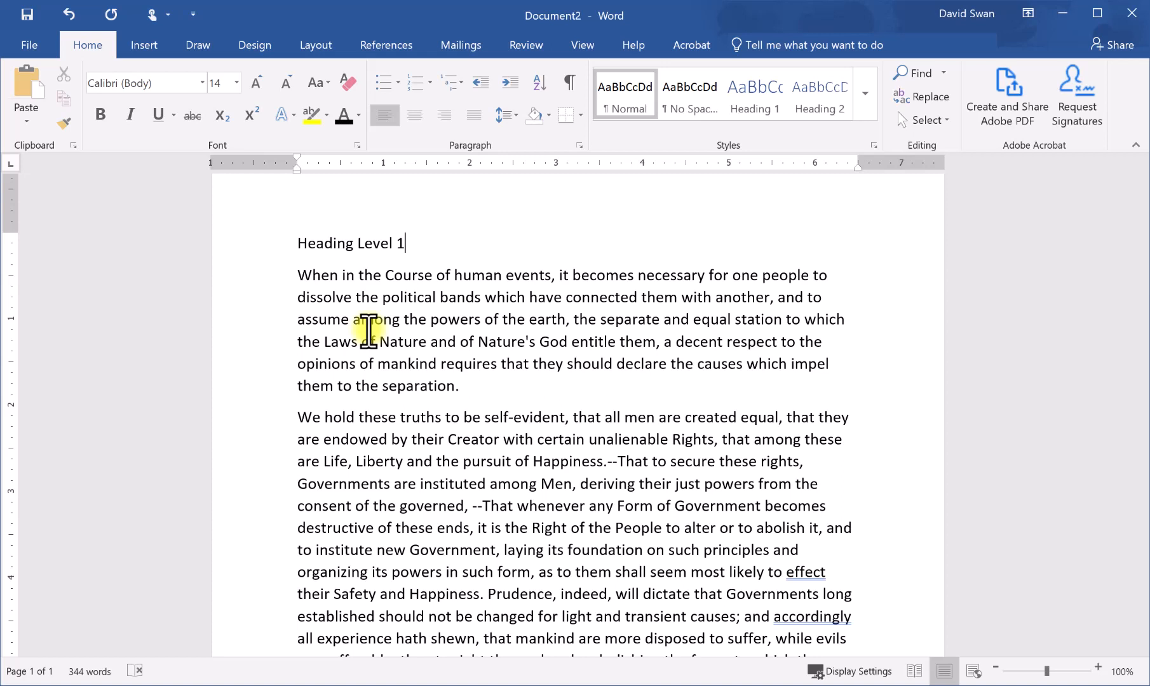
pyautogui.moveTo(894, 381)
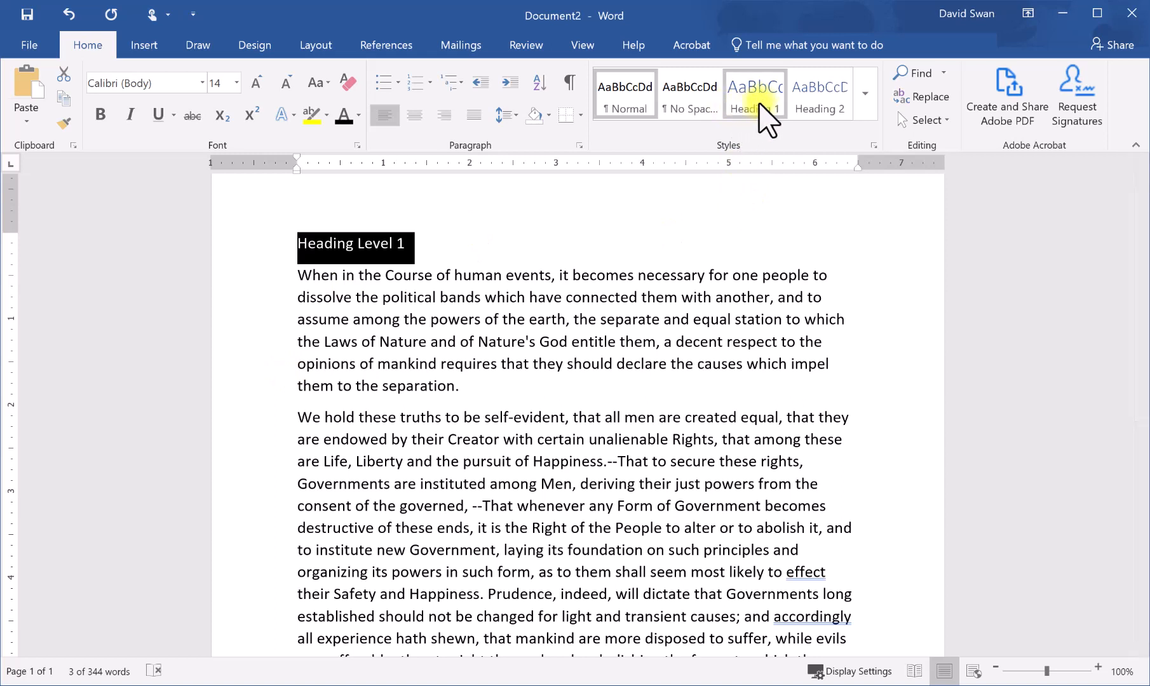
pyautogui.moveTo(744, 159)
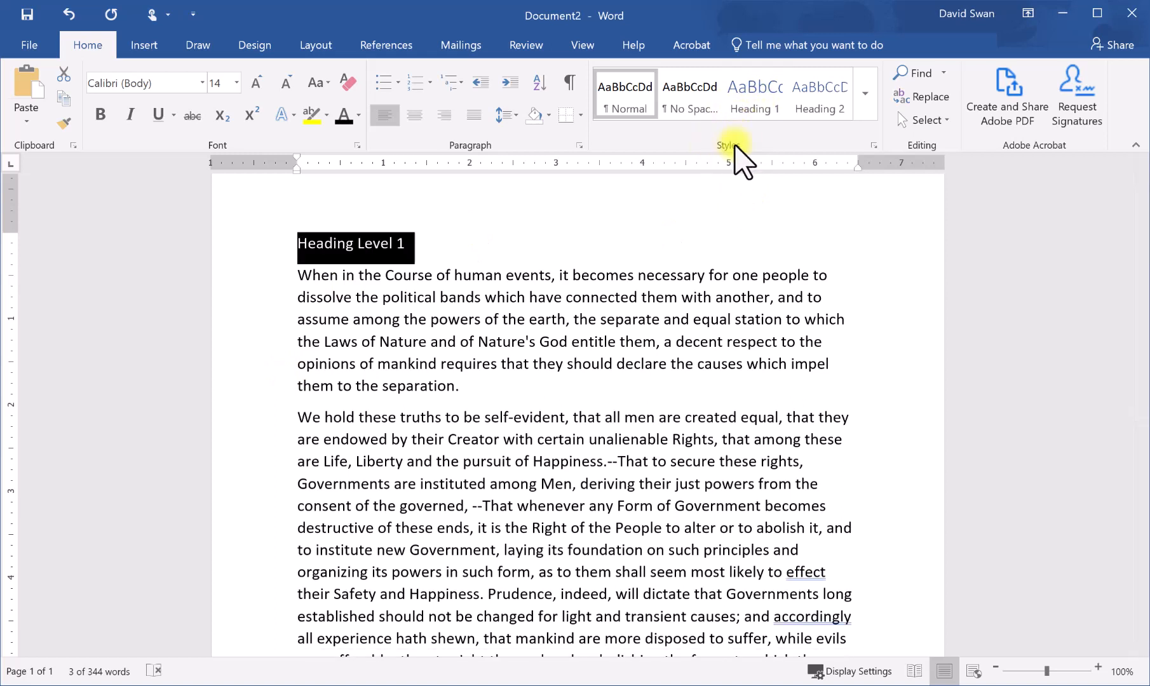
pyautogui.moveTo(730, 158)
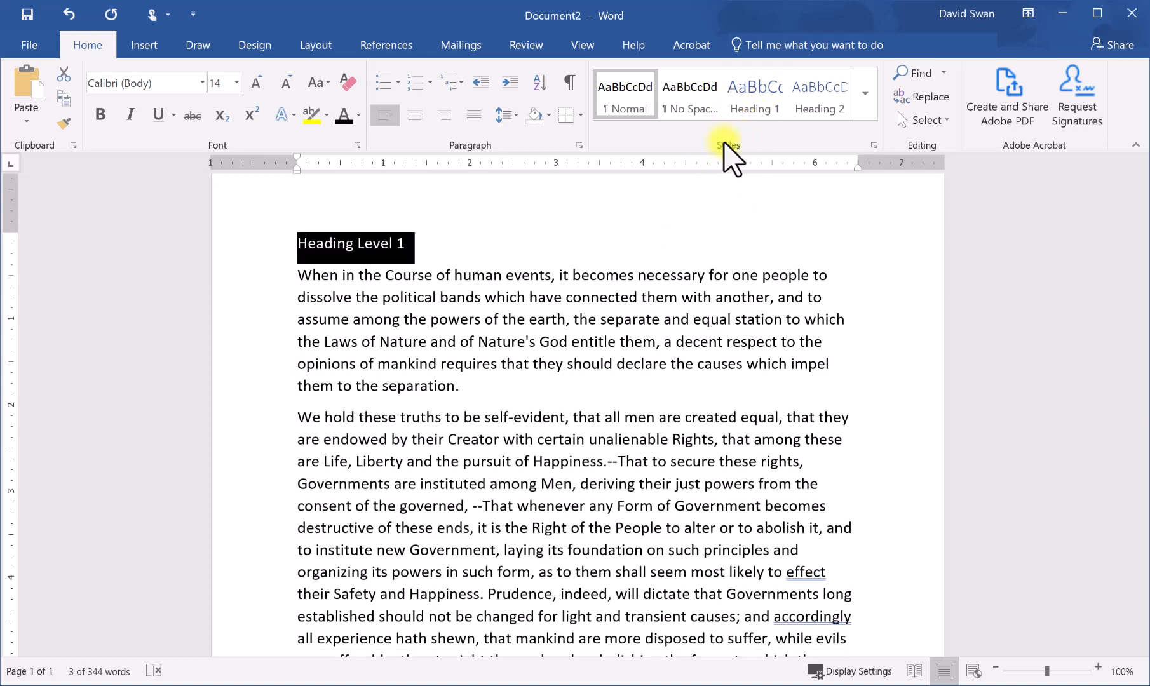
pyautogui.moveTo(821, 94)
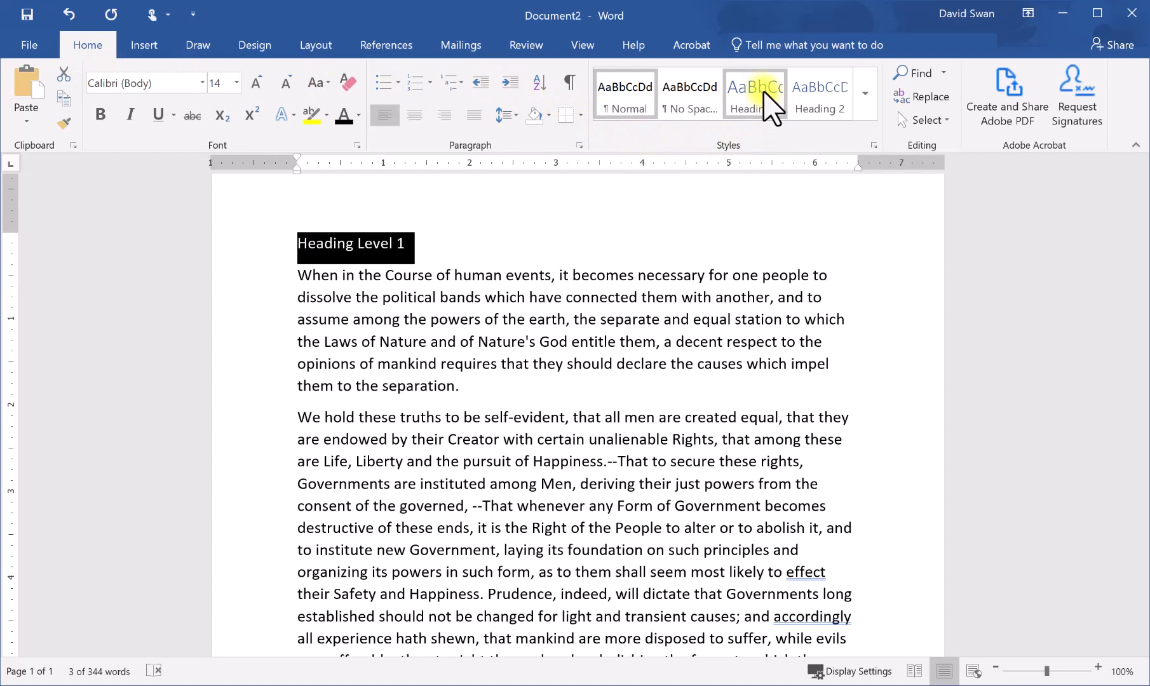
pyautogui.moveTo(742, 152)
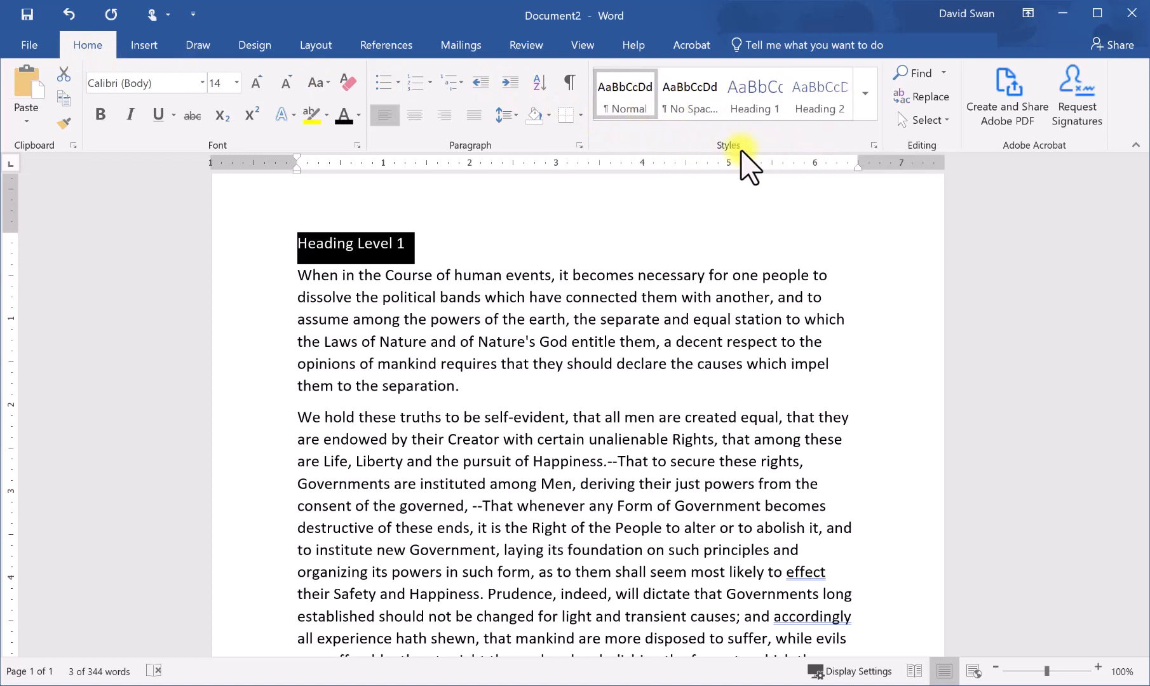
# - Apply the Heading 1 style to the 'Heading Level 1' line
pyautogui.click(754, 95)
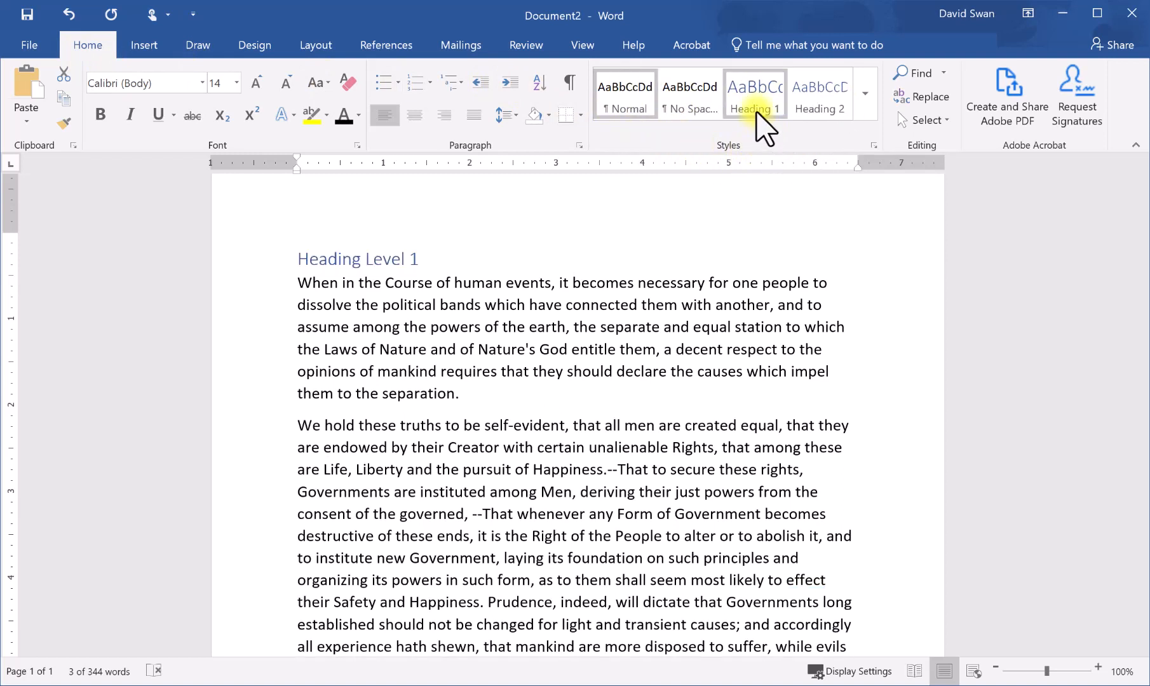
pyautogui.click(754, 94)
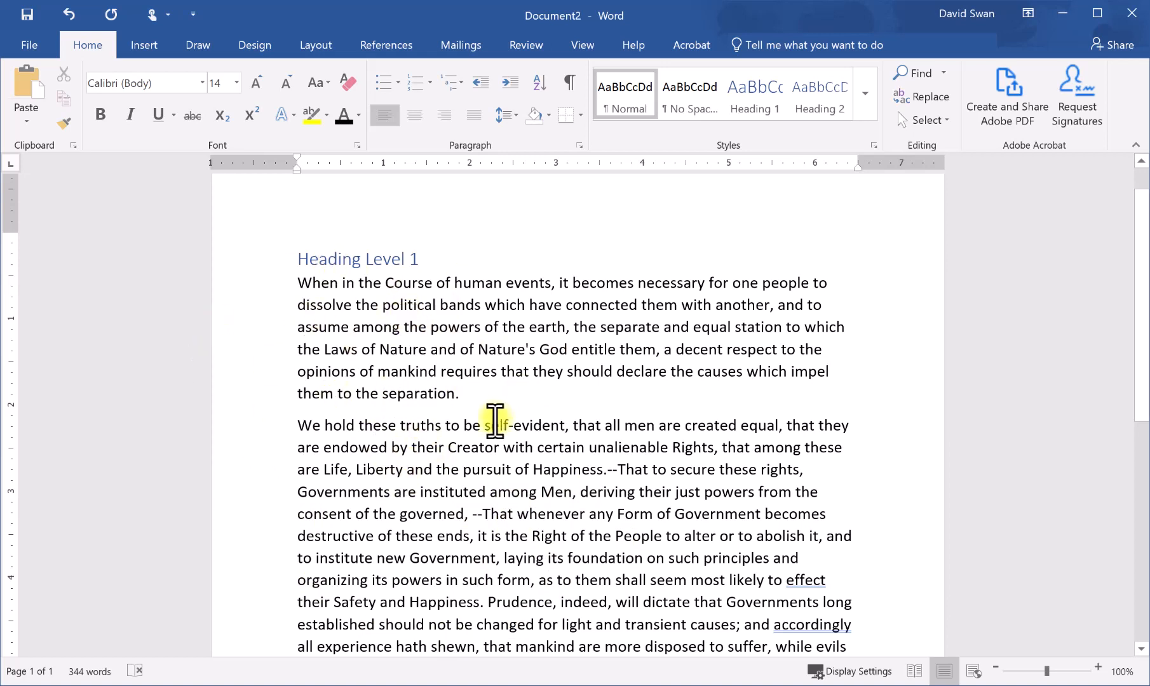
# - Add a 'Heading Level 2' line as a Heading 2 before the second paragraph
pyautogui.click(460, 394)
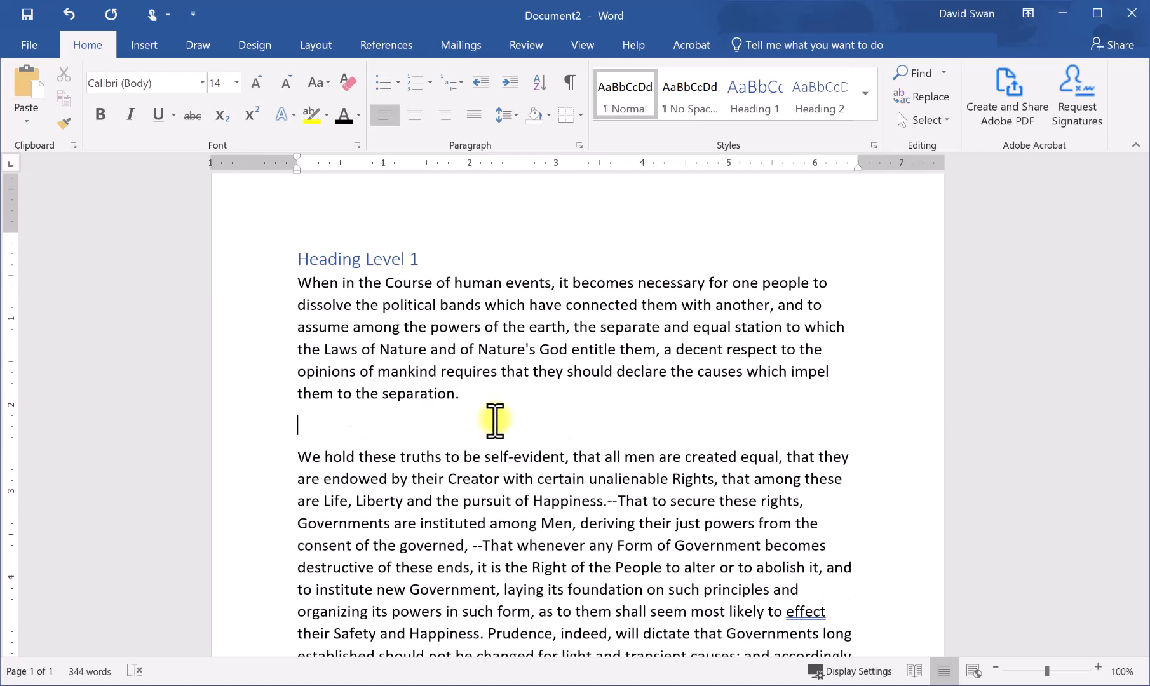
pyautogui.write('He')
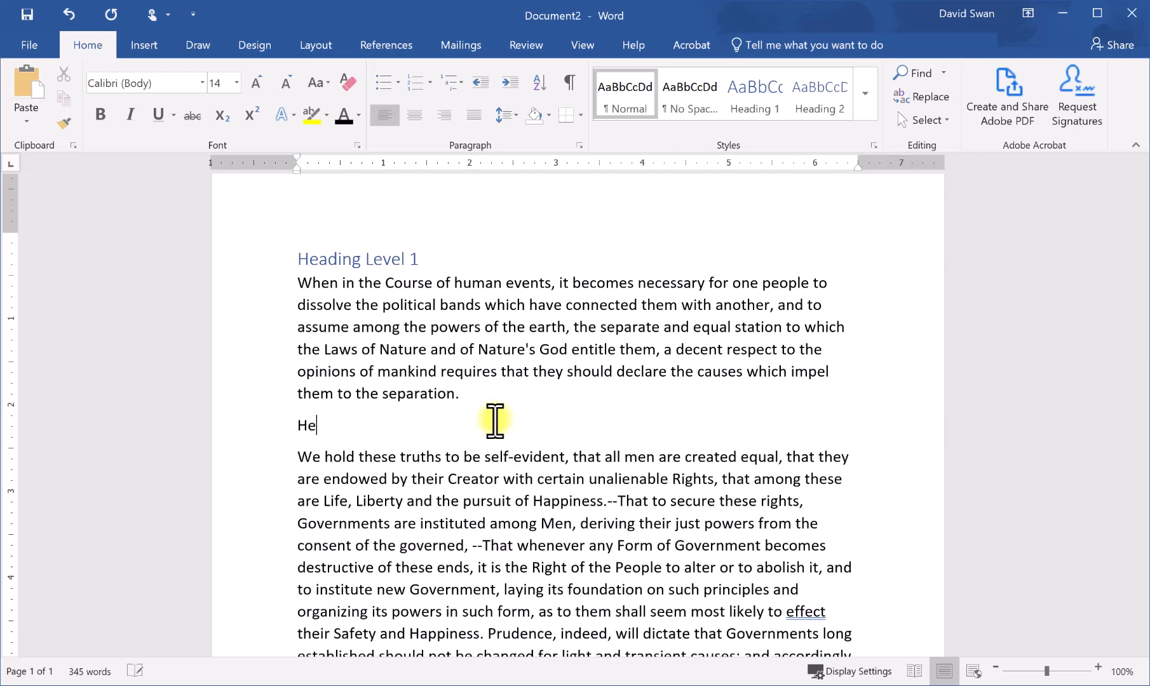
pyautogui.write('ading')
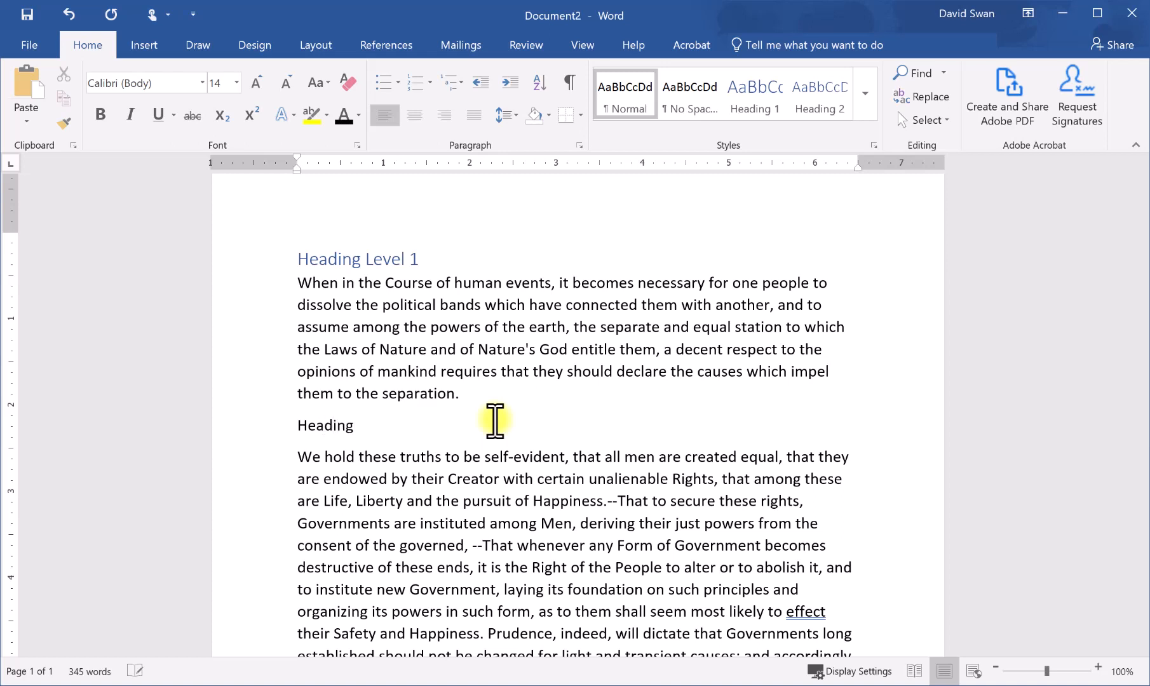
pyautogui.write('Level')
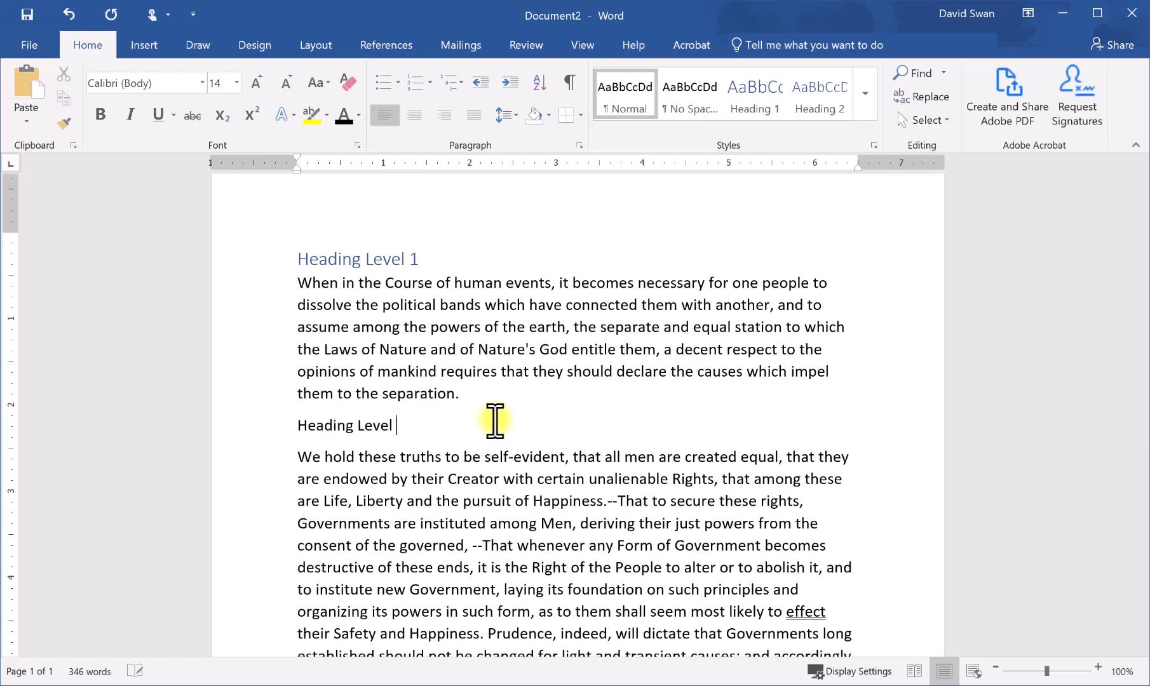
pyautogui.write('2')
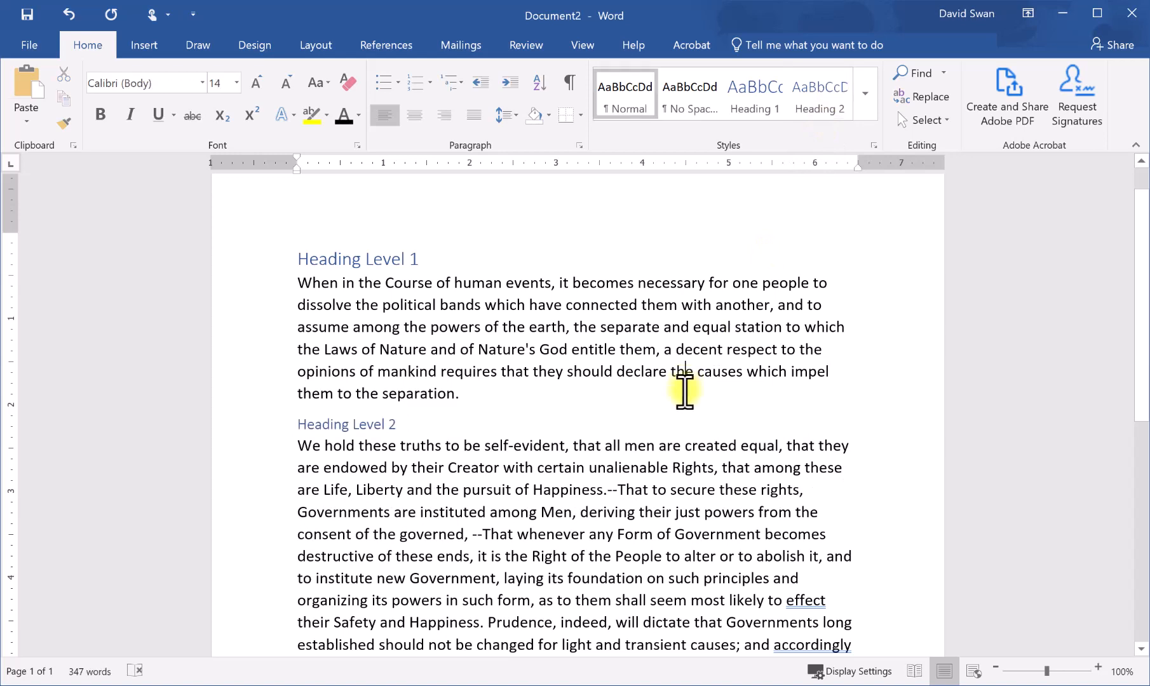
pyautogui.scroll(-3)
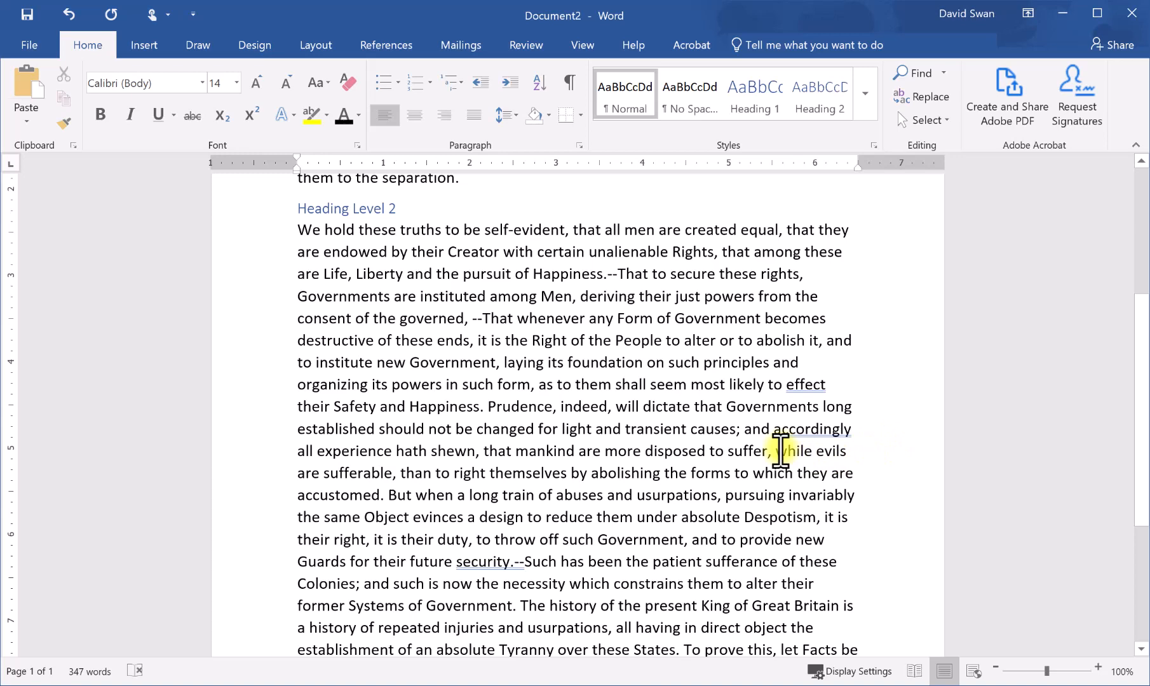
# - Insert 'Heading Level 3' after 'disposed to suffer,' and style it Heading 3
pyautogui.doubleClick(785, 452)
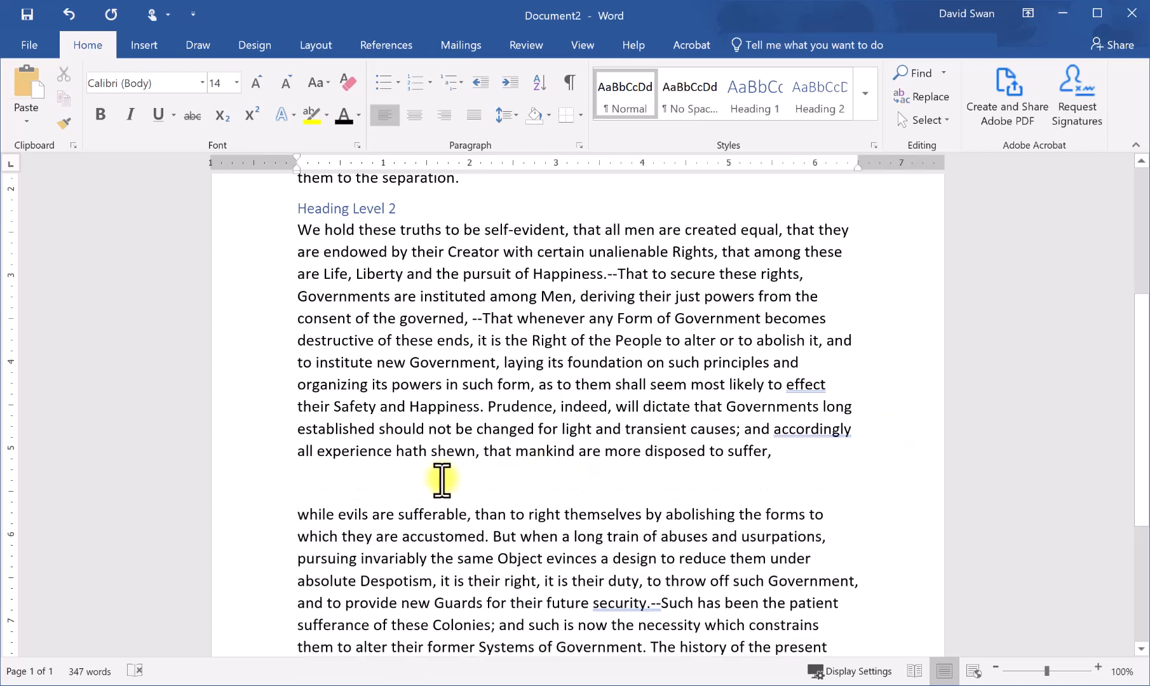
pyautogui.write('Heading L')
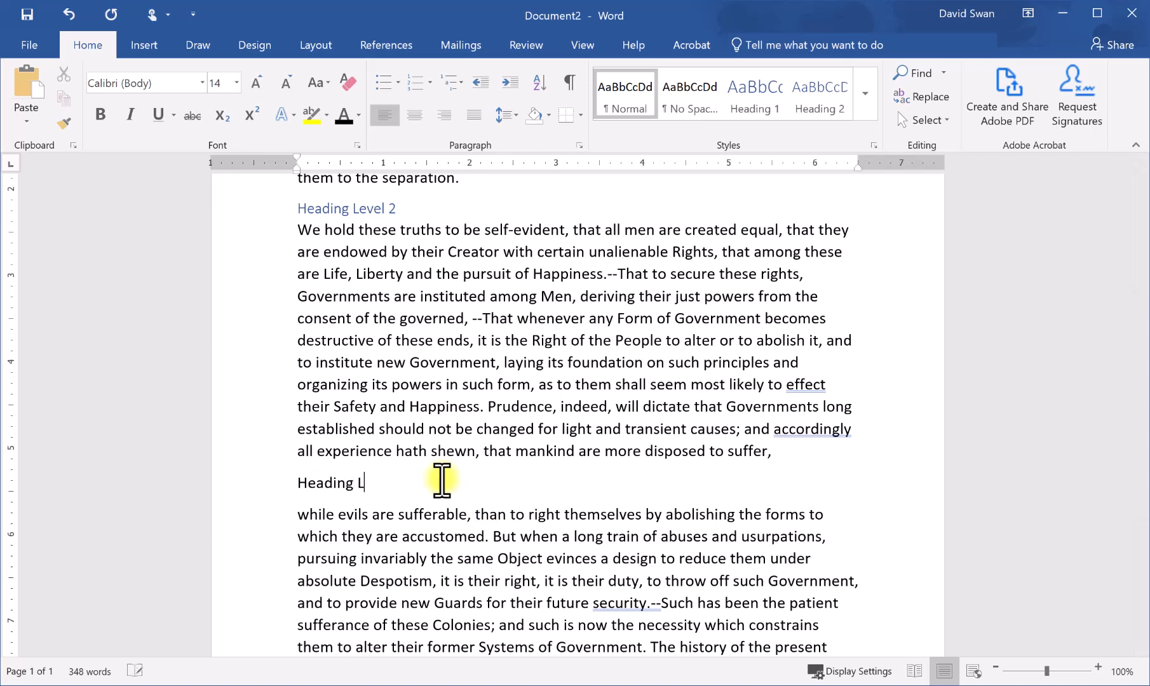
pyautogui.write('evel')
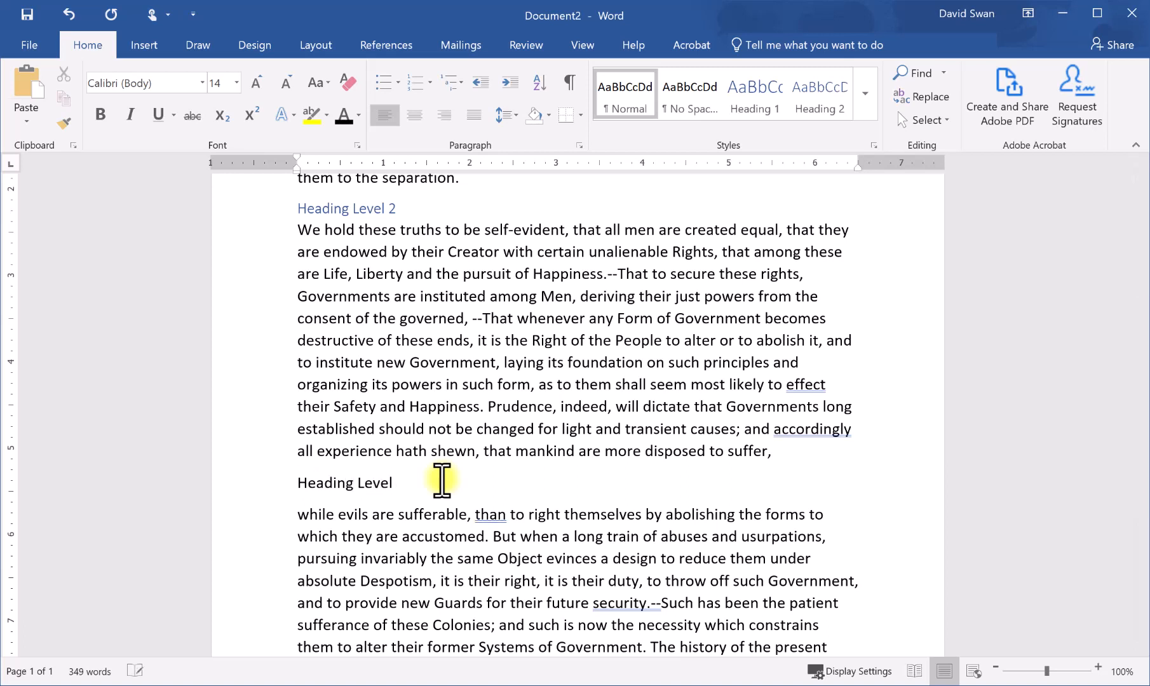
pyautogui.write('3')
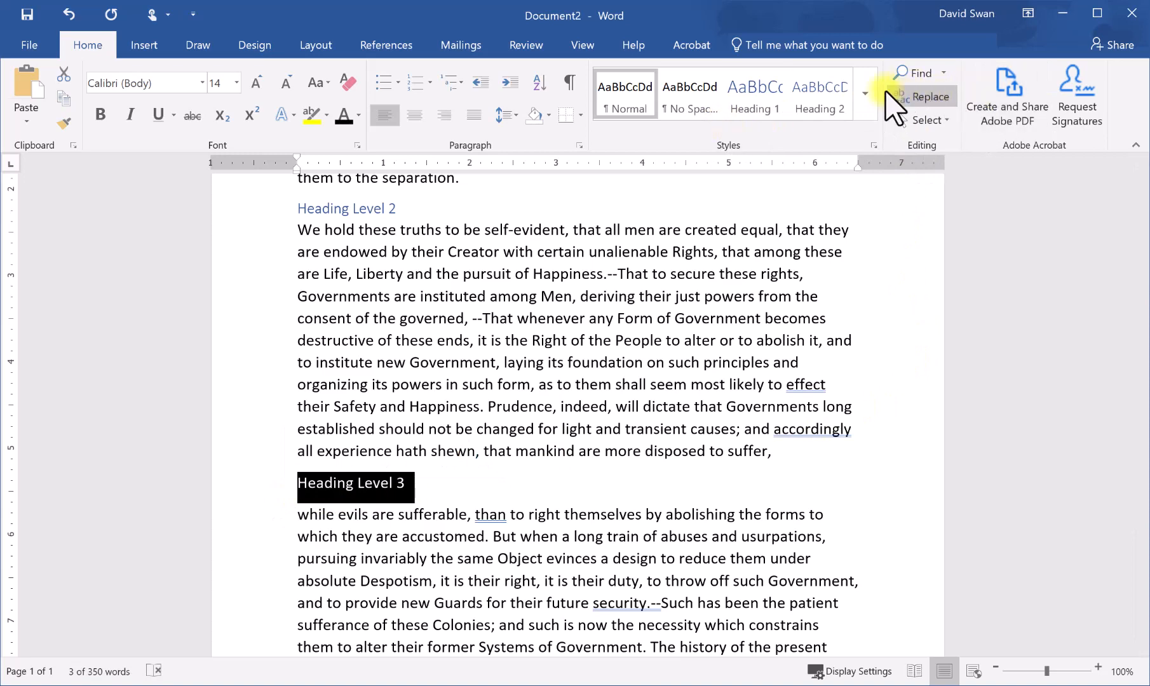
pyautogui.click(865, 96)
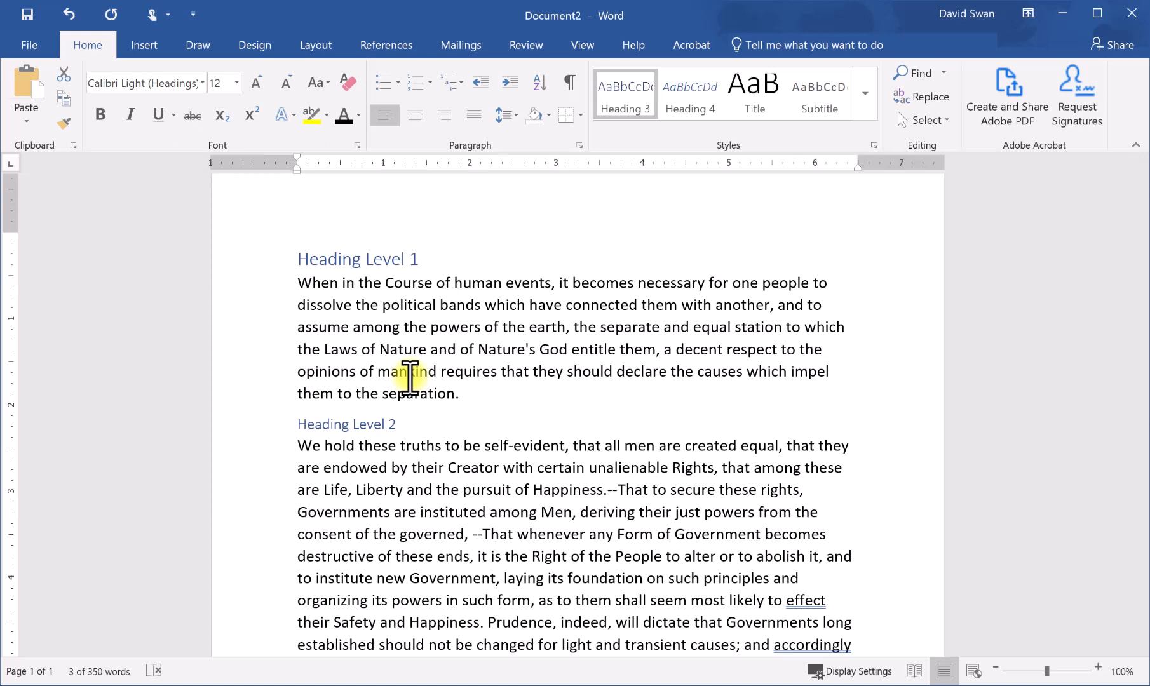
pyautogui.moveTo(458, 345)
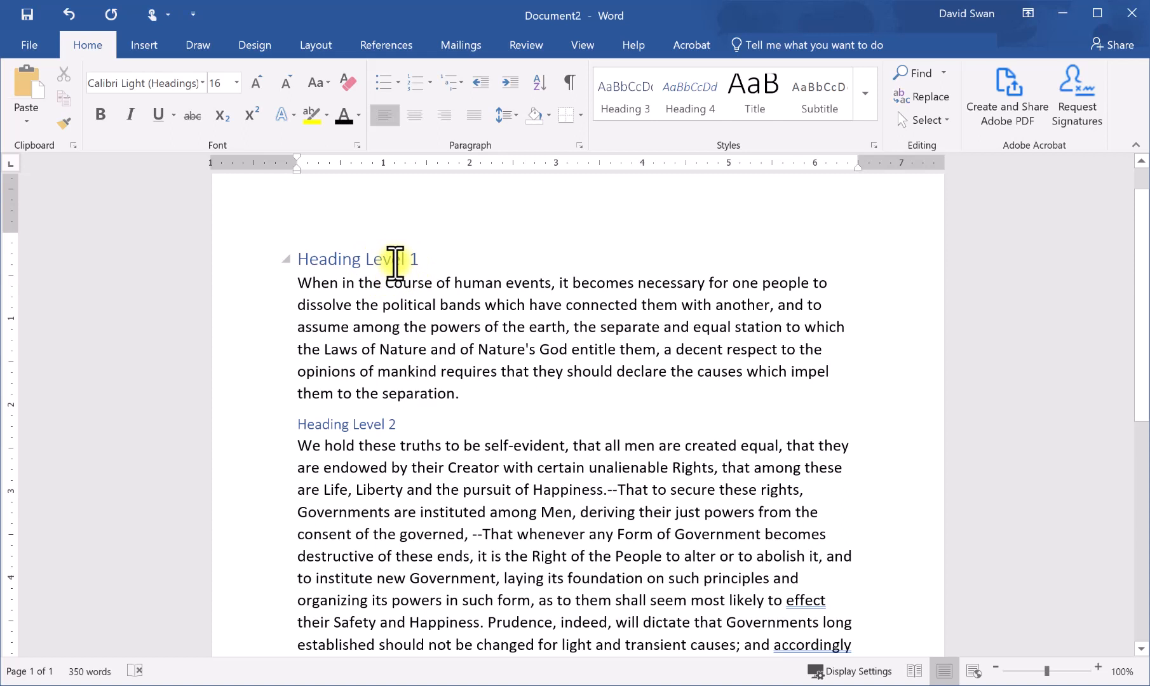
pyautogui.moveTo(337, 420)
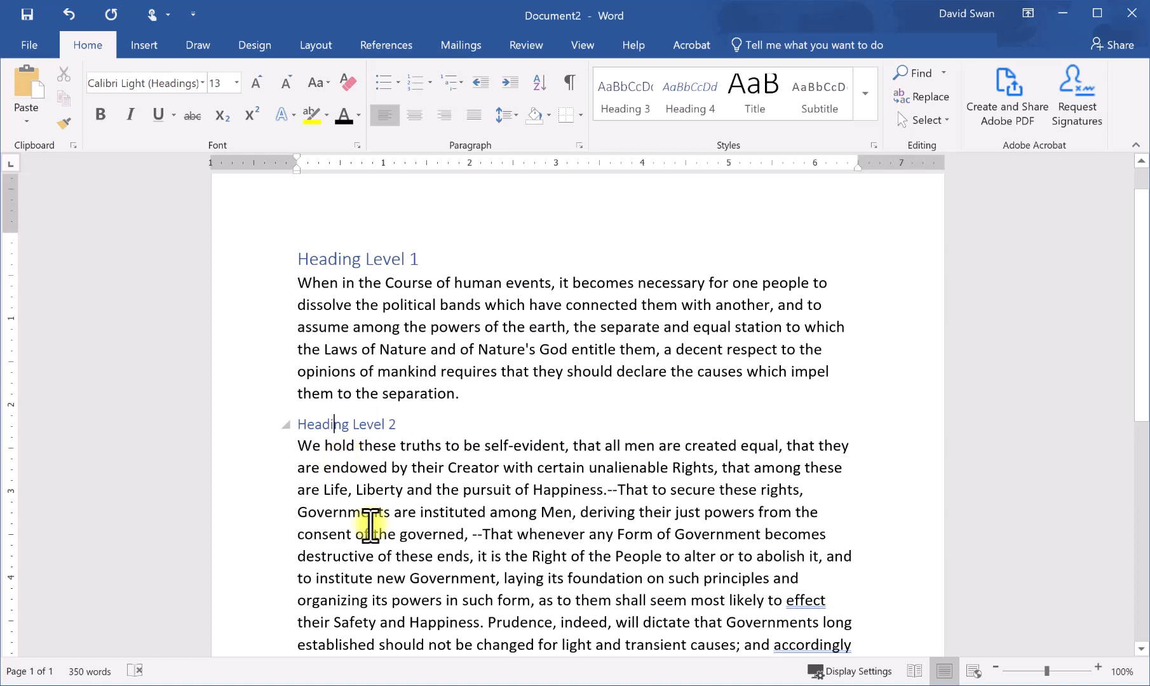
# - Select the 'Heading Level 3' text and bring up the font list
pyautogui.scroll(-3)
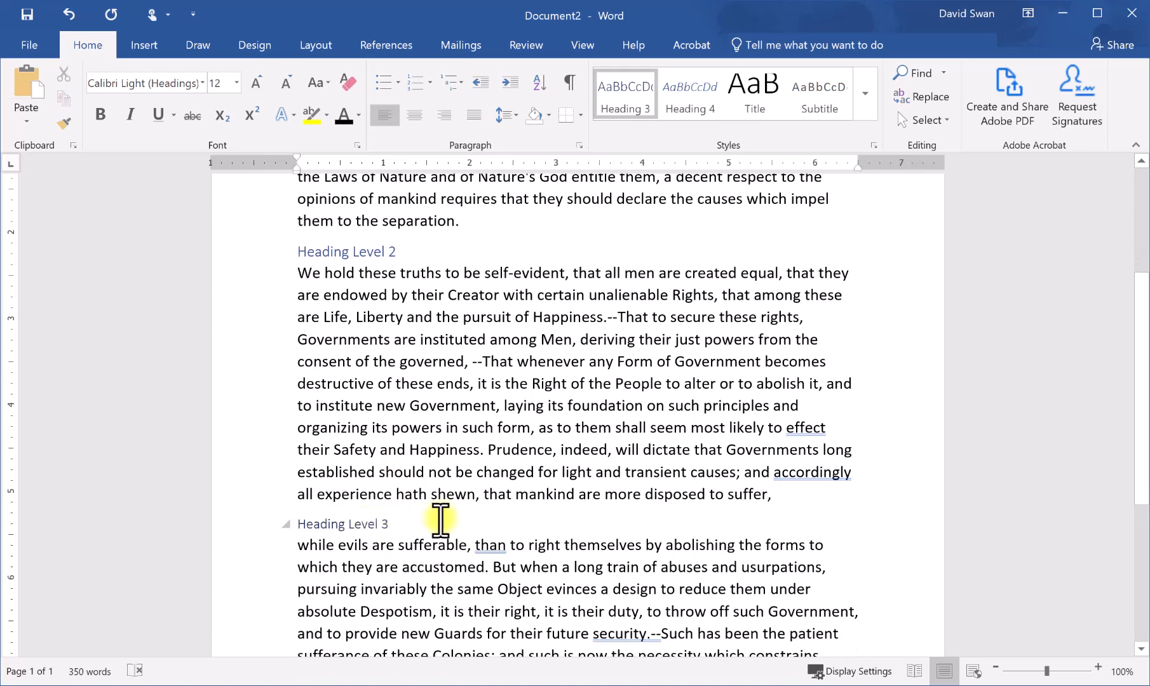
pyautogui.doubleClick(441, 494)
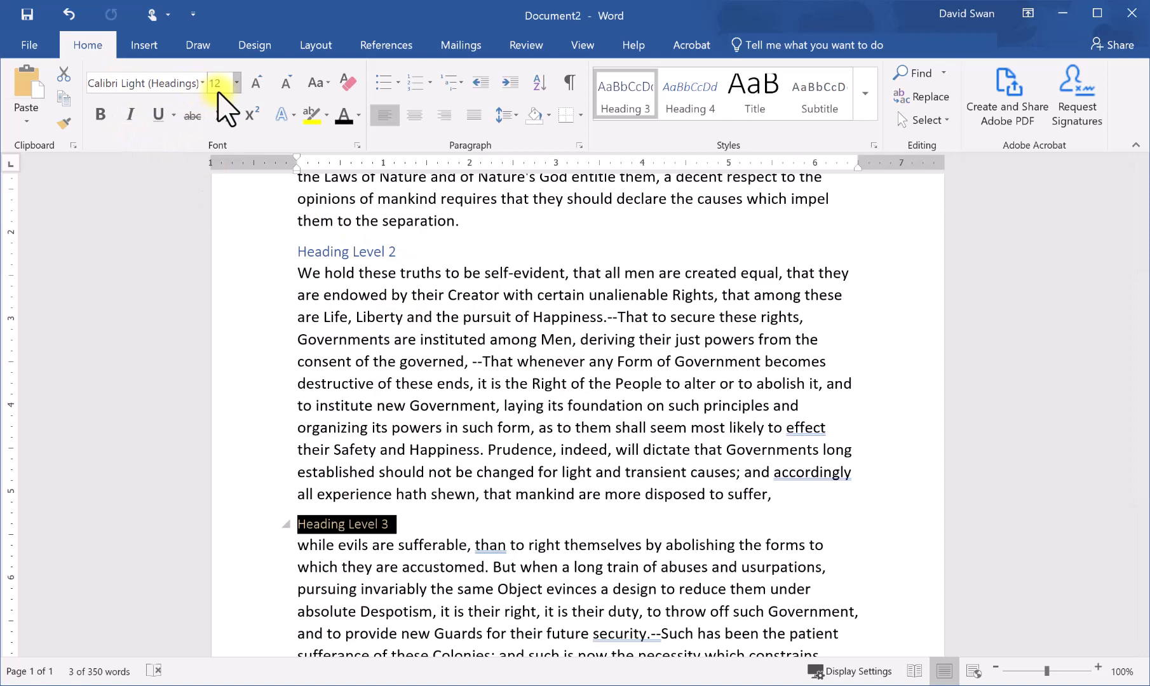
pyautogui.click(203, 82)
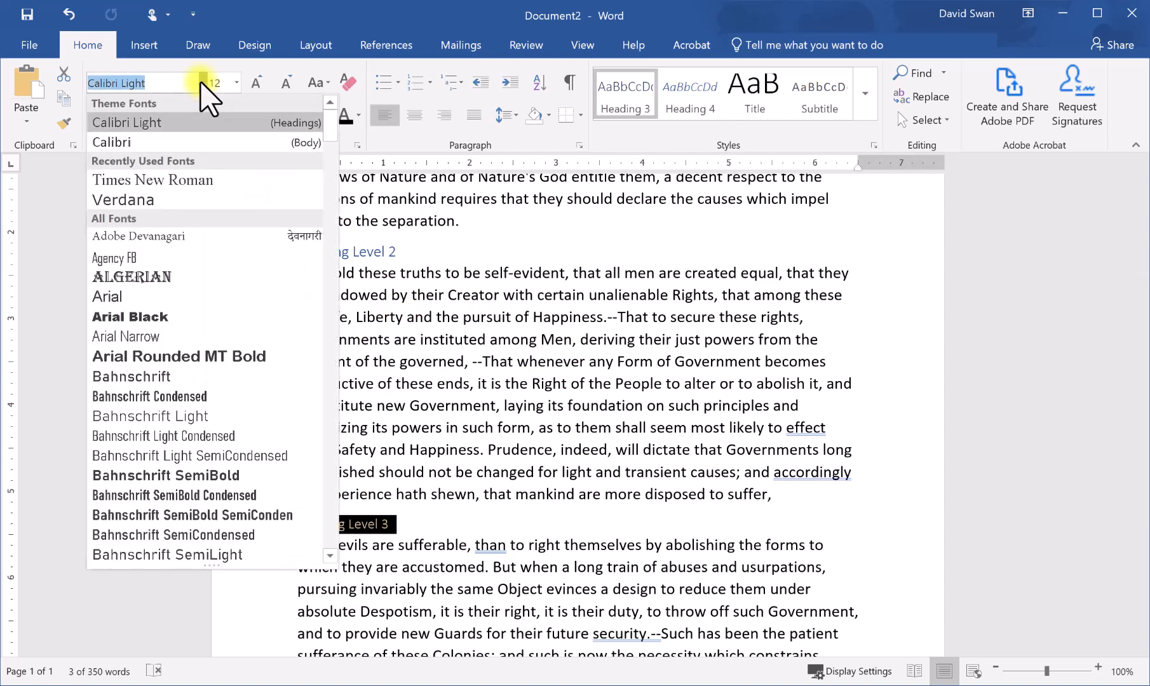
# - Restyle 'Heading Level 3' as bold black Calibri (Body) at 16 pt
pyautogui.click(113, 142)
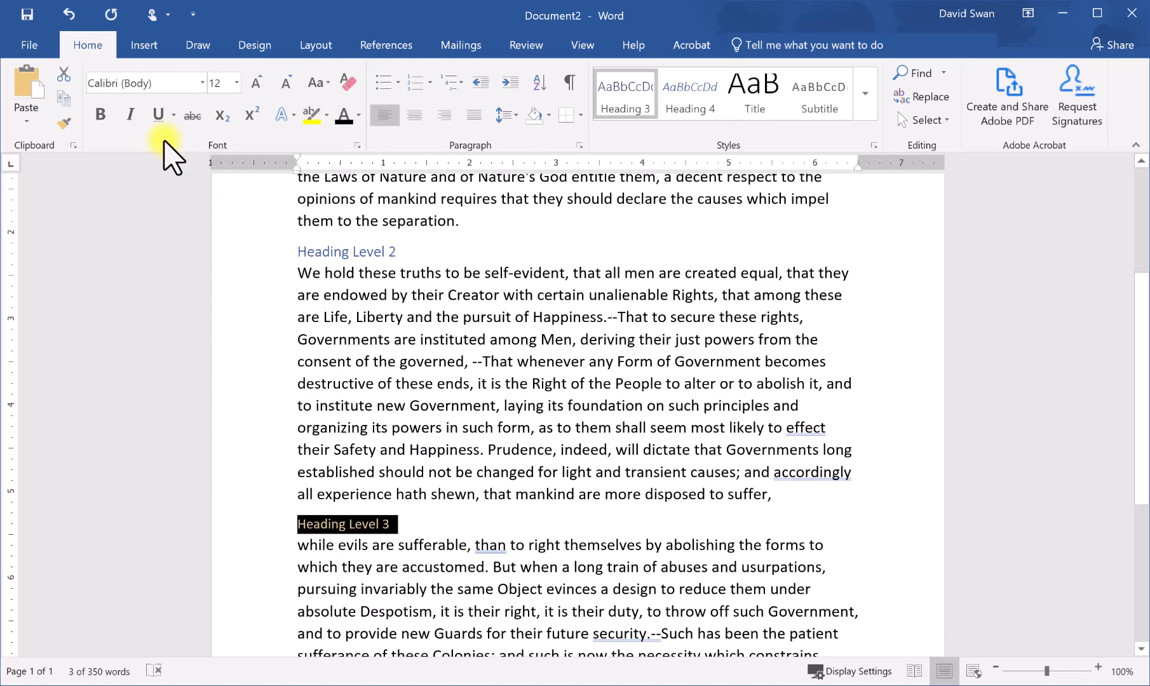
pyautogui.click(233, 83)
pyautogui.write('16')
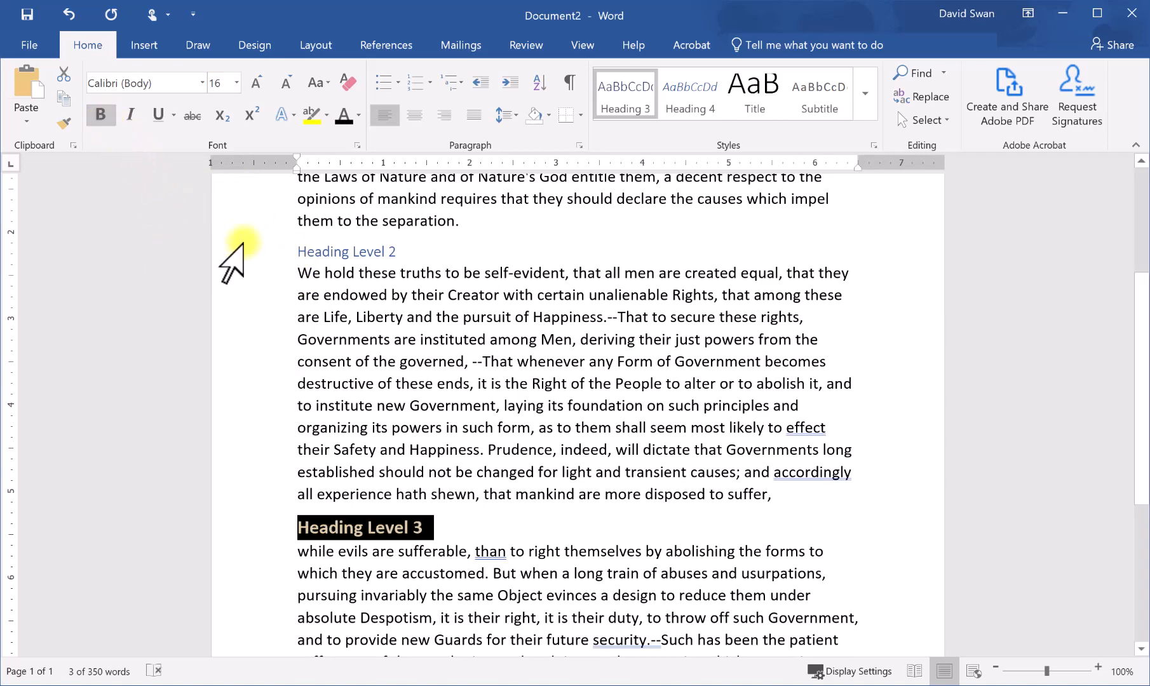
pyautogui.click(359, 116)
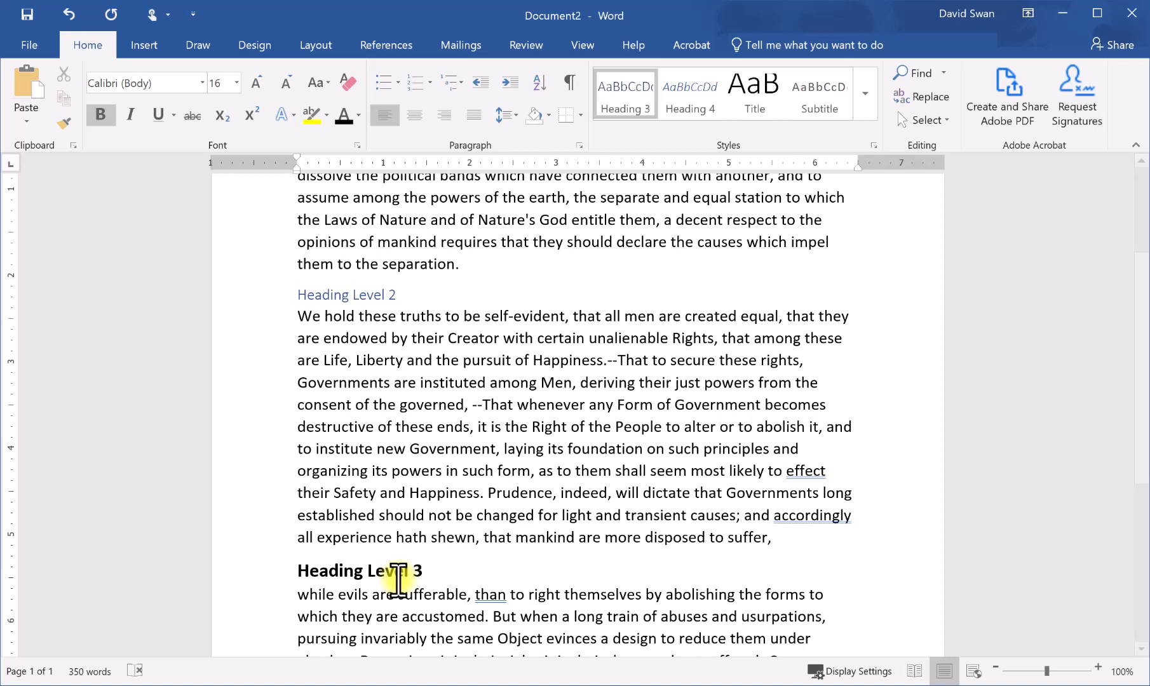
# - Restyle 'Heading Level 2' as bold black Calibri (Body) at 18 pt
pyautogui.doubleClick(419, 570)
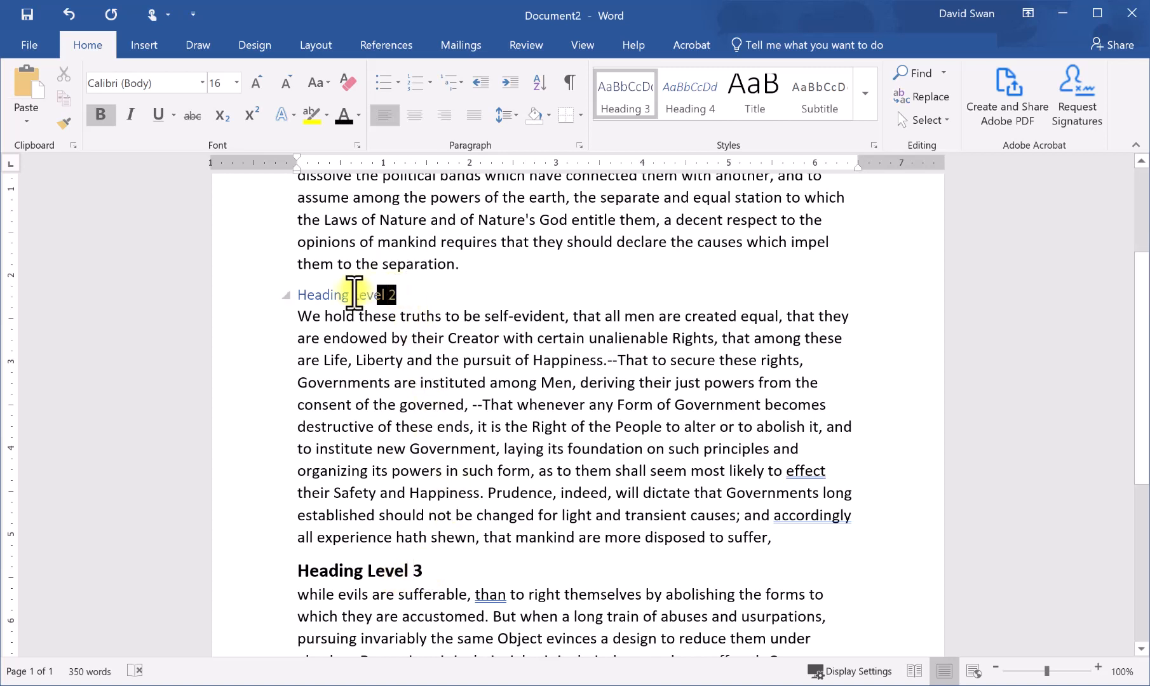
pyautogui.tripleClick(330, 295)
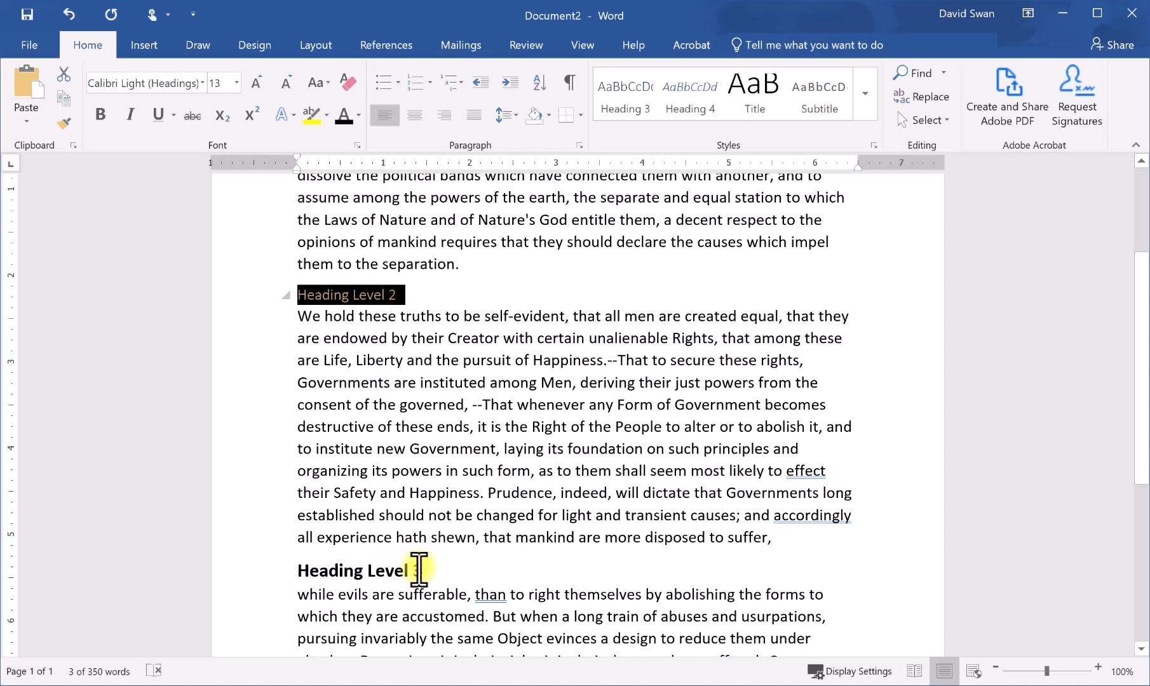
pyautogui.moveTo(414, 559)
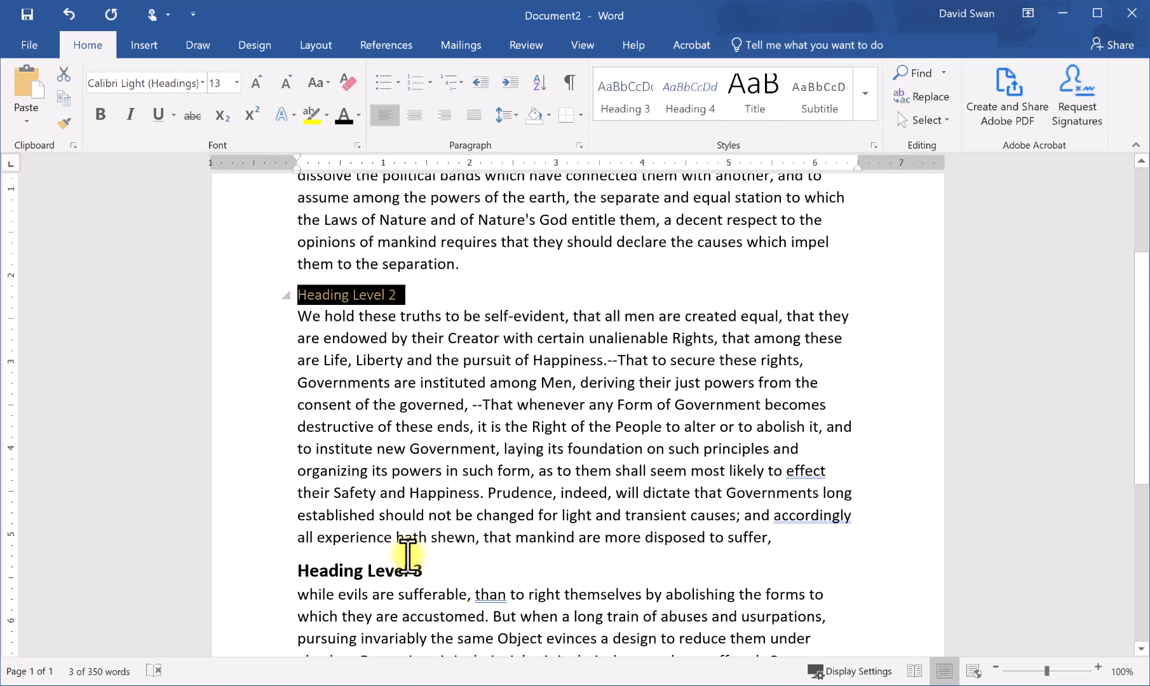
pyautogui.moveTo(210, 120)
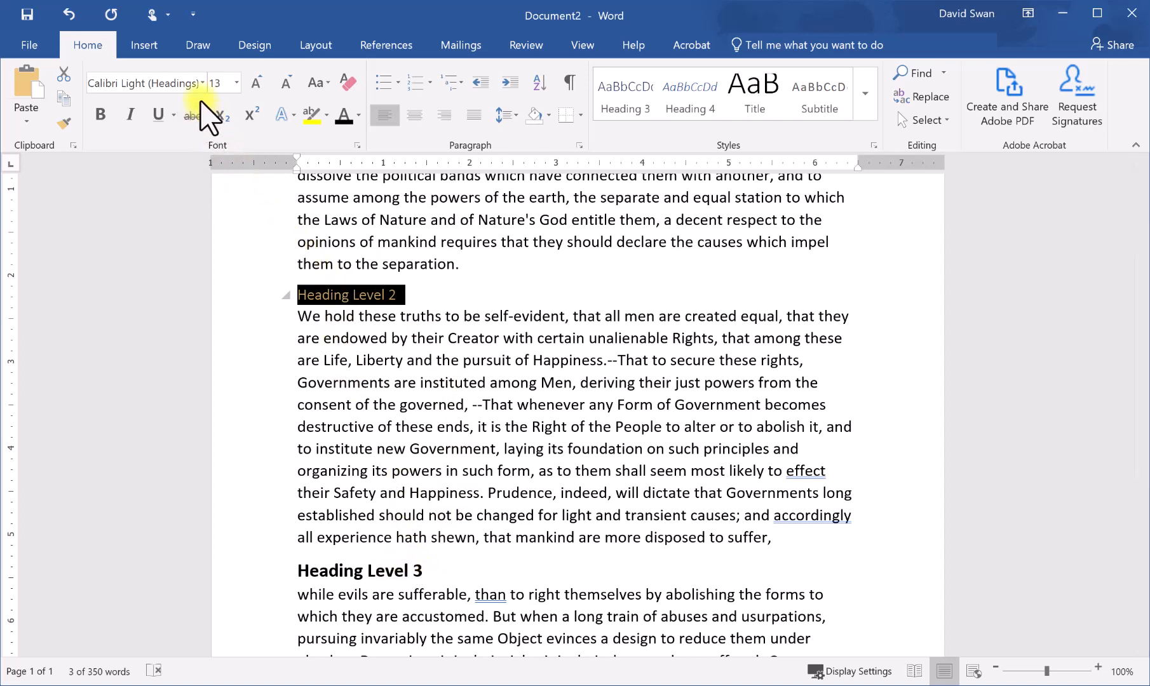
pyautogui.click(204, 82)
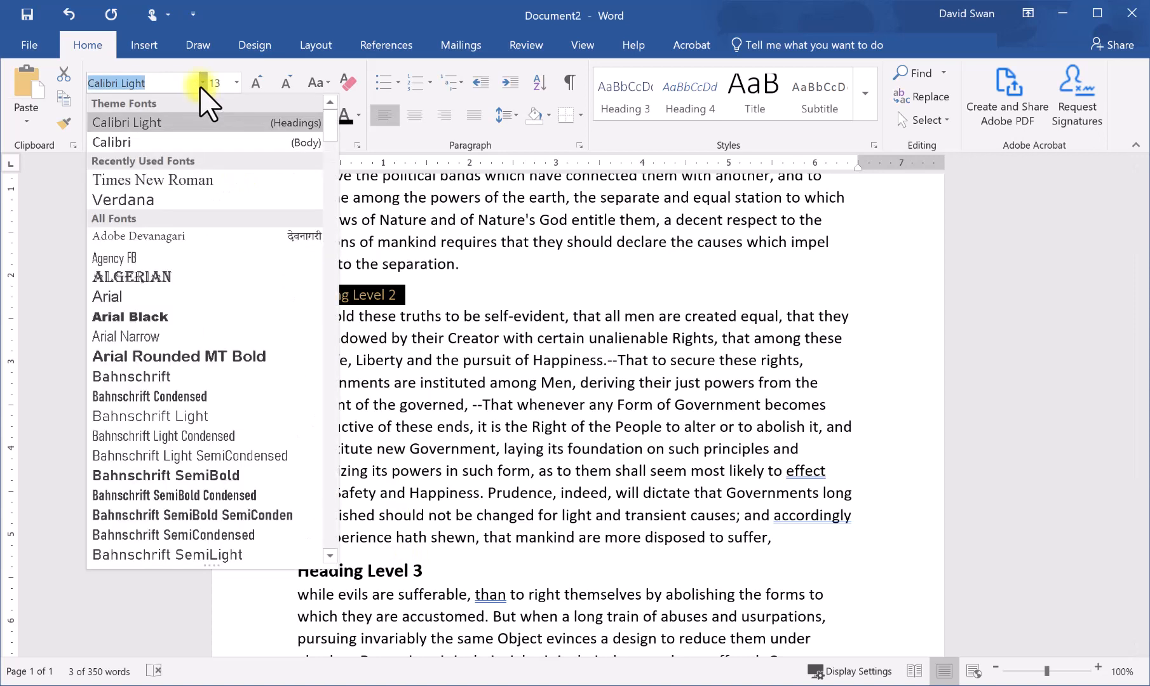
pyautogui.moveTo(184, 142)
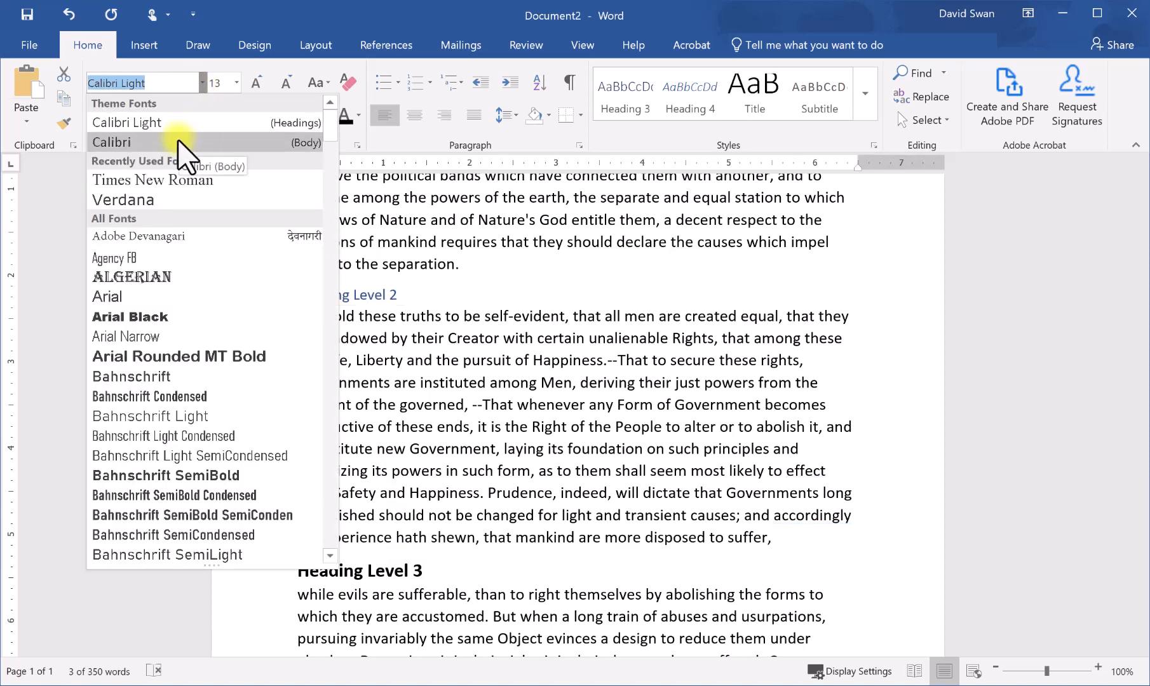
pyautogui.click(111, 142)
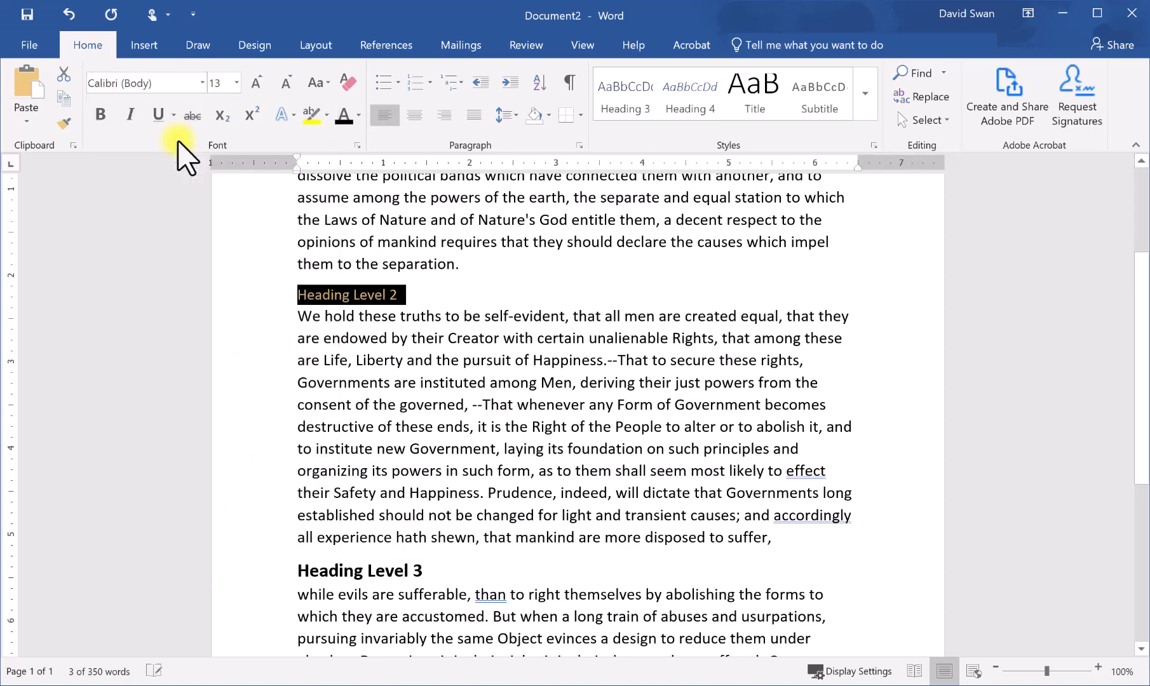
pyautogui.click(234, 82)
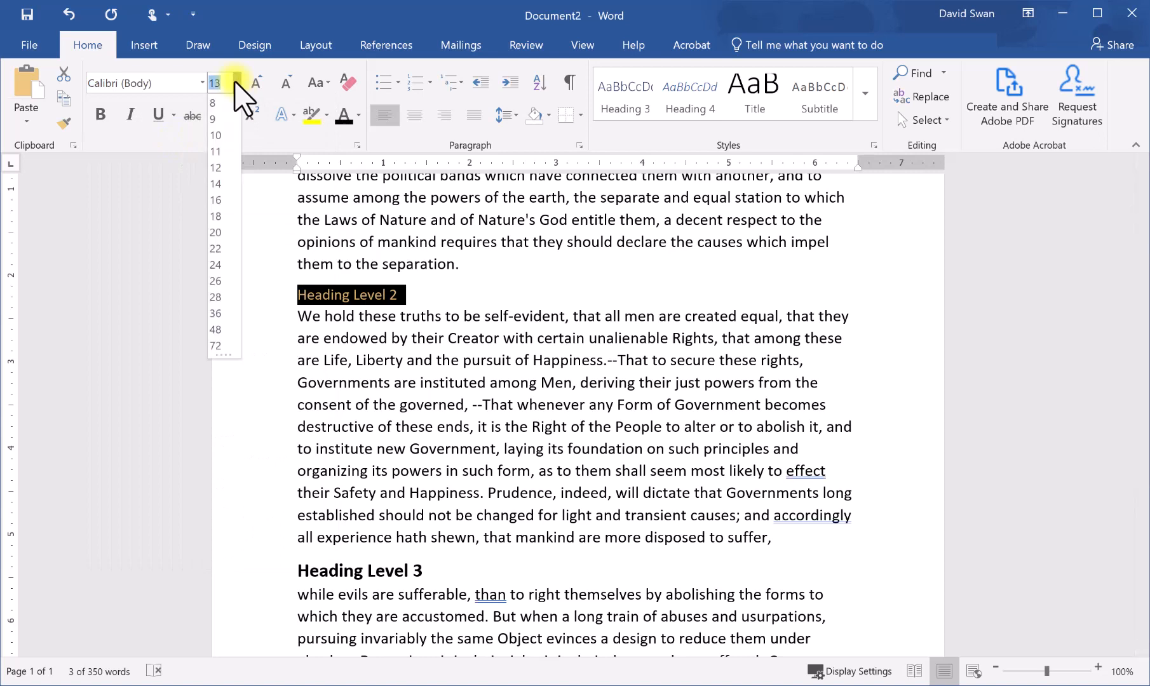
pyautogui.click(215, 216)
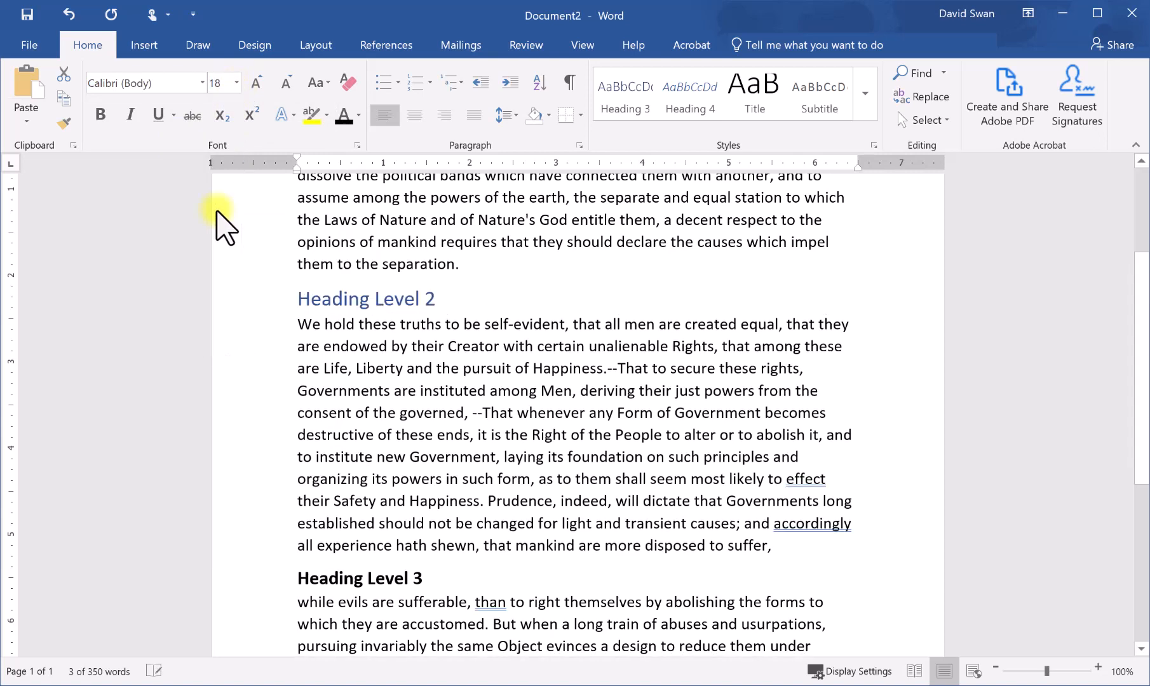
pyautogui.click(100, 115)
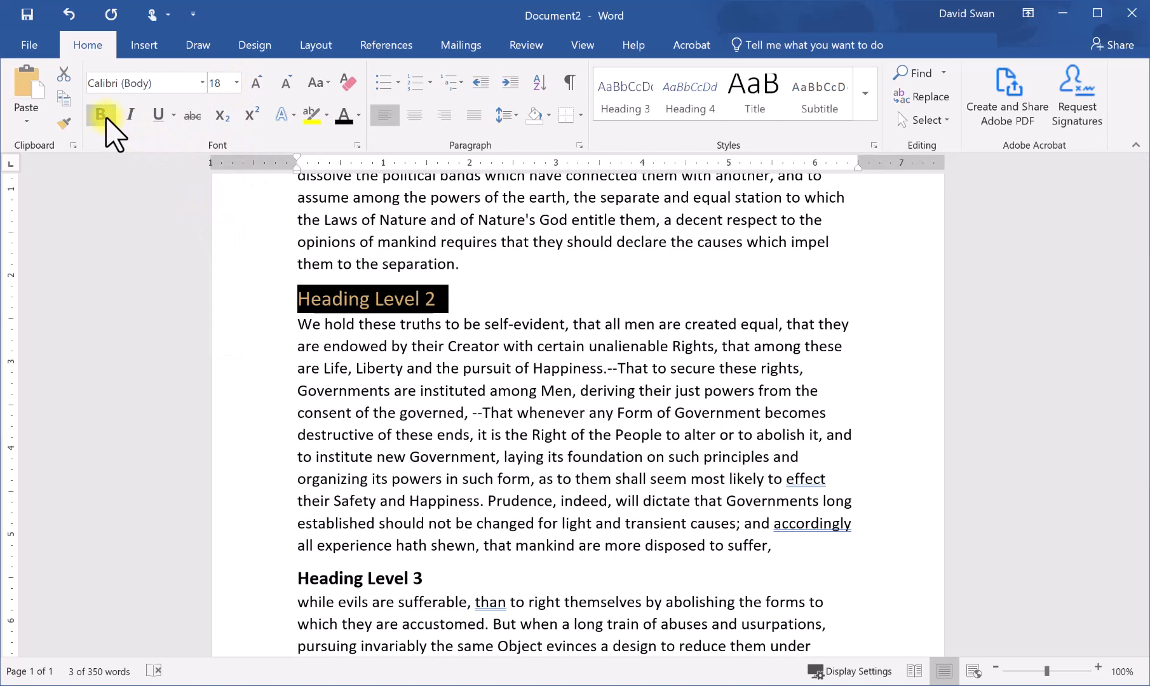
pyautogui.click(360, 115)
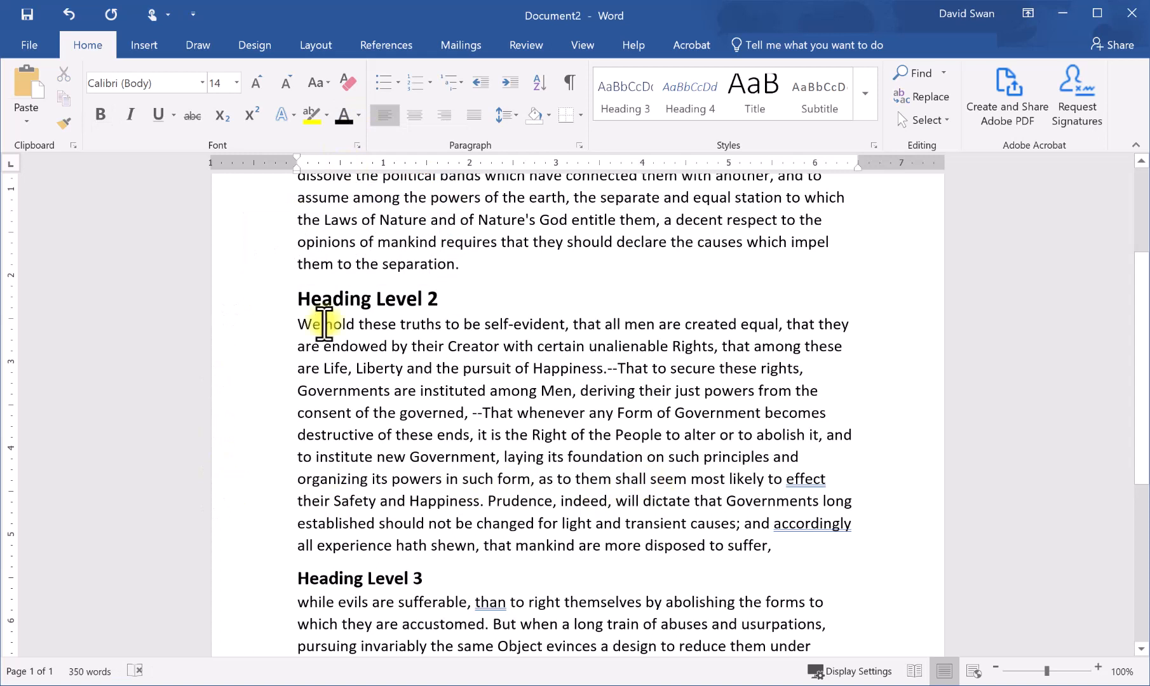
pyautogui.moveTo(350, 578)
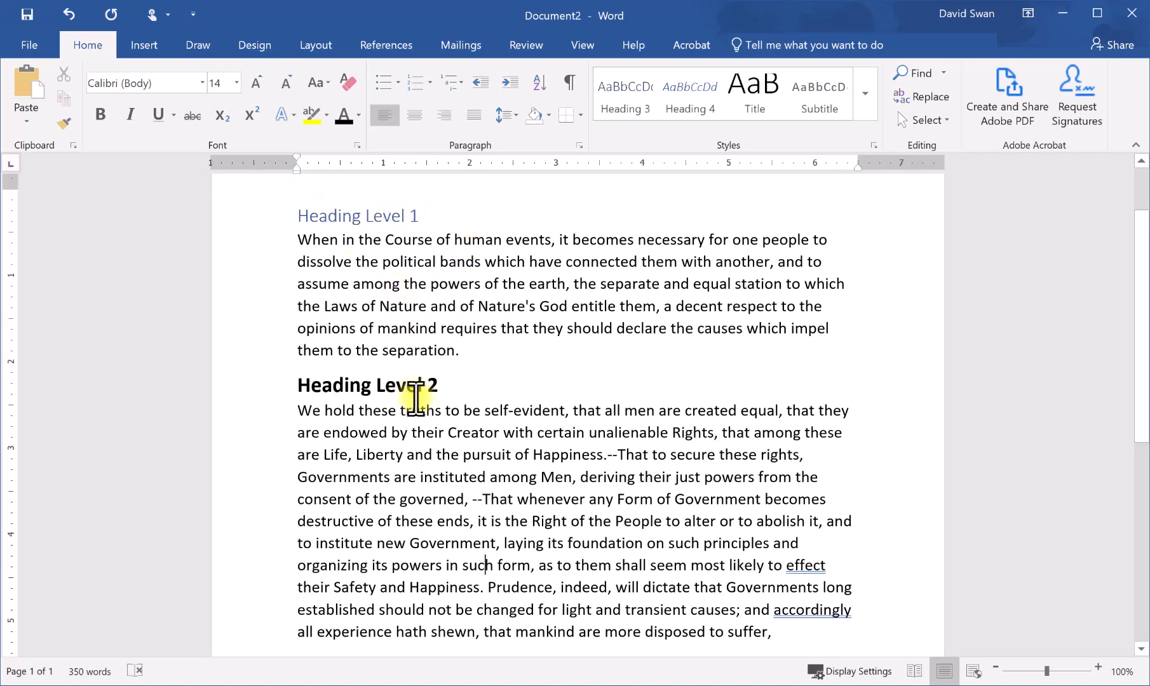
# - Restyle 'Heading Level 1' as bold black Calibri at 22 pt, then deselect it
pyautogui.scroll(-3)
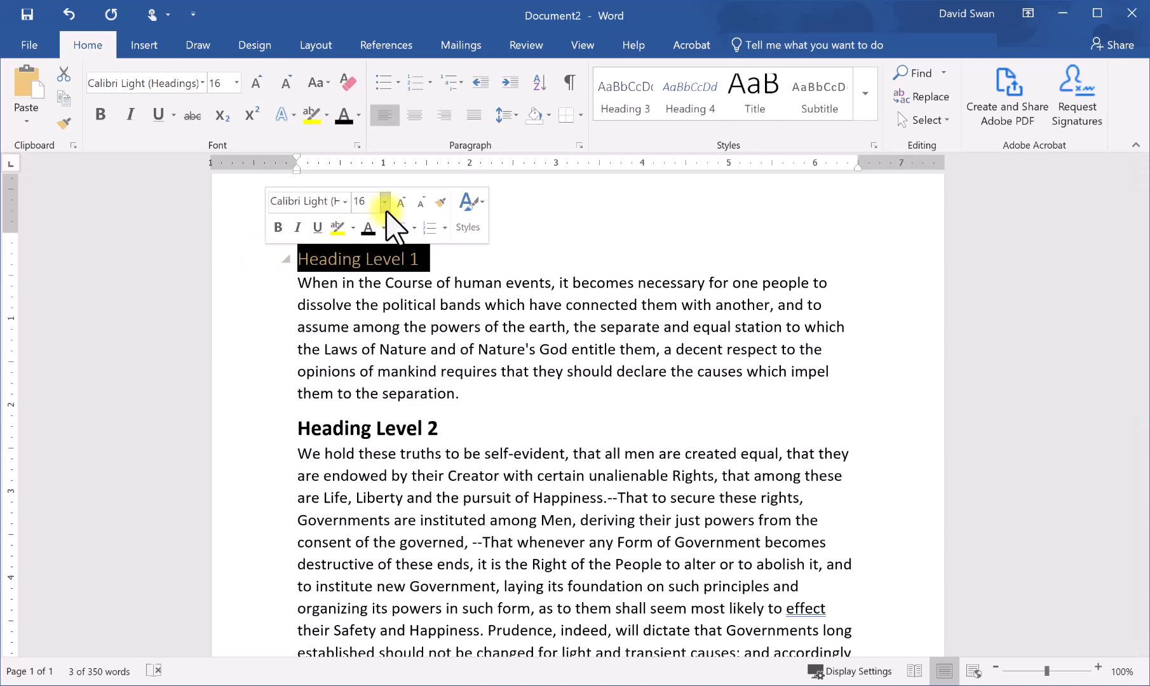
pyautogui.click(384, 204)
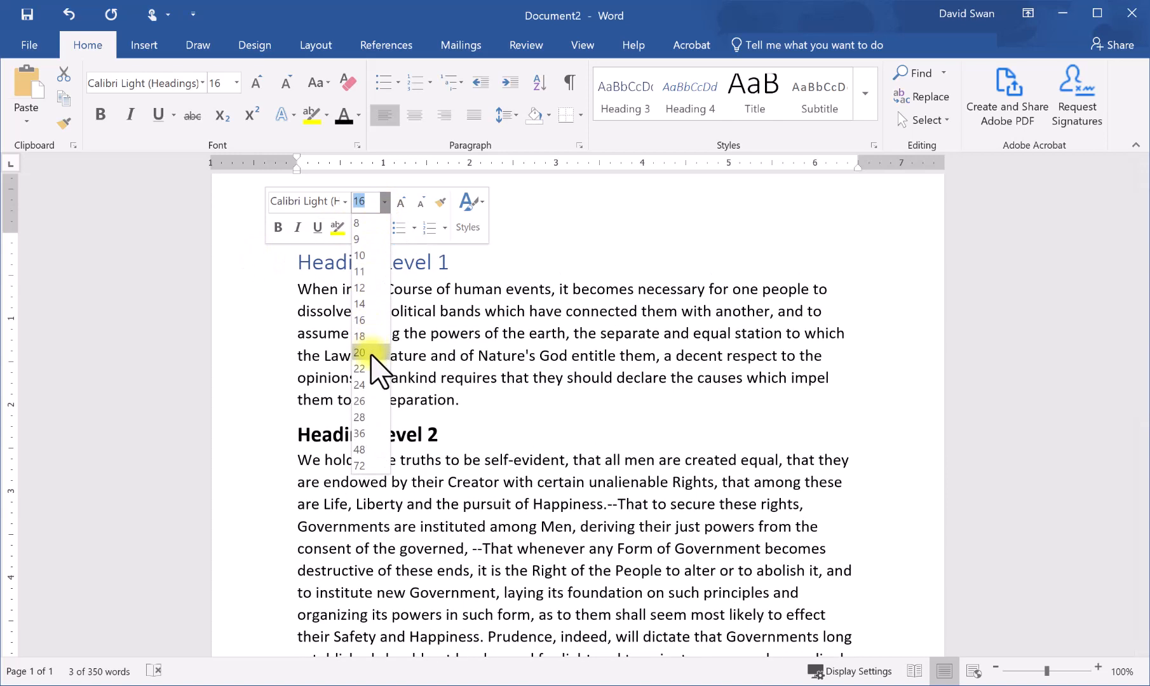
pyautogui.click(358, 353)
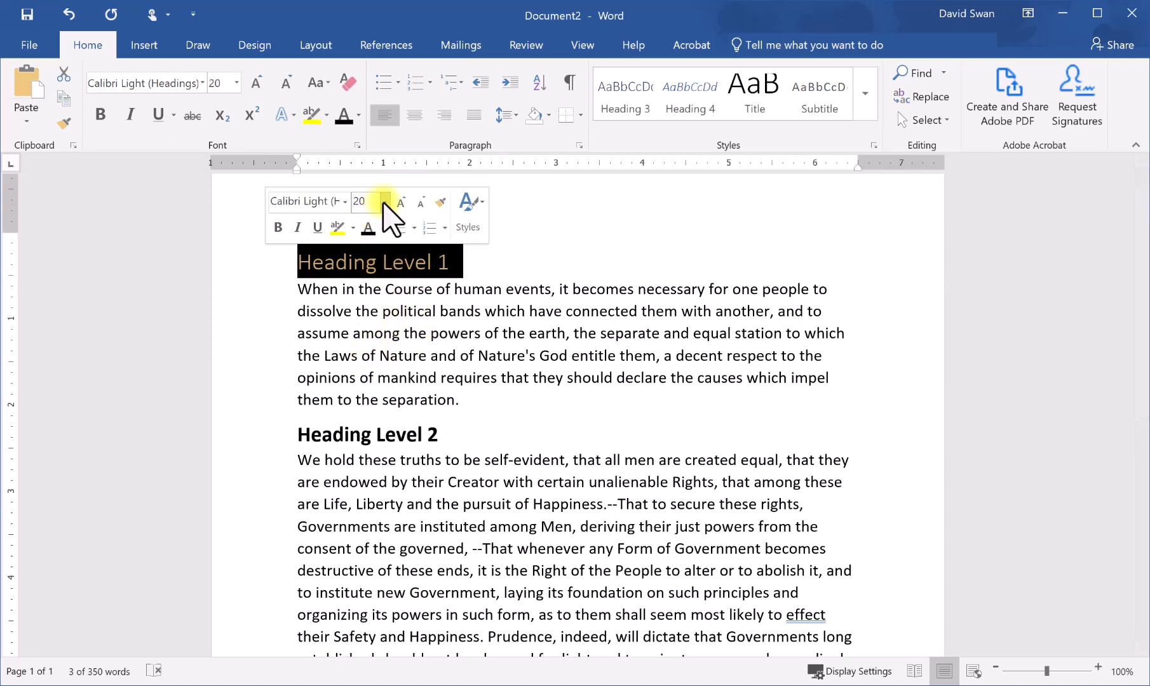
pyautogui.click(382, 202)
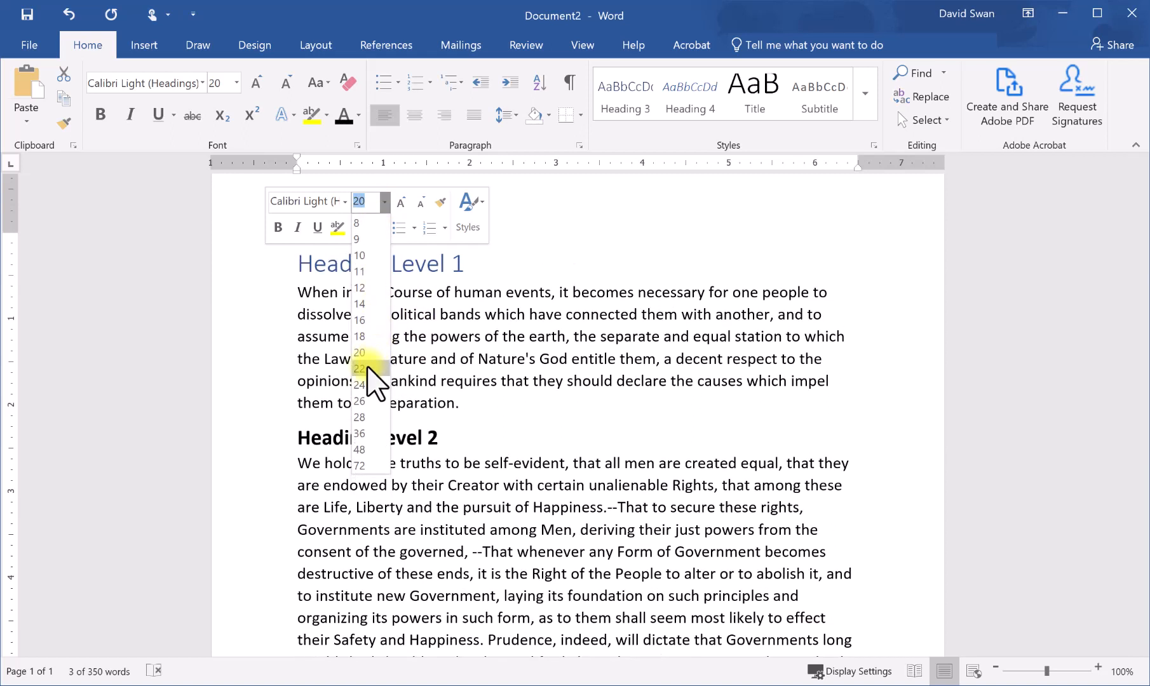
pyautogui.click(360, 369)
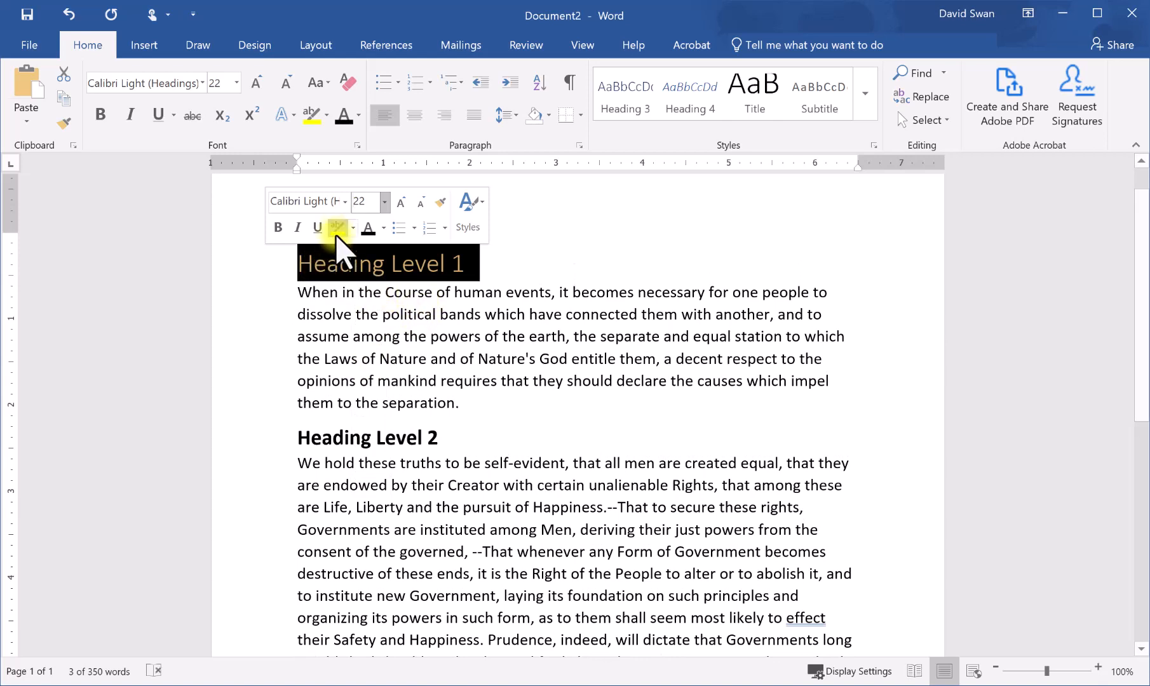
pyautogui.click(341, 202)
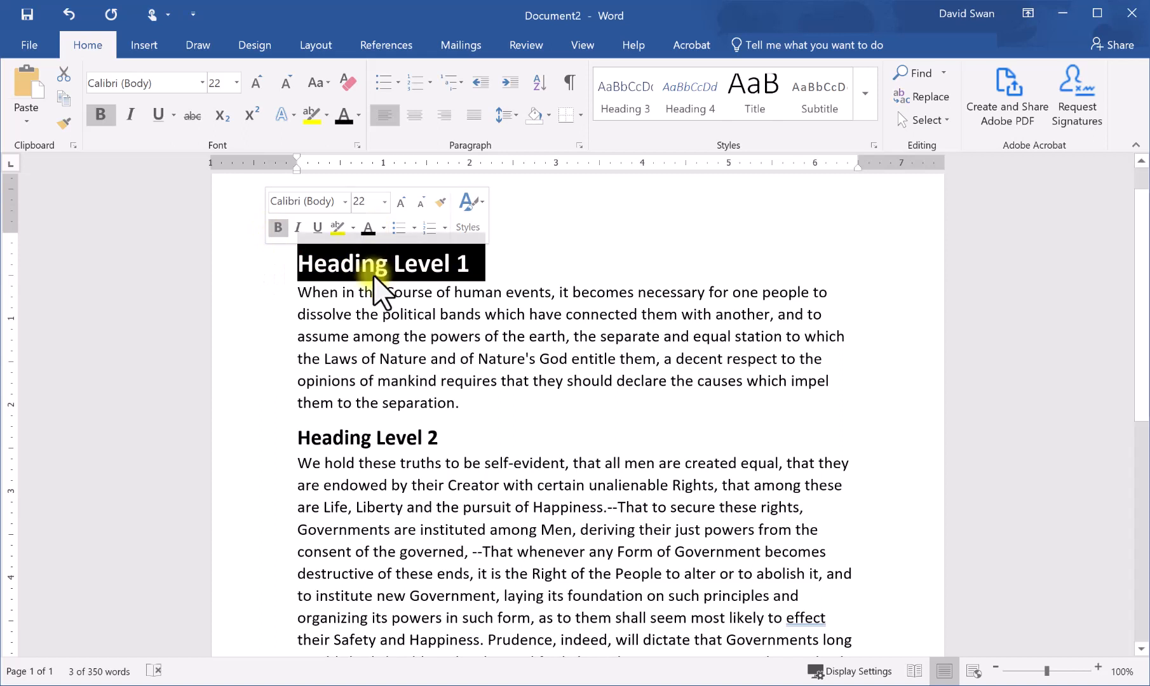
pyautogui.click(728, 484)
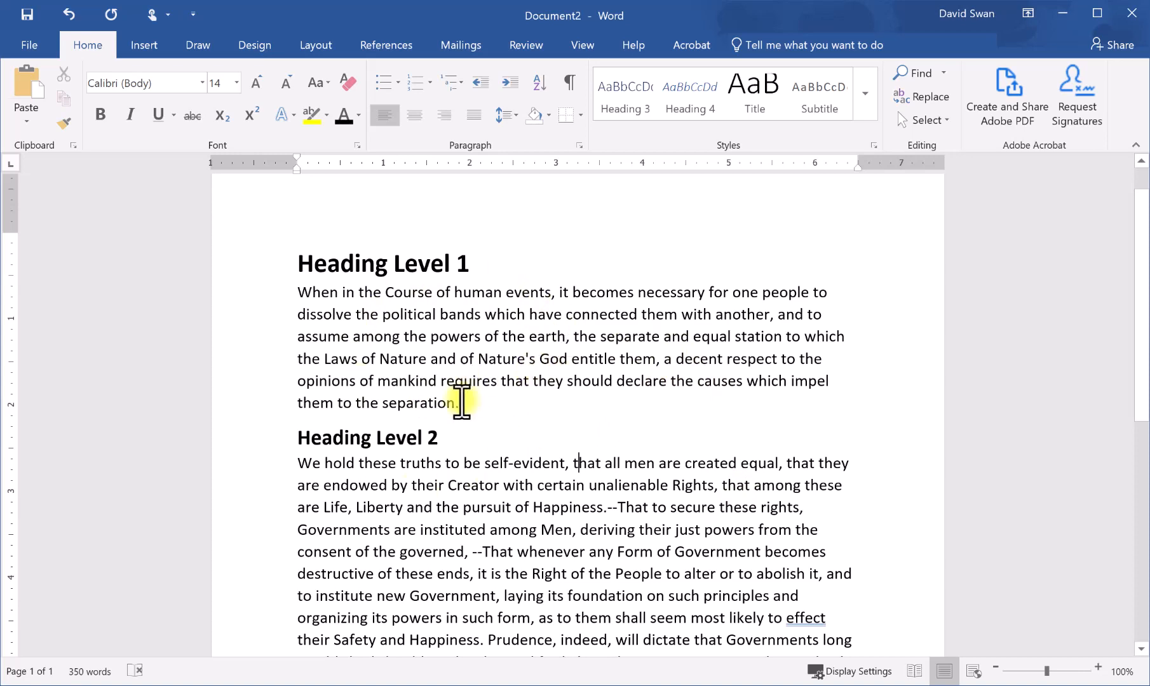
# - Scroll down through the document to review the three reformatted headings
pyautogui.scroll(-3)
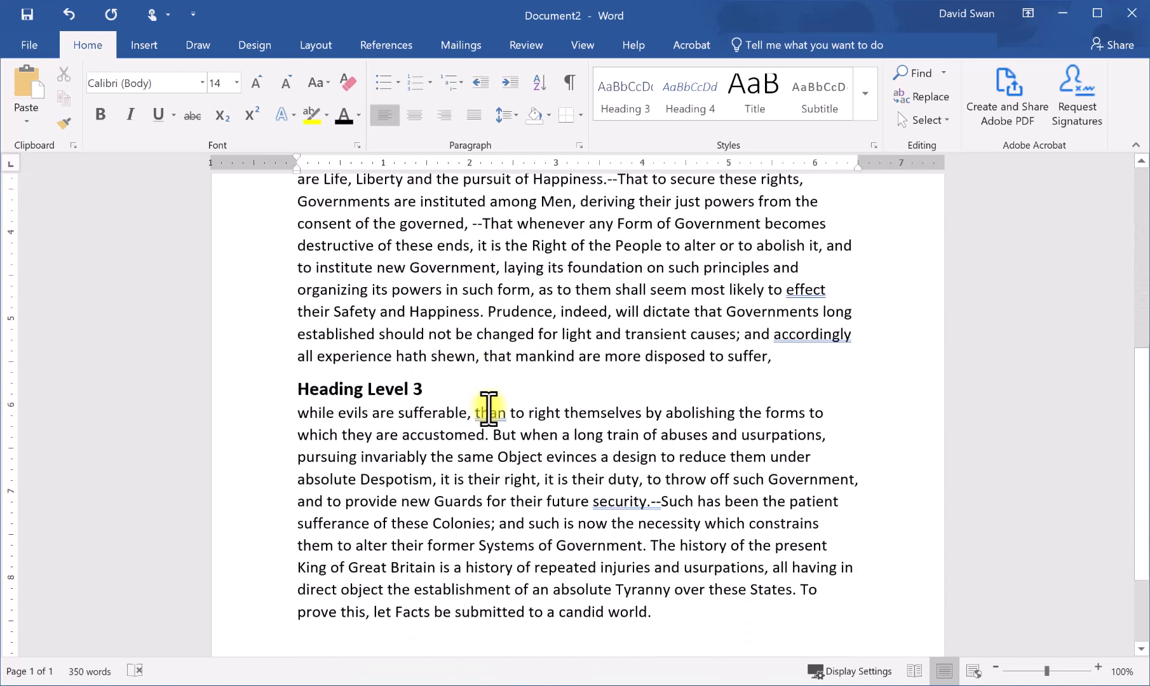
pyautogui.scroll(-3)
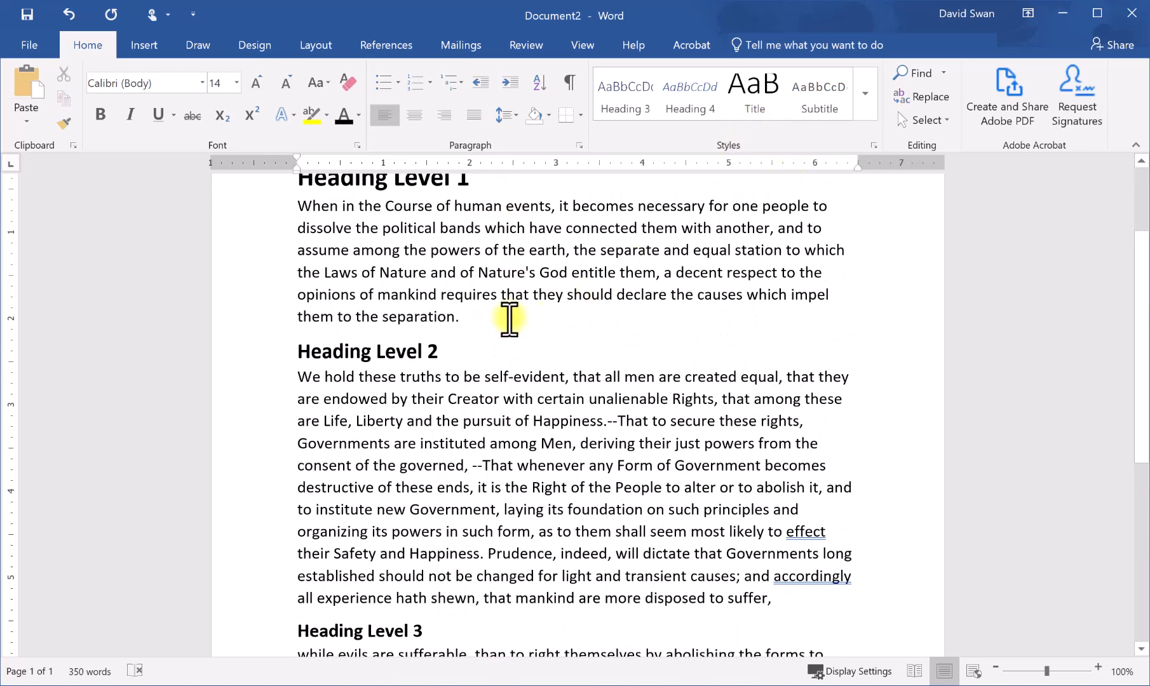
pyautogui.scroll(-3)
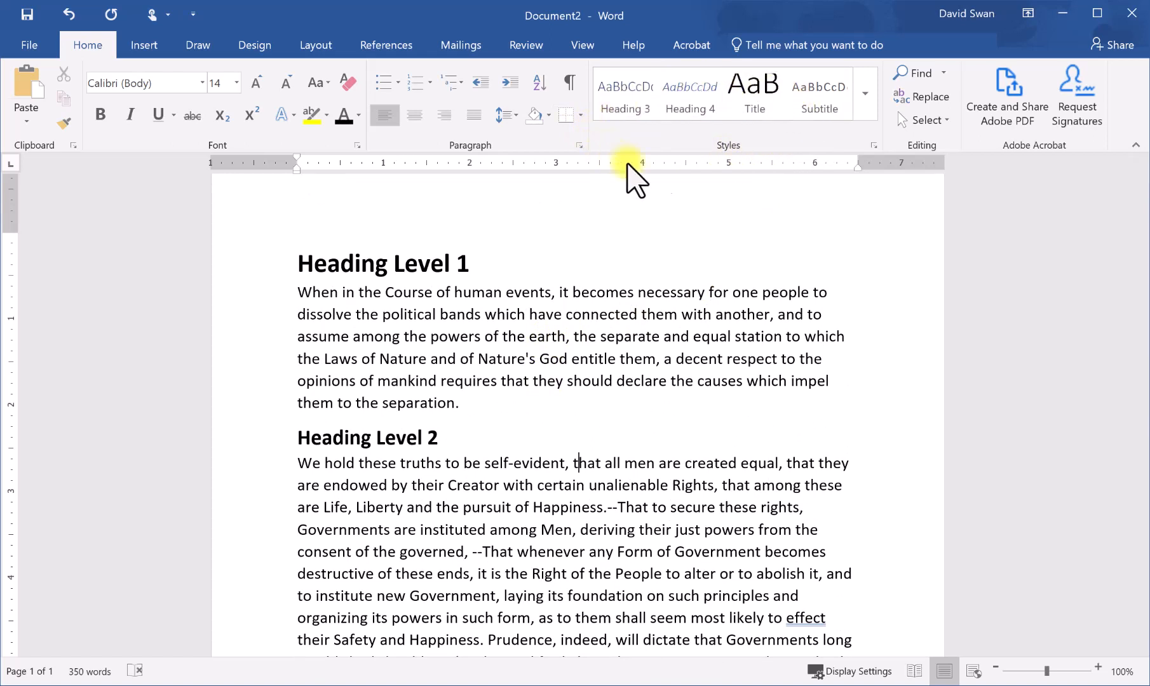
pyautogui.moveTo(698, 222)
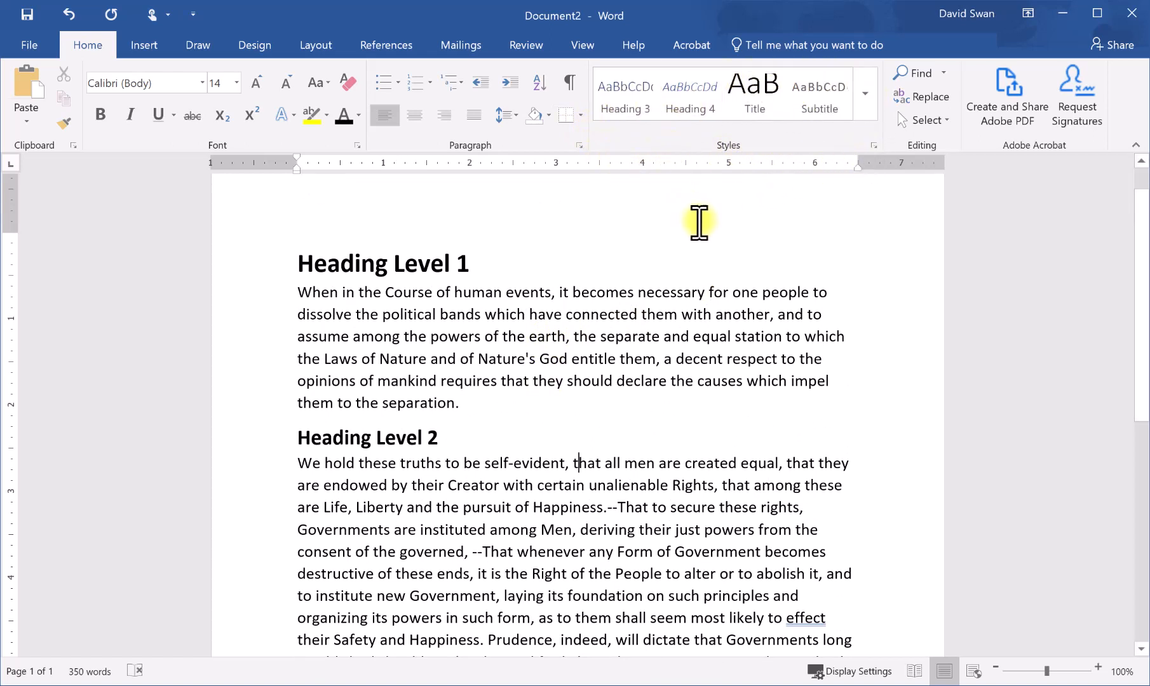
pyautogui.moveTo(477, 267)
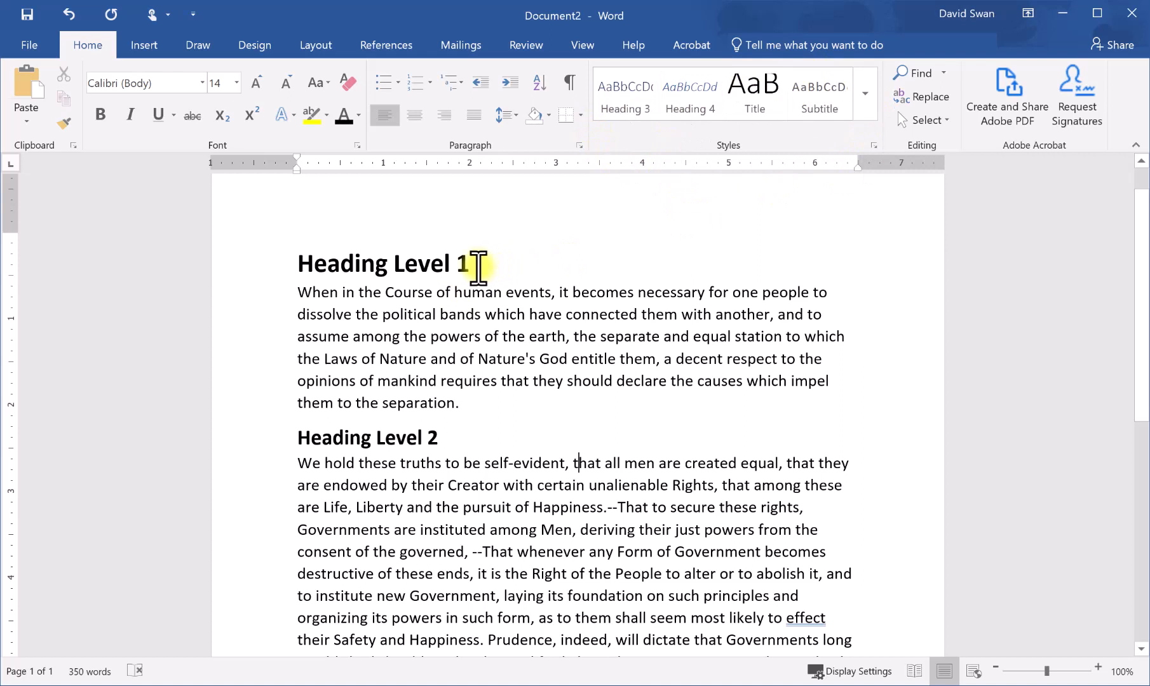
pyautogui.moveTo(375, 268)
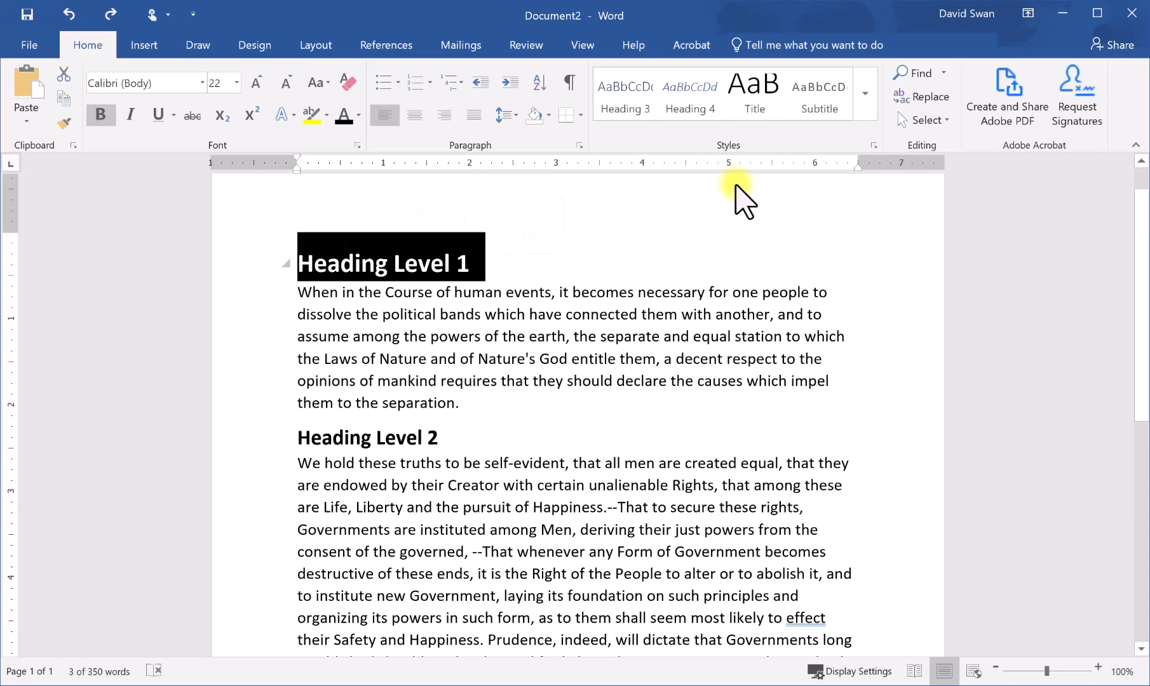
pyautogui.moveTo(836, 165)
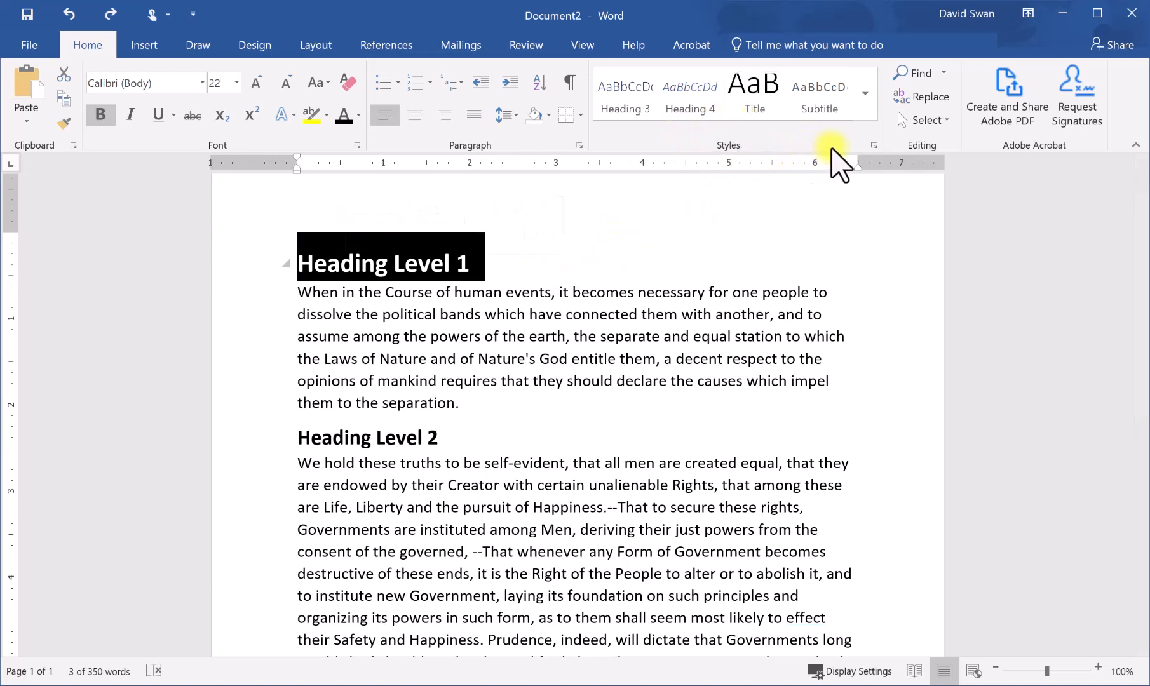
# - Update the Heading 1 style to match the bold black 22 pt Calibri heading, then reapply it
pyautogui.click(865, 93)
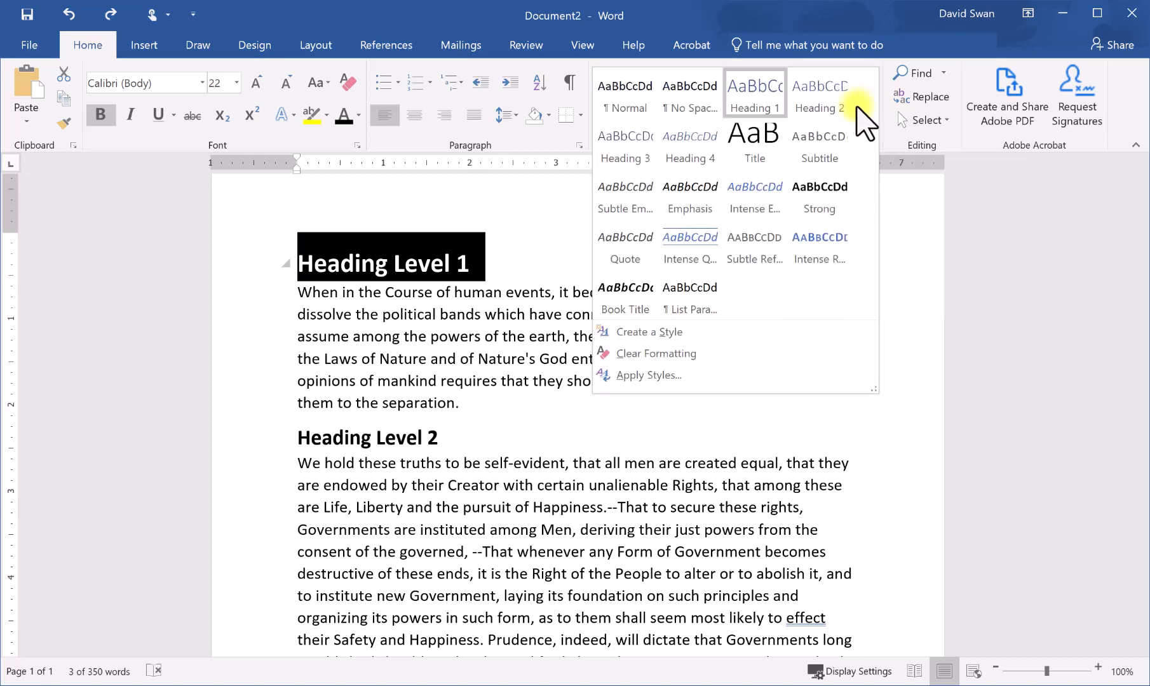
pyautogui.click(754, 94)
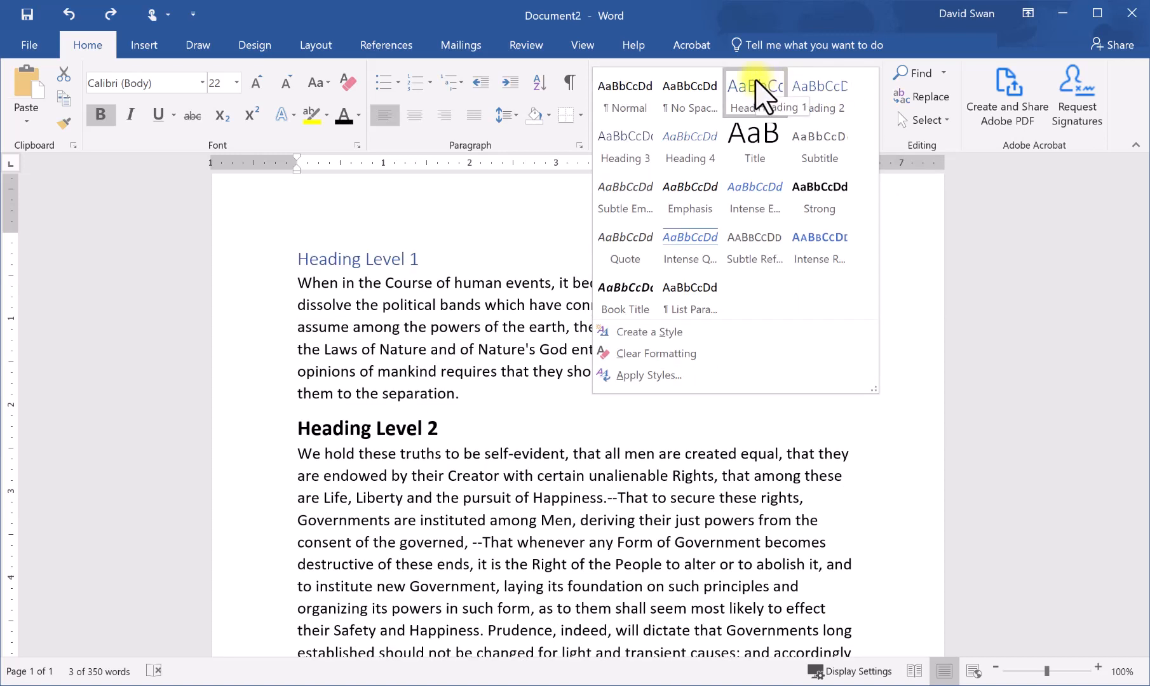
pyautogui.rightClick(754, 88)
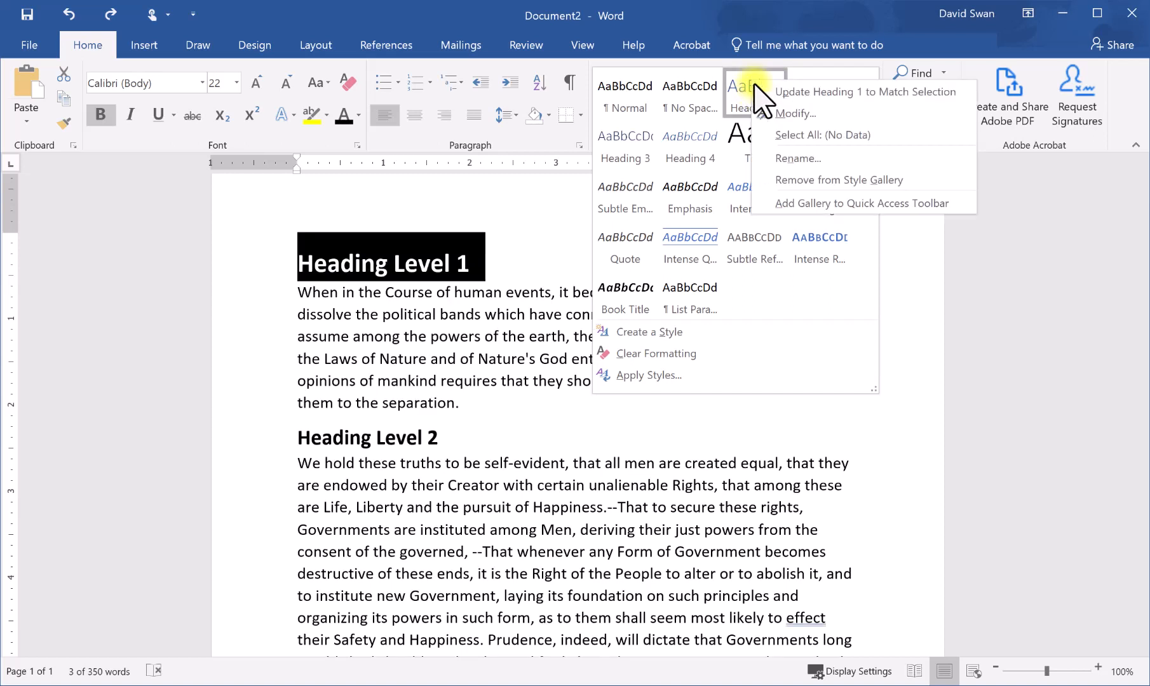
pyautogui.moveTo(866, 91)
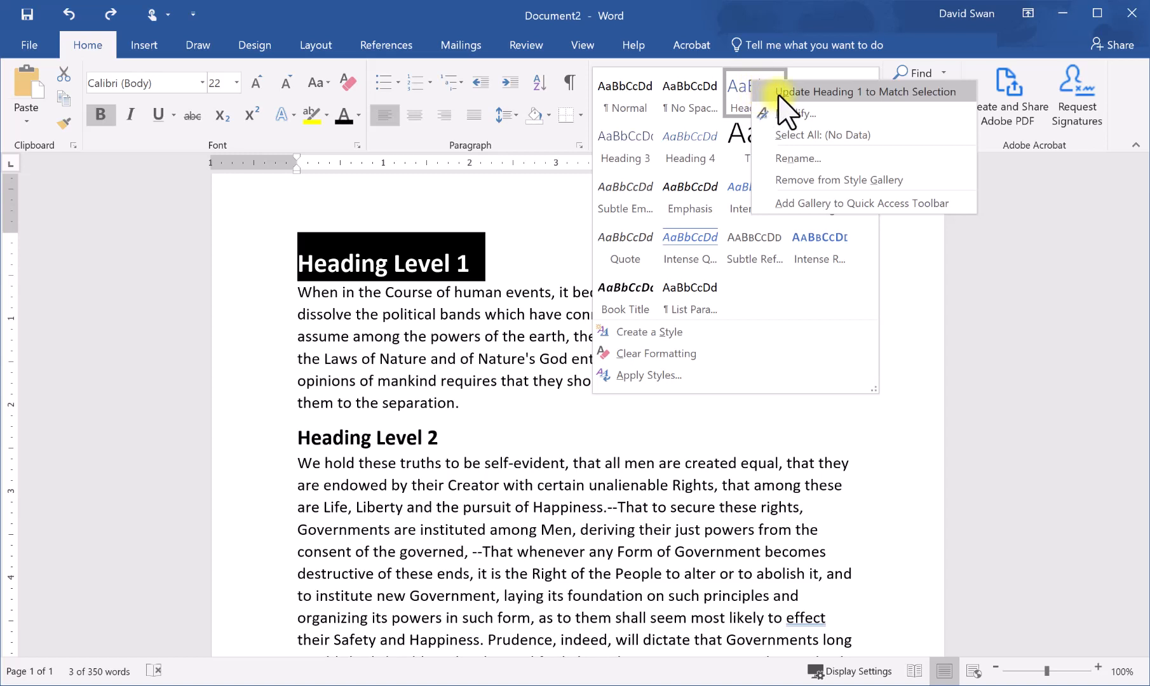
pyautogui.moveTo(869, 117)
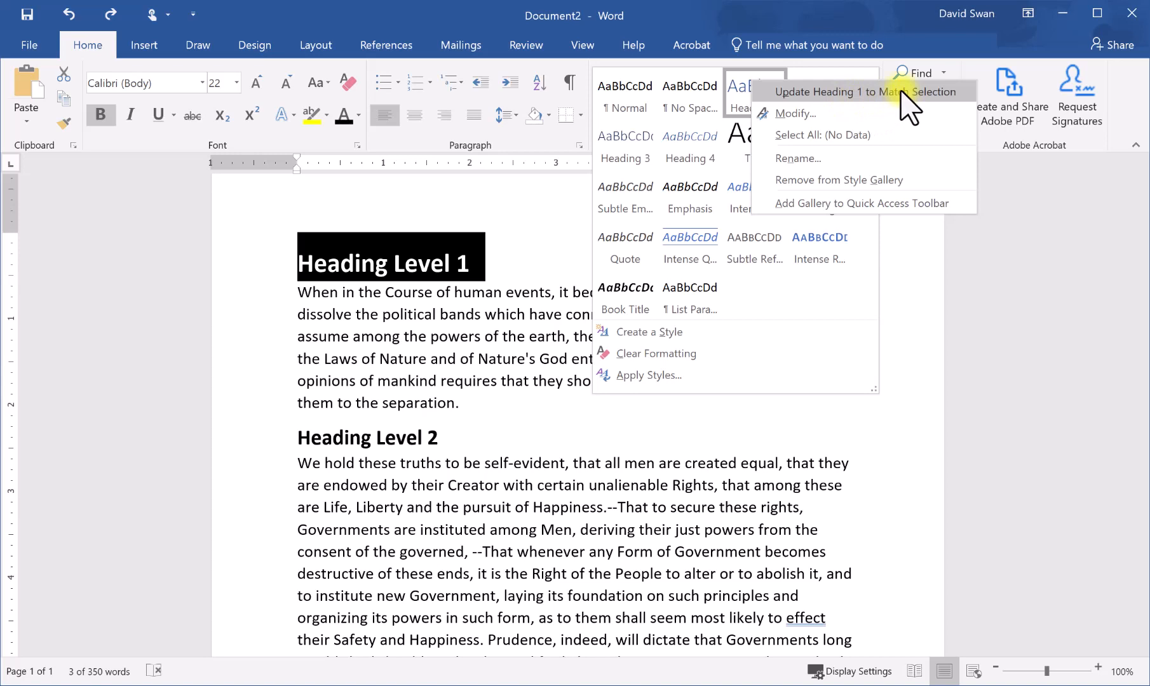
pyautogui.click(869, 91)
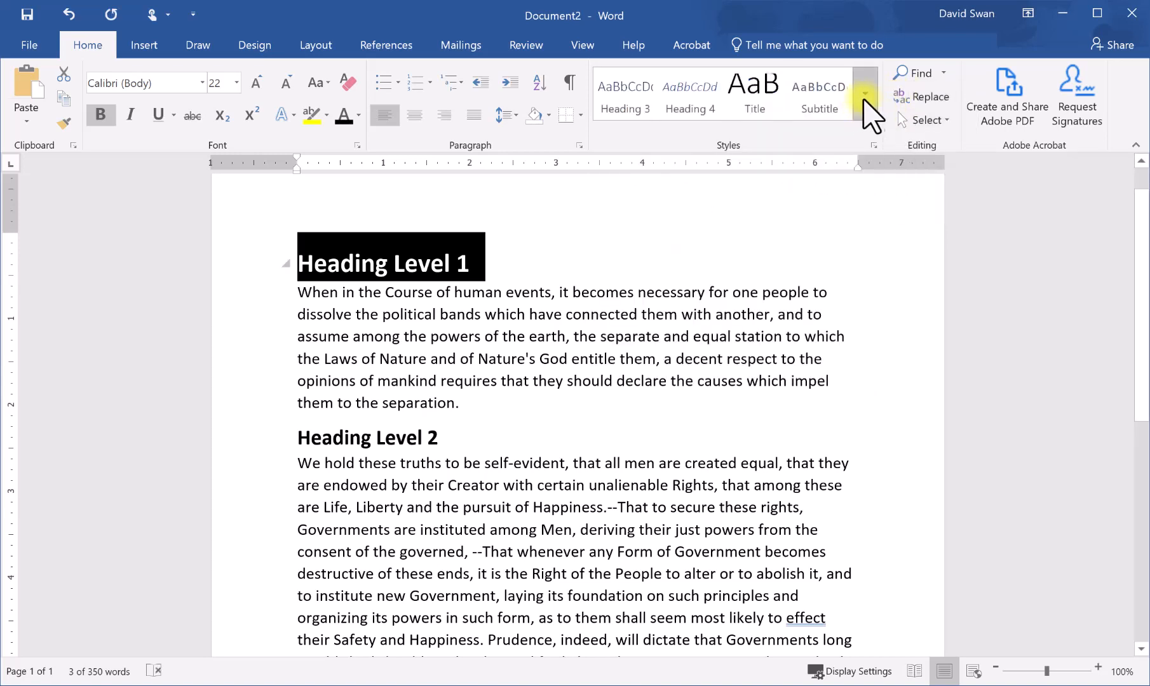
pyautogui.click(866, 95)
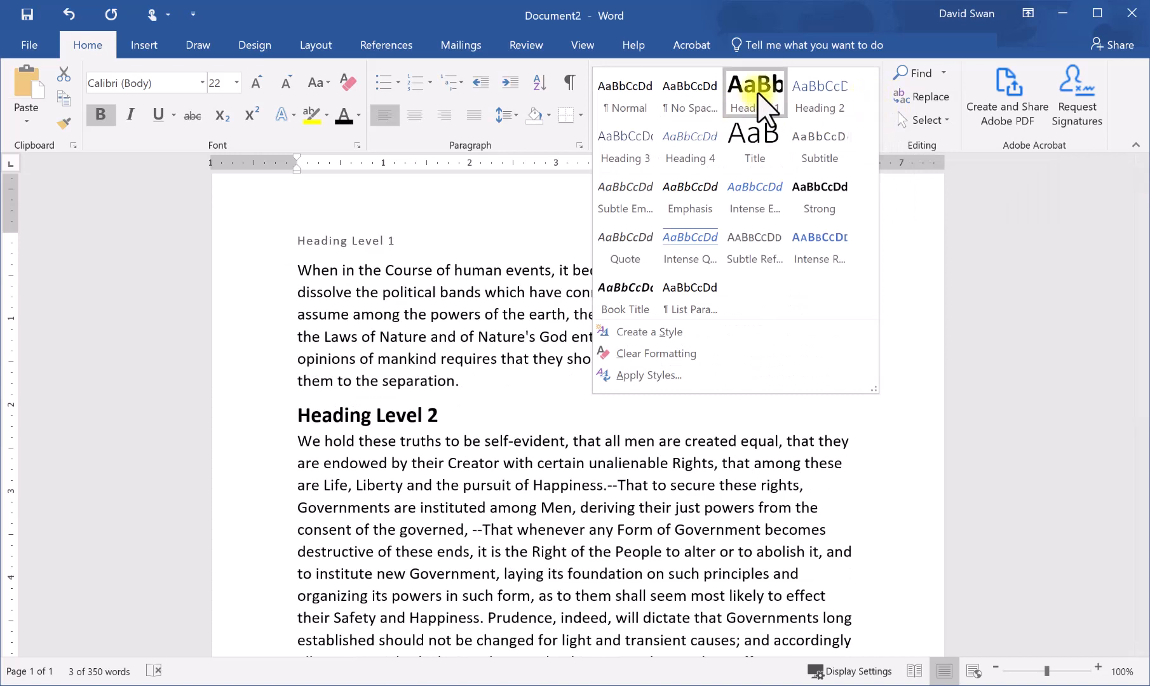
pyautogui.click(755, 94)
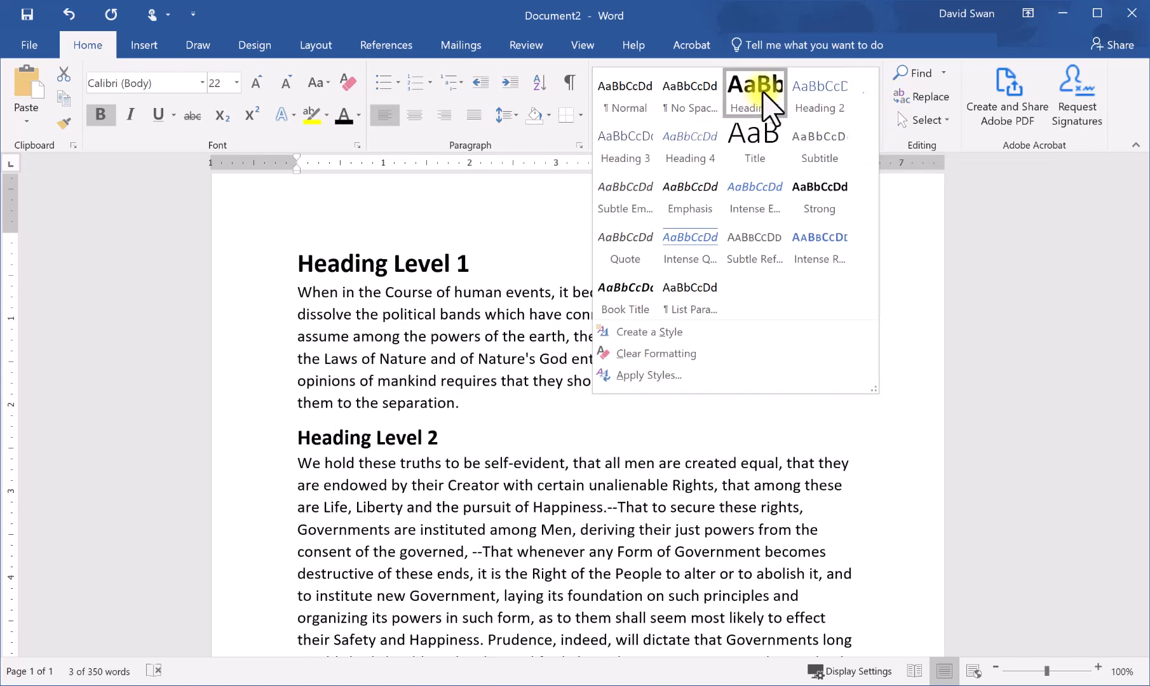
pyautogui.click(755, 95)
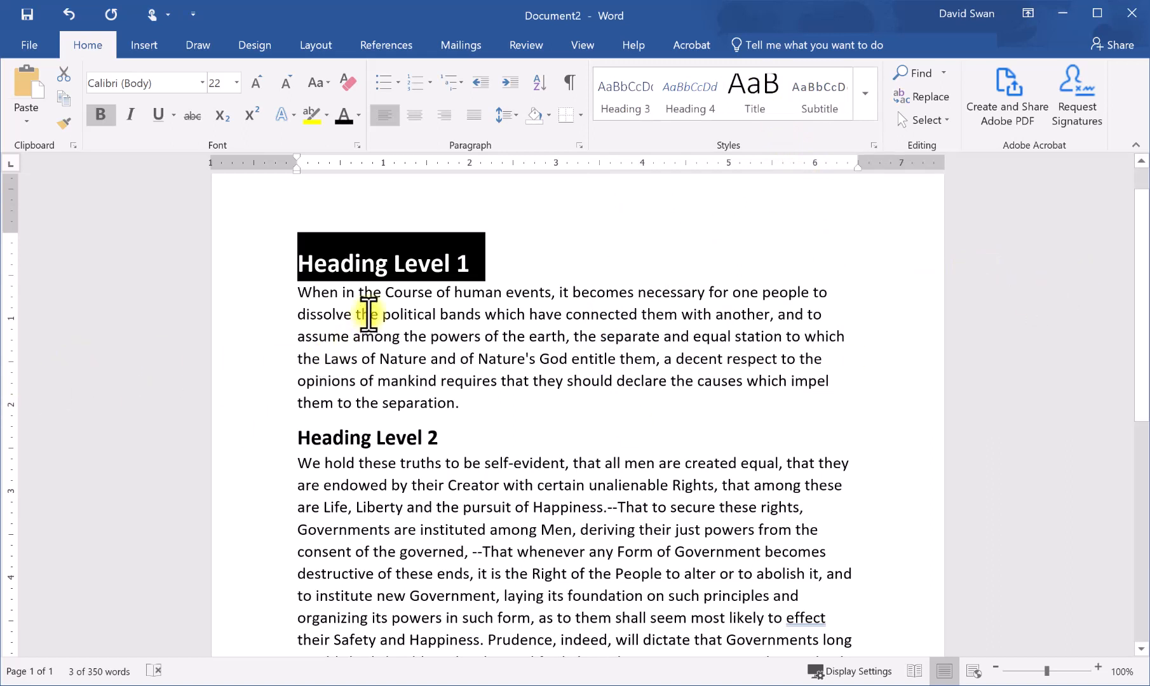
pyautogui.moveTo(462, 282)
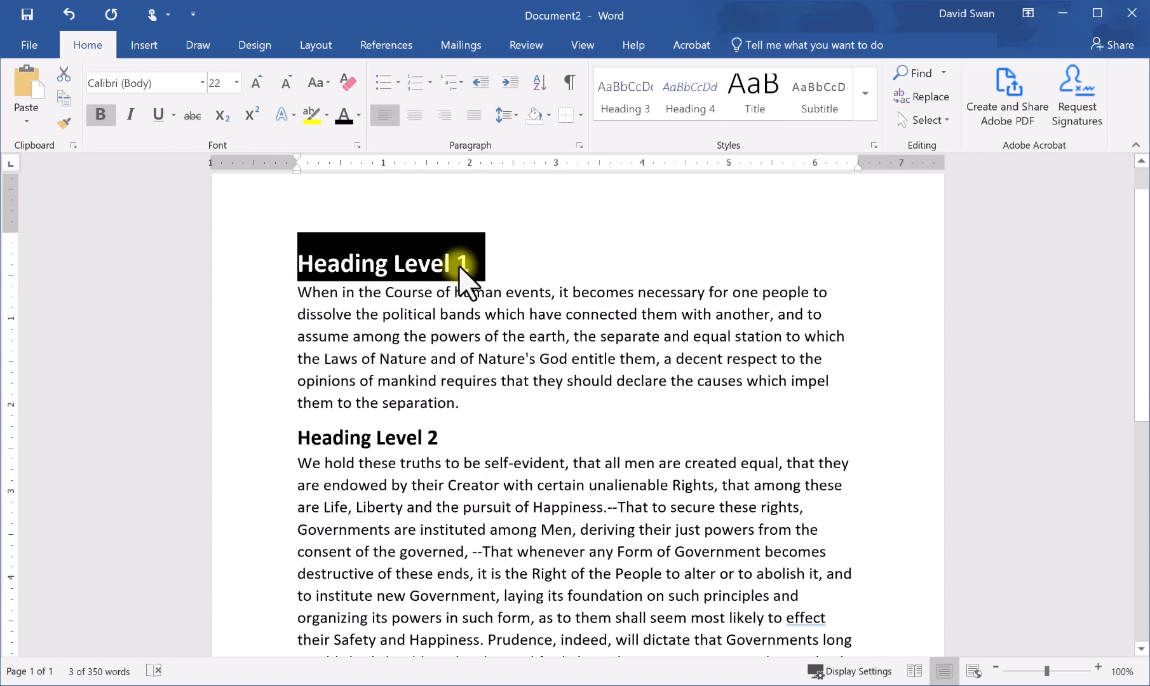
pyautogui.moveTo(455, 275)
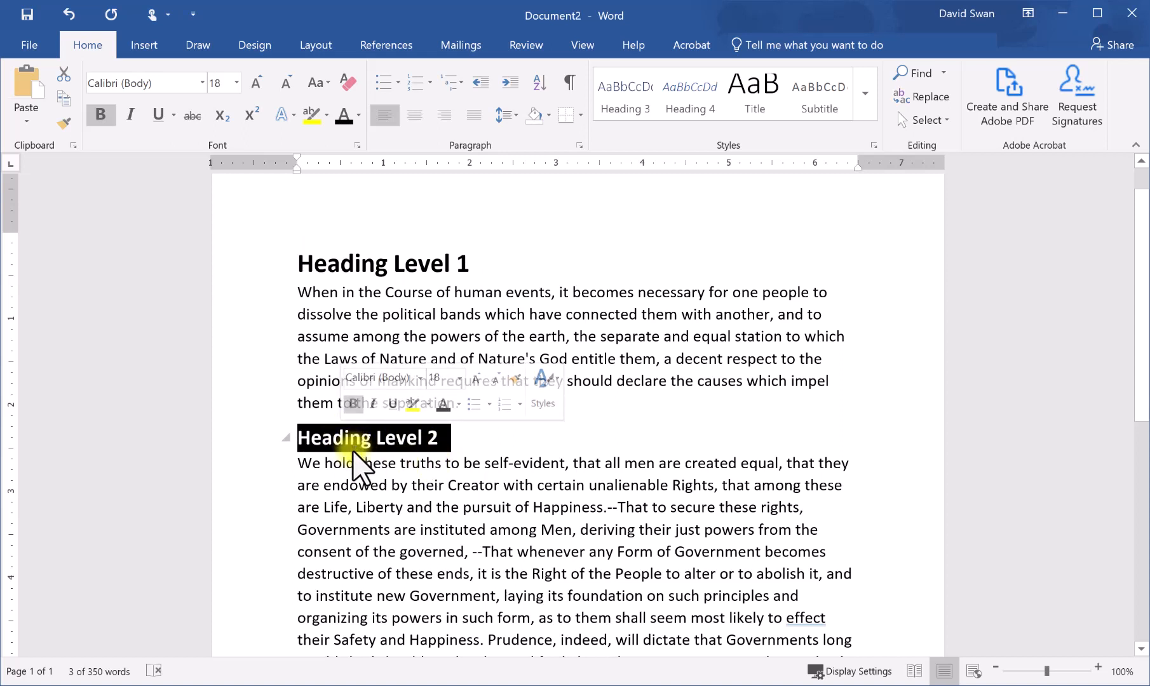
pyautogui.moveTo(856, 349)
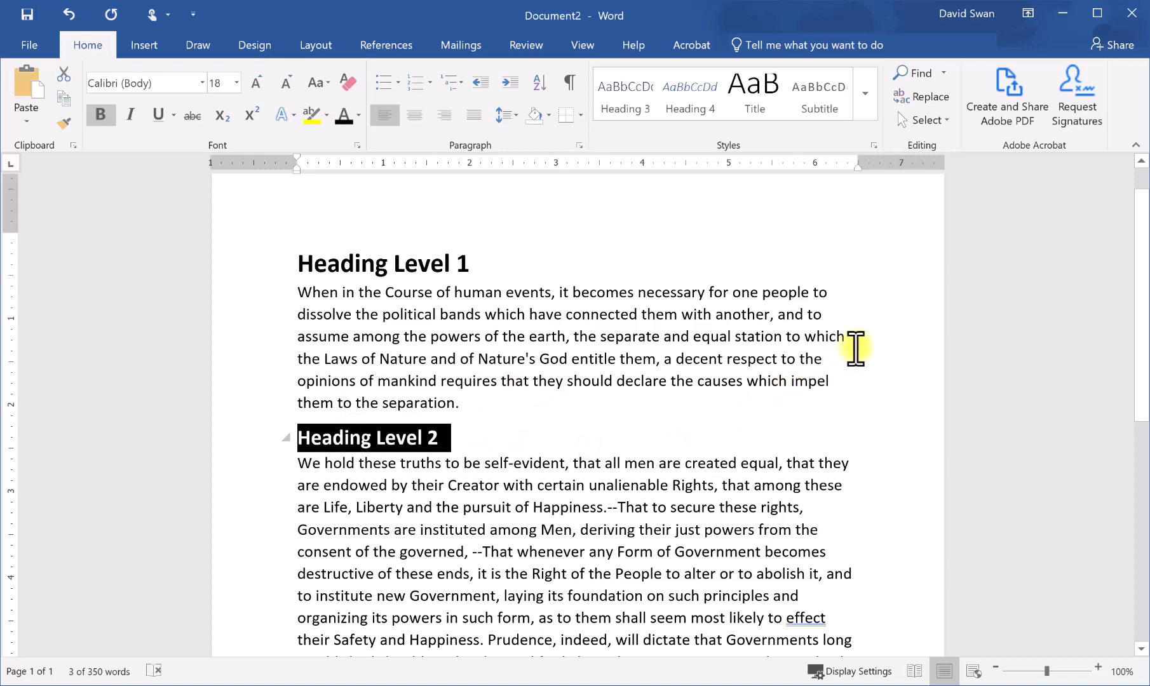
pyautogui.moveTo(865, 94)
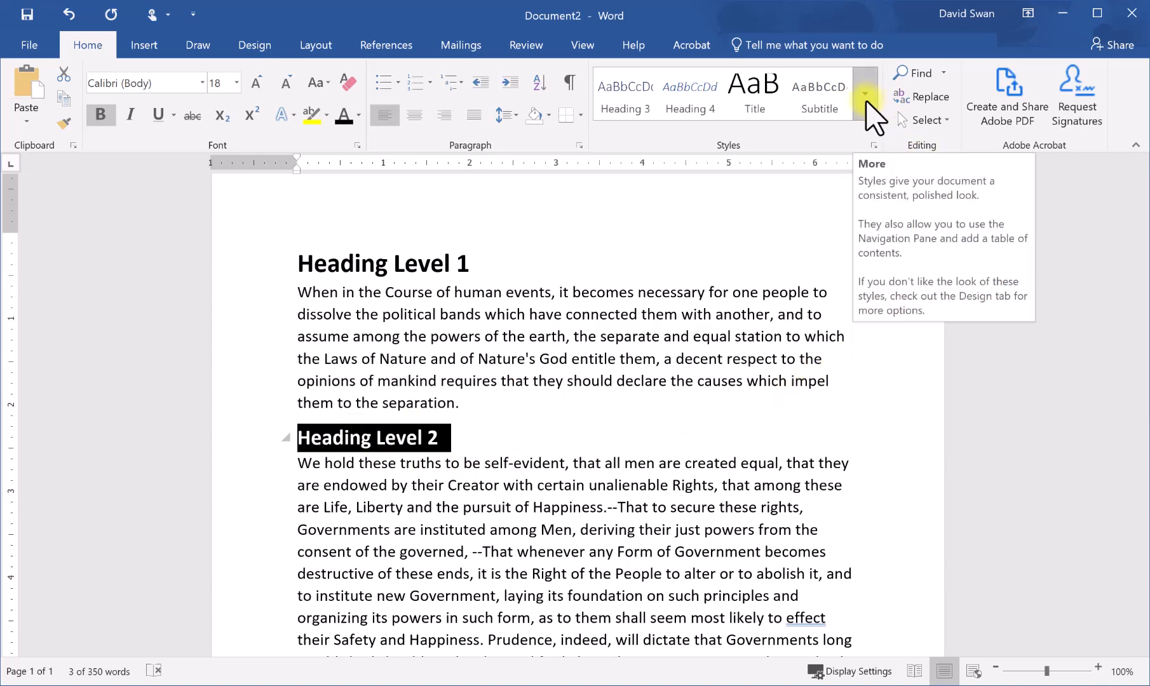
# - Expand the styles gallery and bring up the Heading 2 style's options menu
pyautogui.click(865, 96)
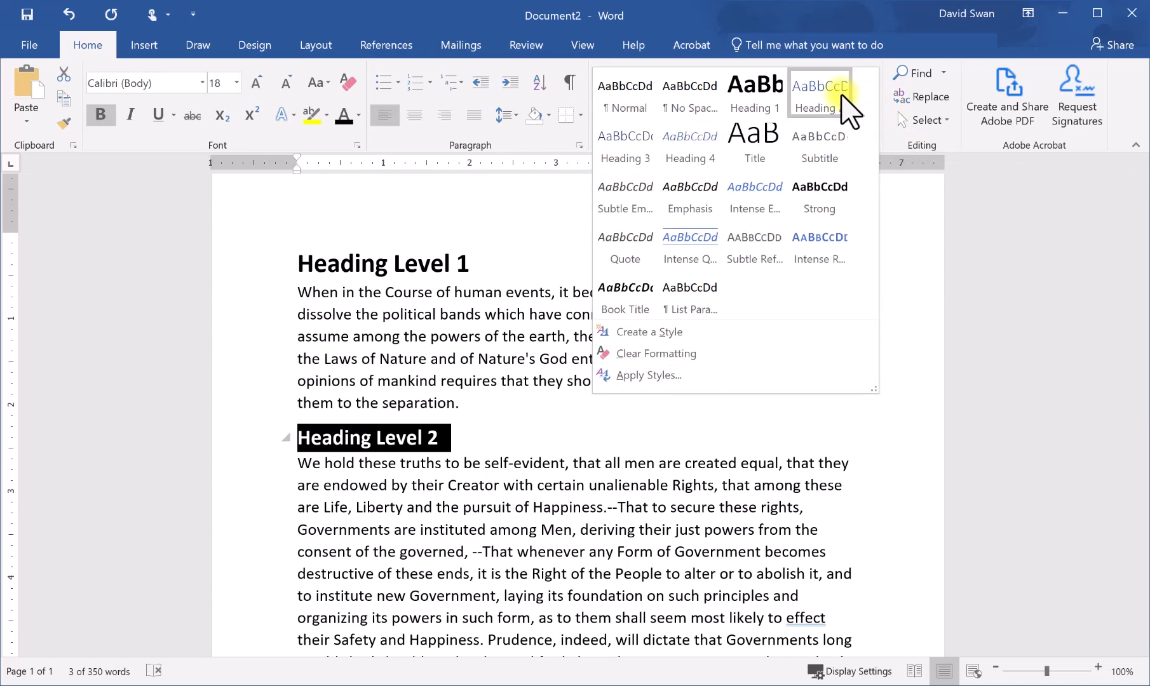
pyautogui.moveTo(819, 92)
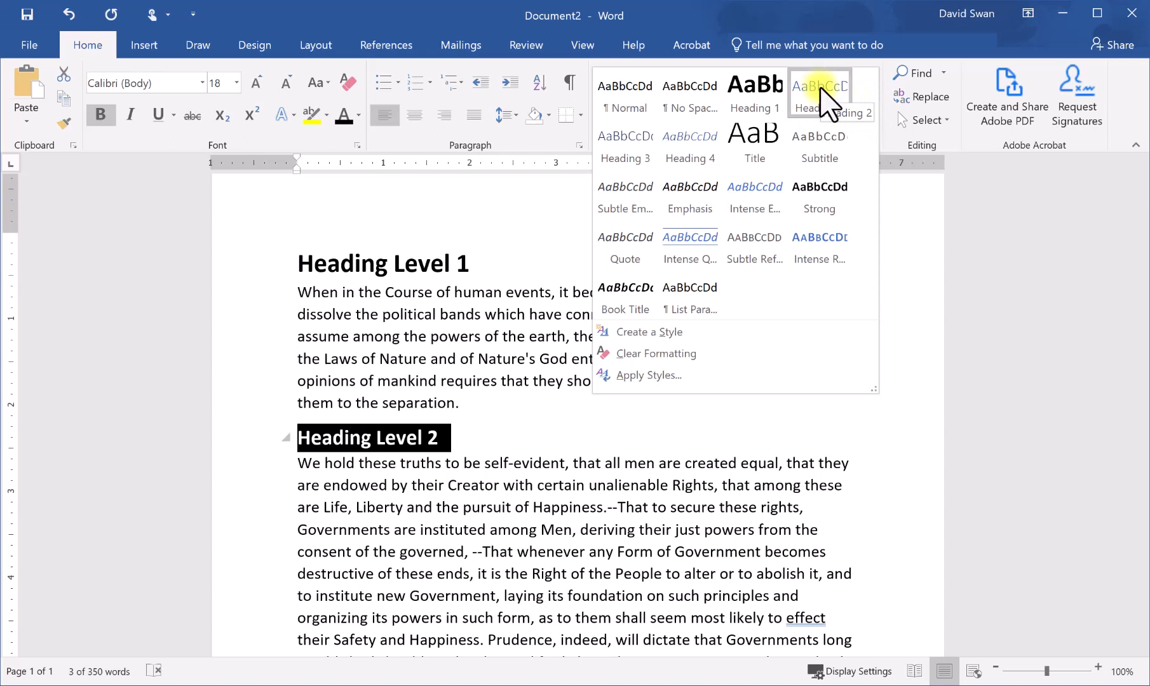
pyautogui.rightClick(819, 94)
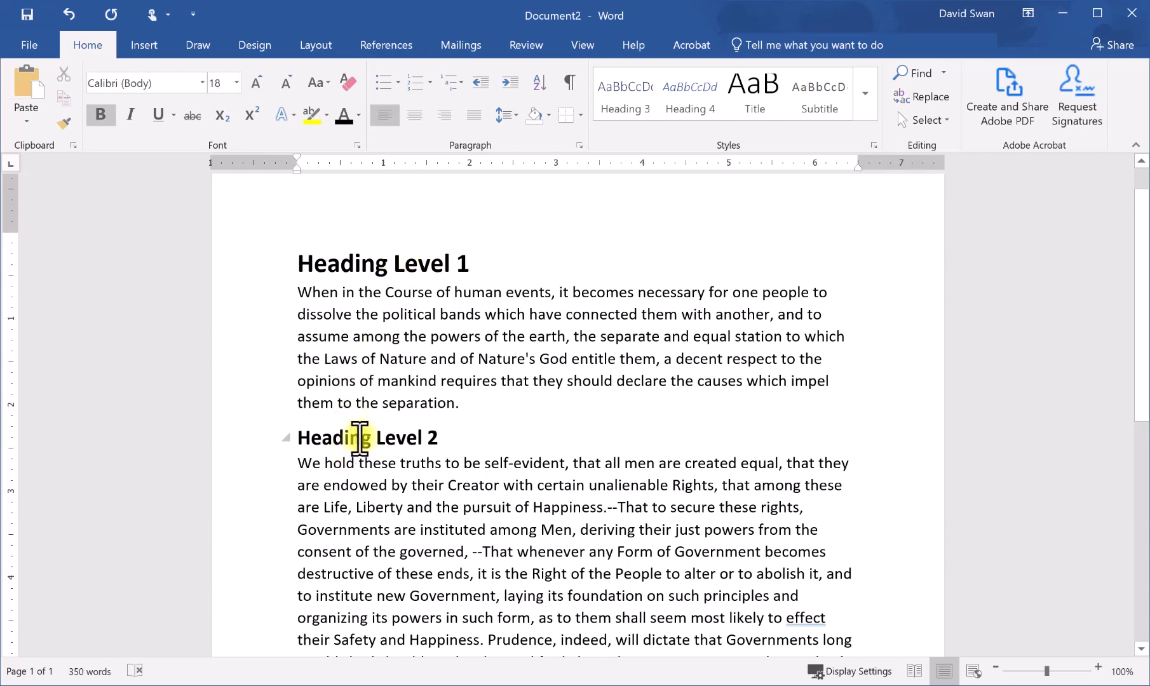
pyautogui.moveTo(352, 279)
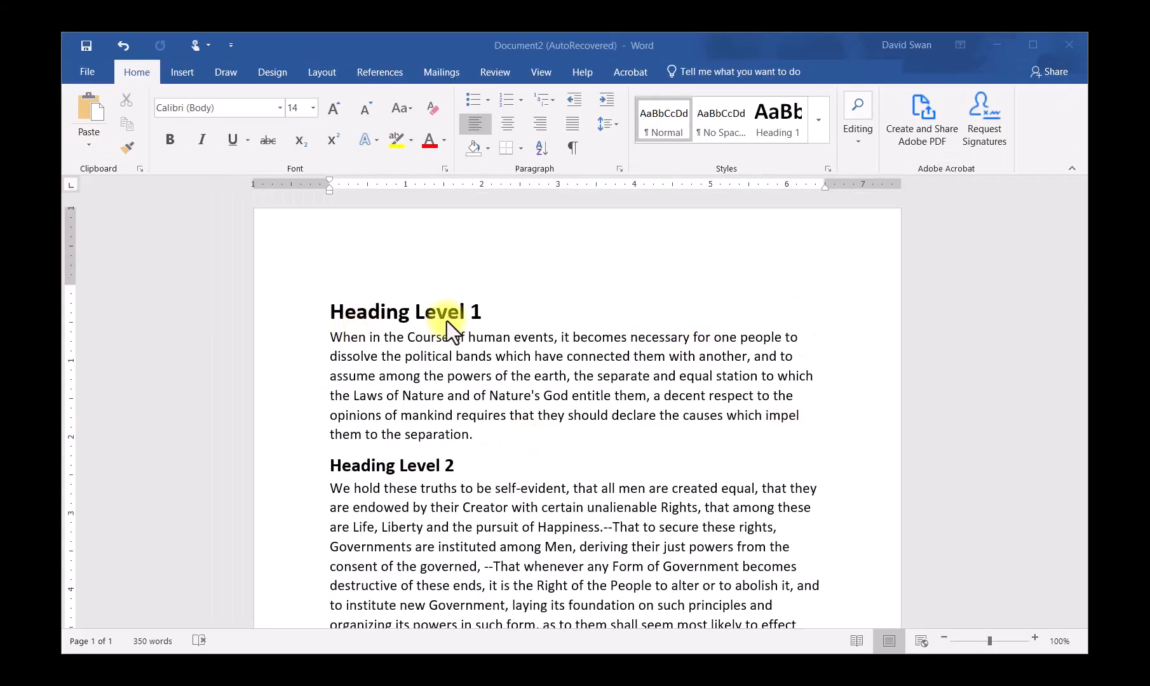
pyautogui.scroll(-3)
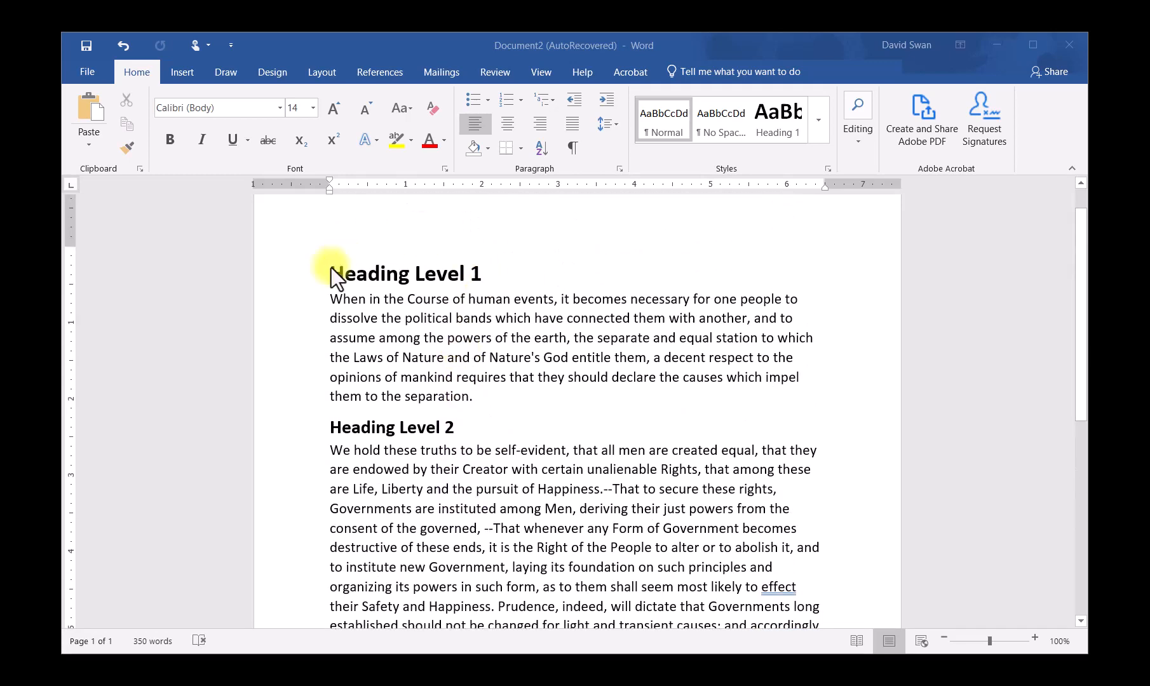
pyautogui.moveTo(404, 489)
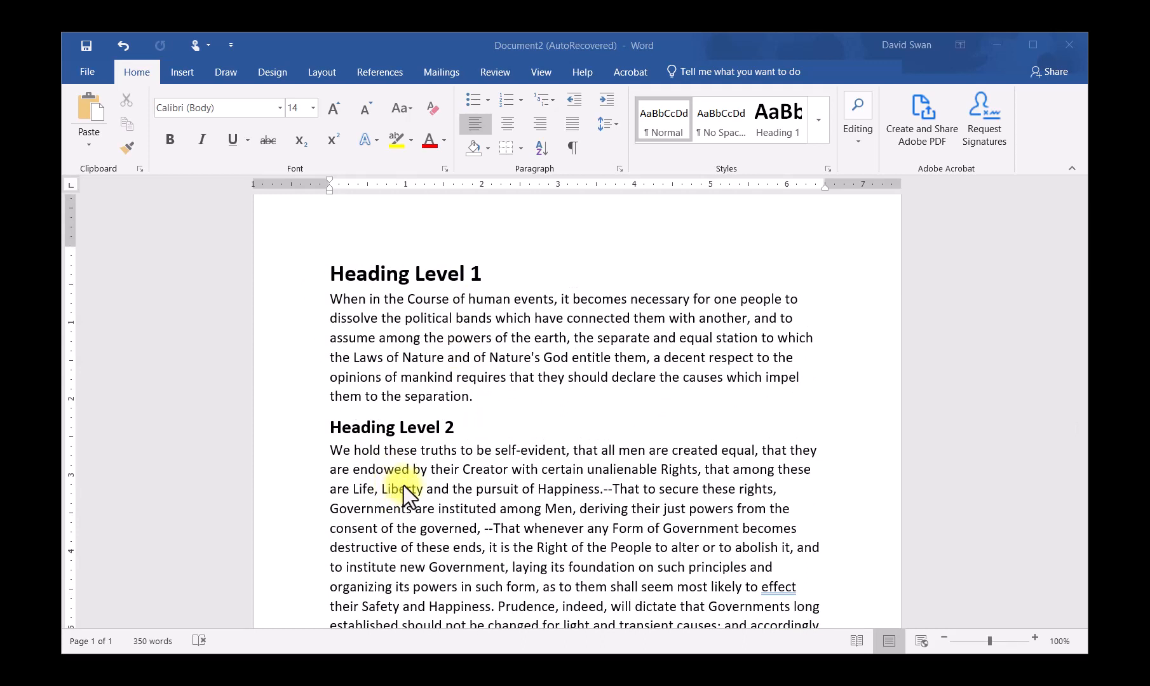
pyautogui.moveTo(446, 409)
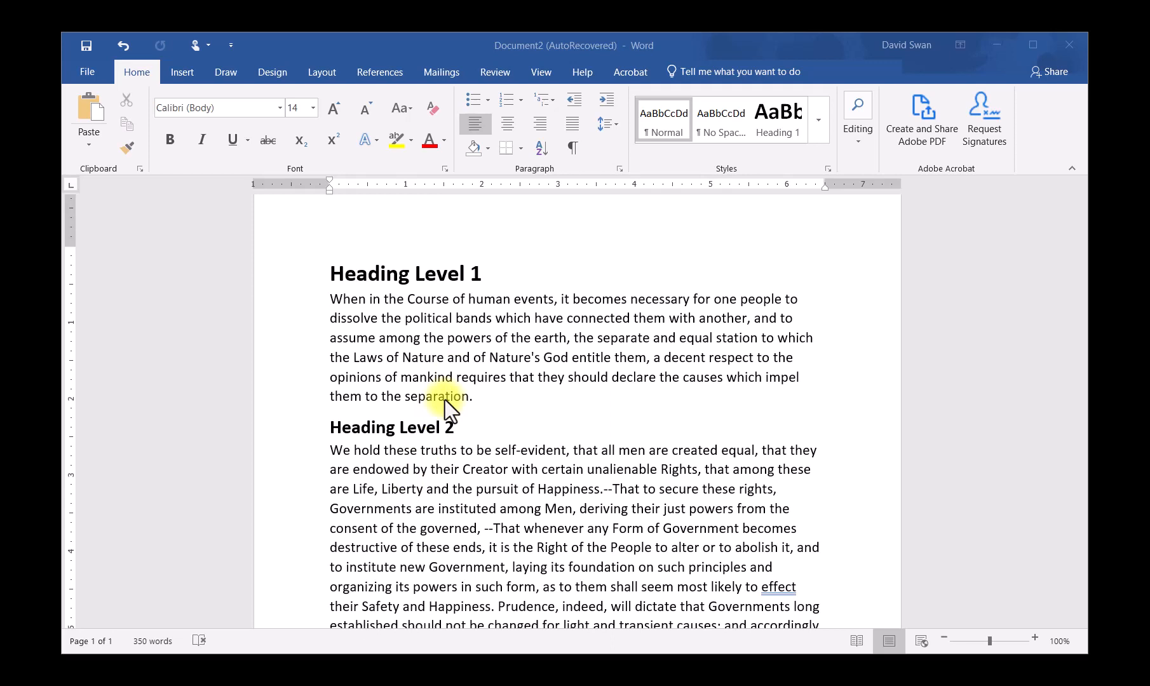
pyautogui.moveTo(404, 436)
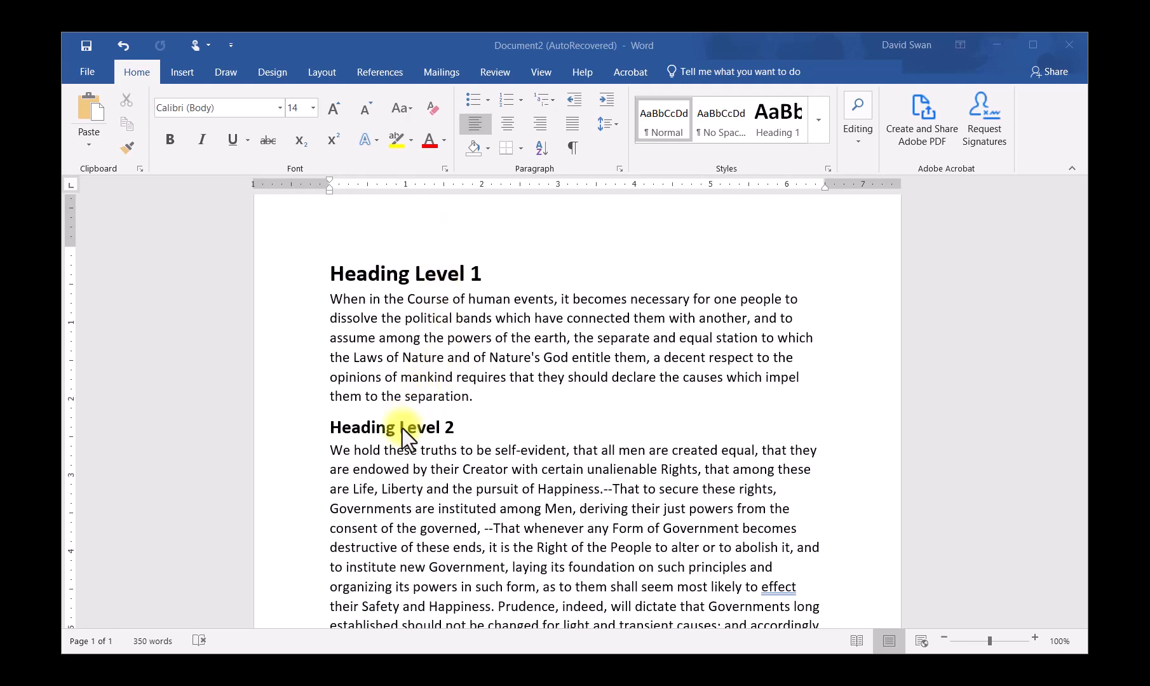
pyautogui.moveTo(422, 361)
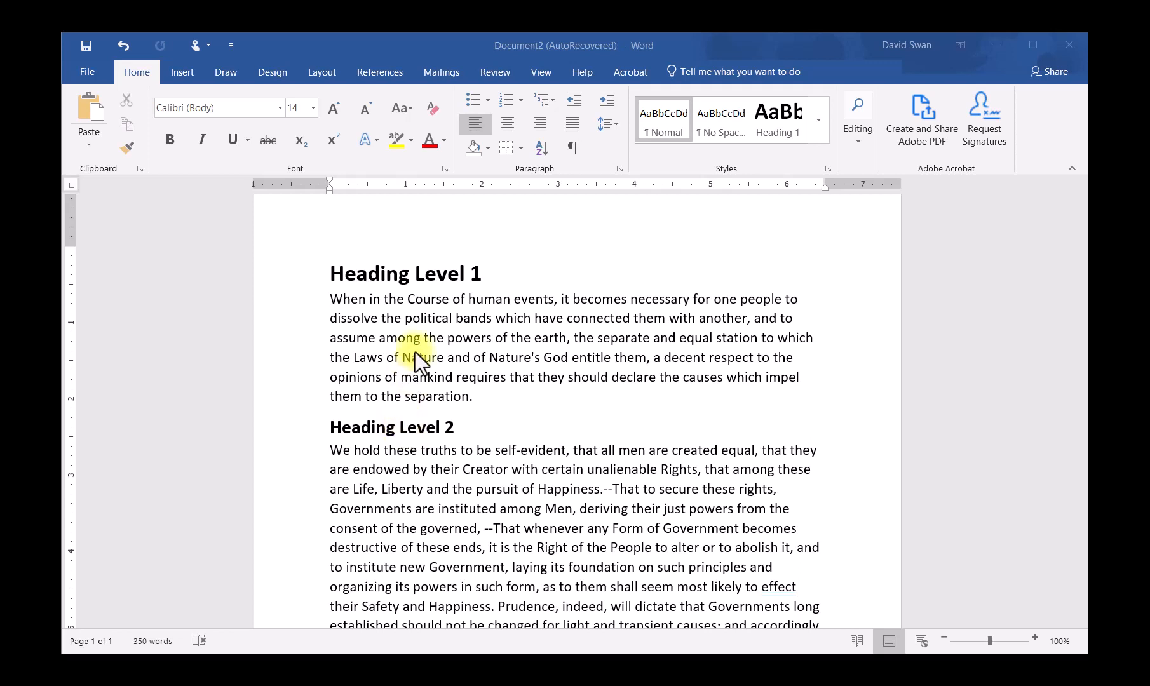
pyautogui.moveTo(776, 365)
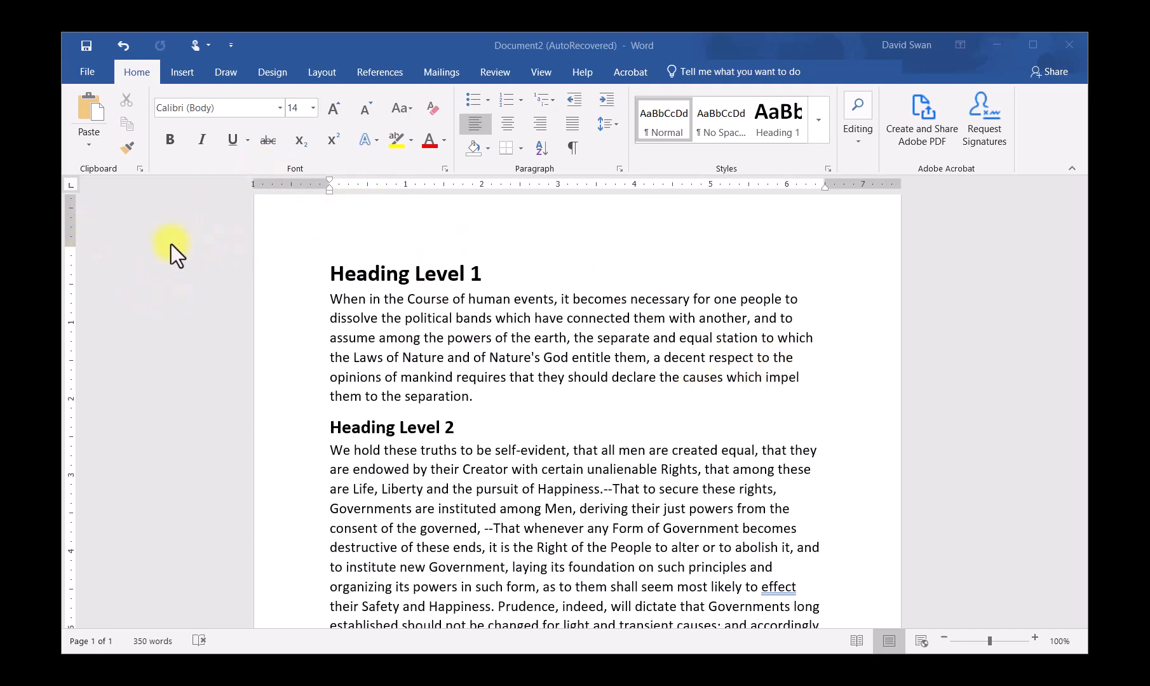
pyautogui.moveTo(113, 300)
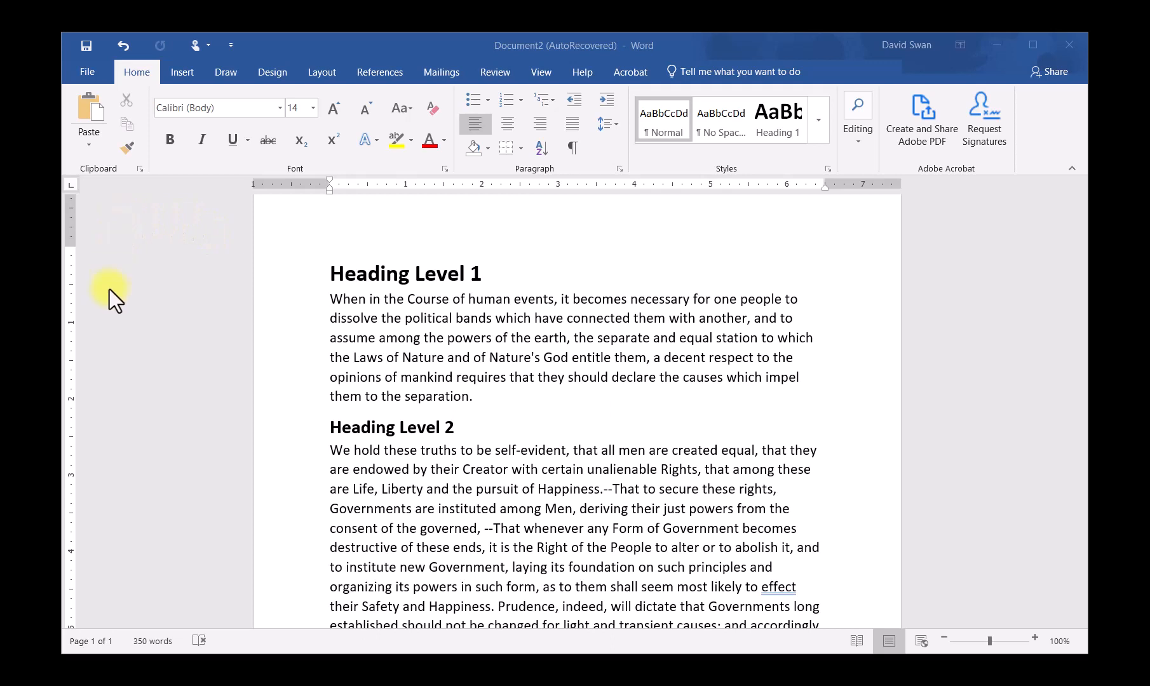
pyautogui.moveTo(135, 220)
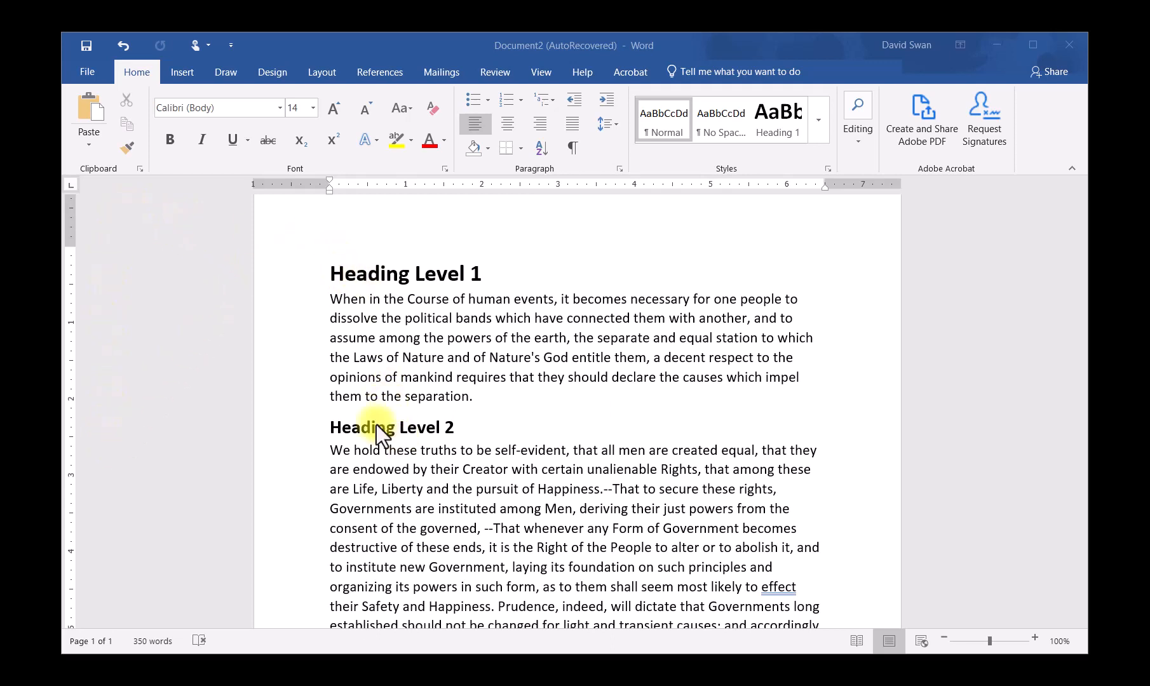
pyautogui.moveTo(141, 246)
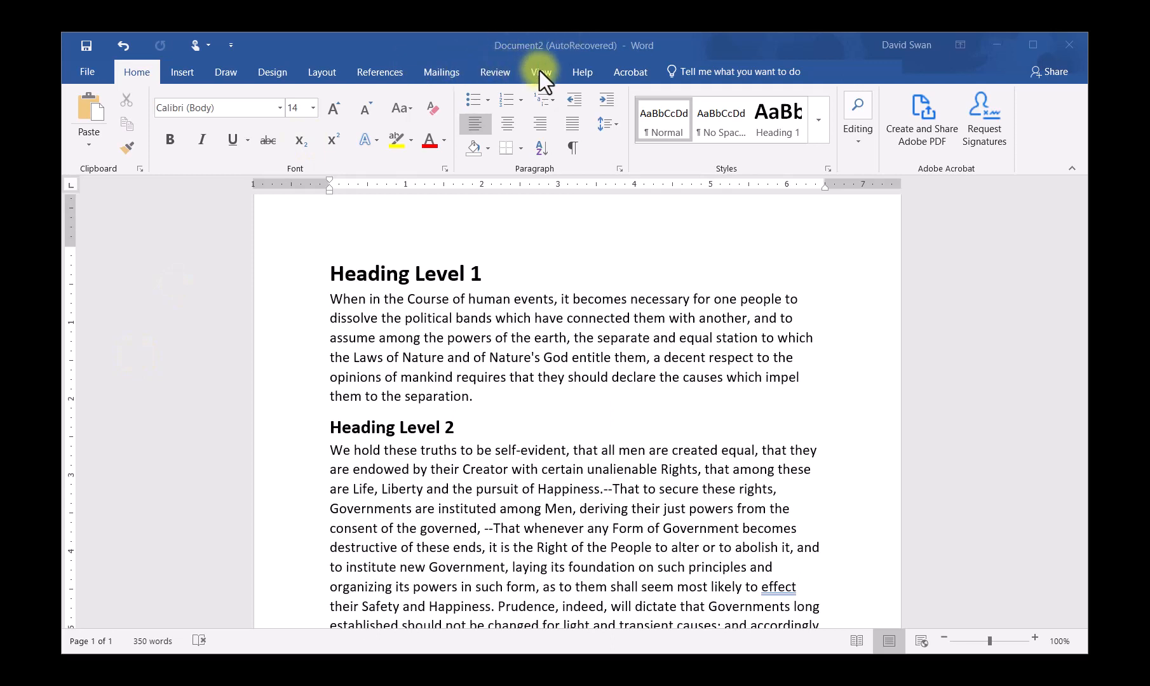
# - Switch the ribbon to the View tab
pyautogui.click(540, 71)
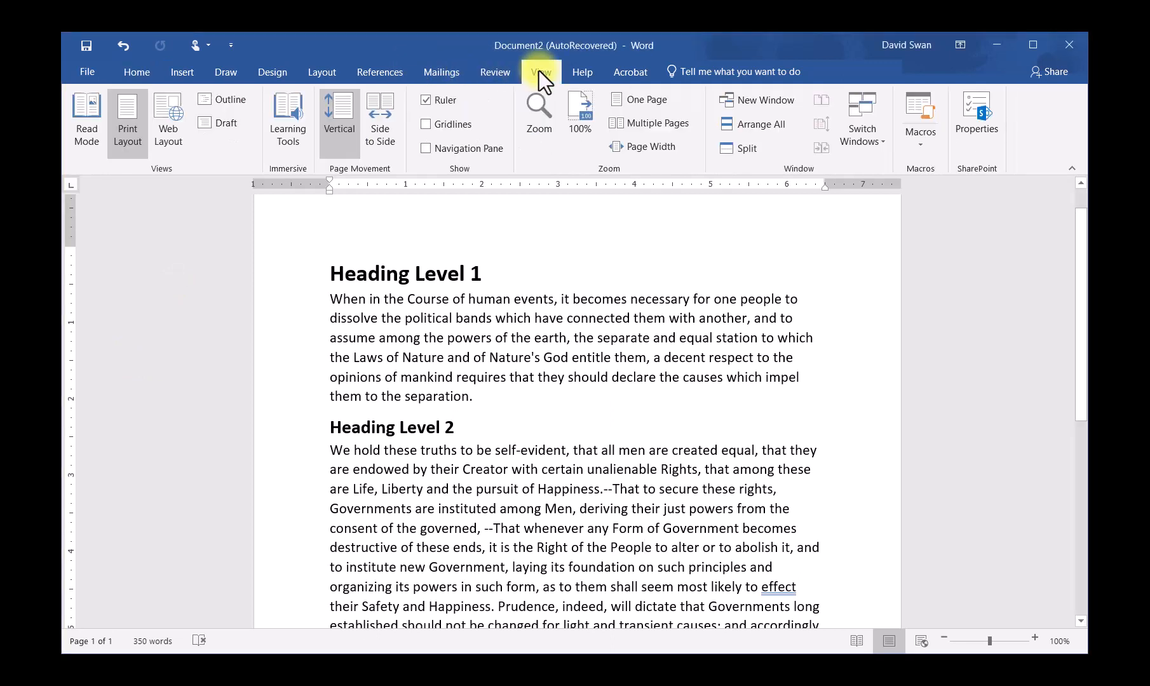
pyautogui.click(540, 72)
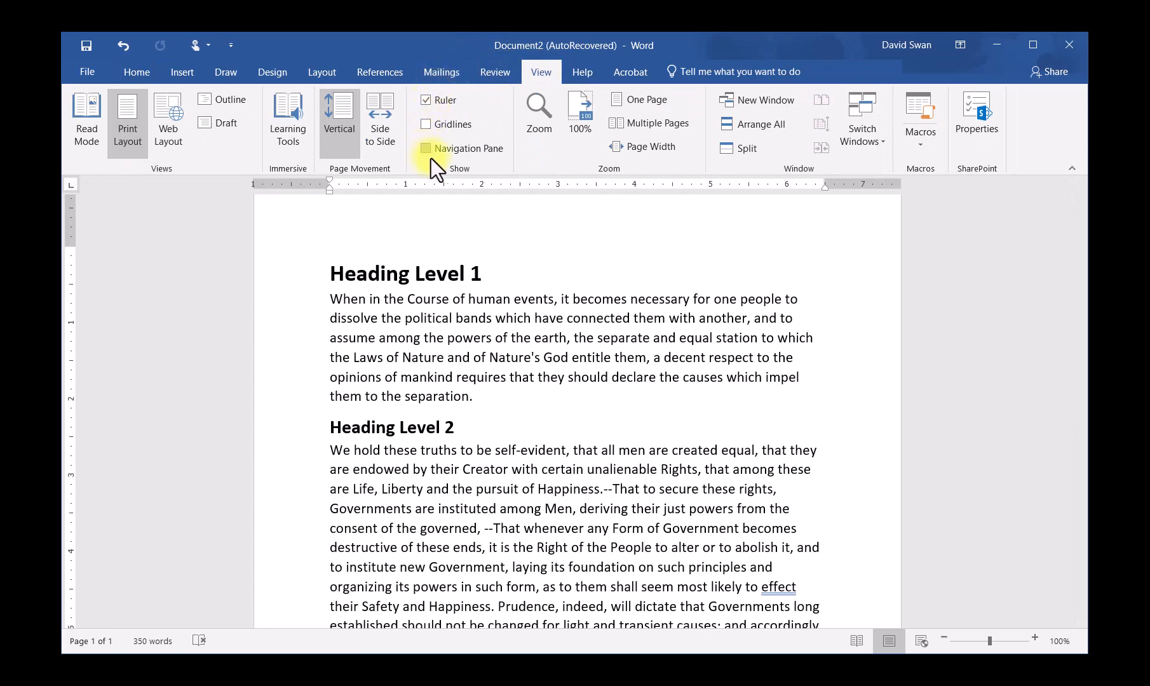
pyautogui.moveTo(489, 164)
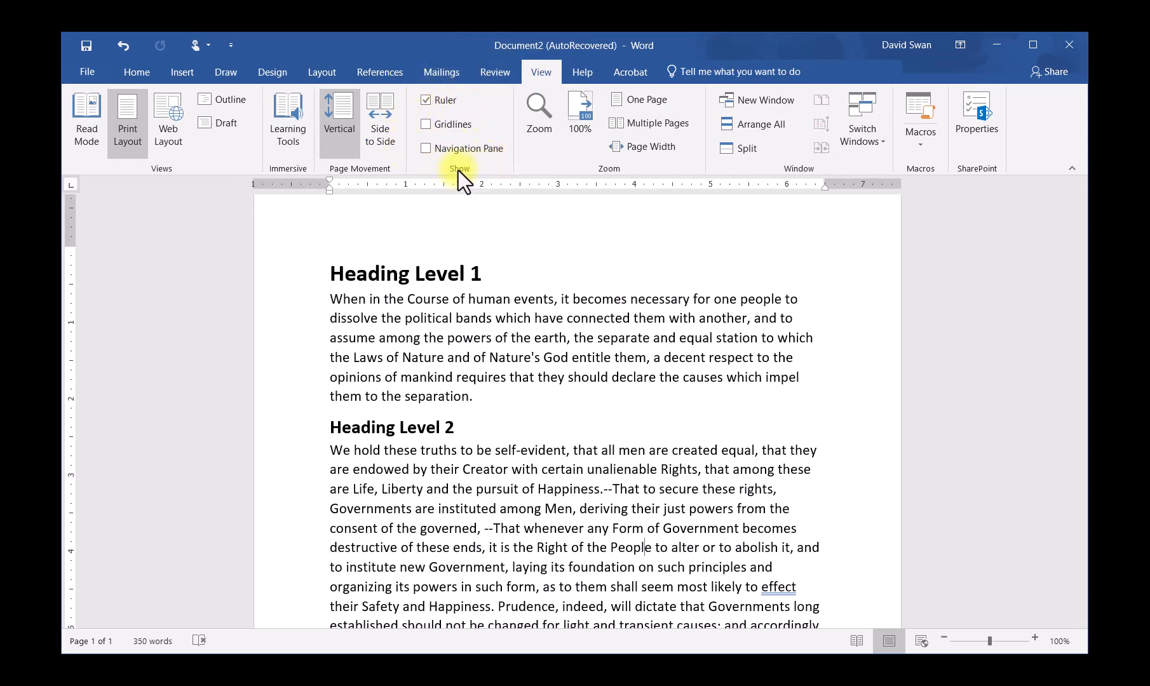
pyautogui.moveTo(428, 148)
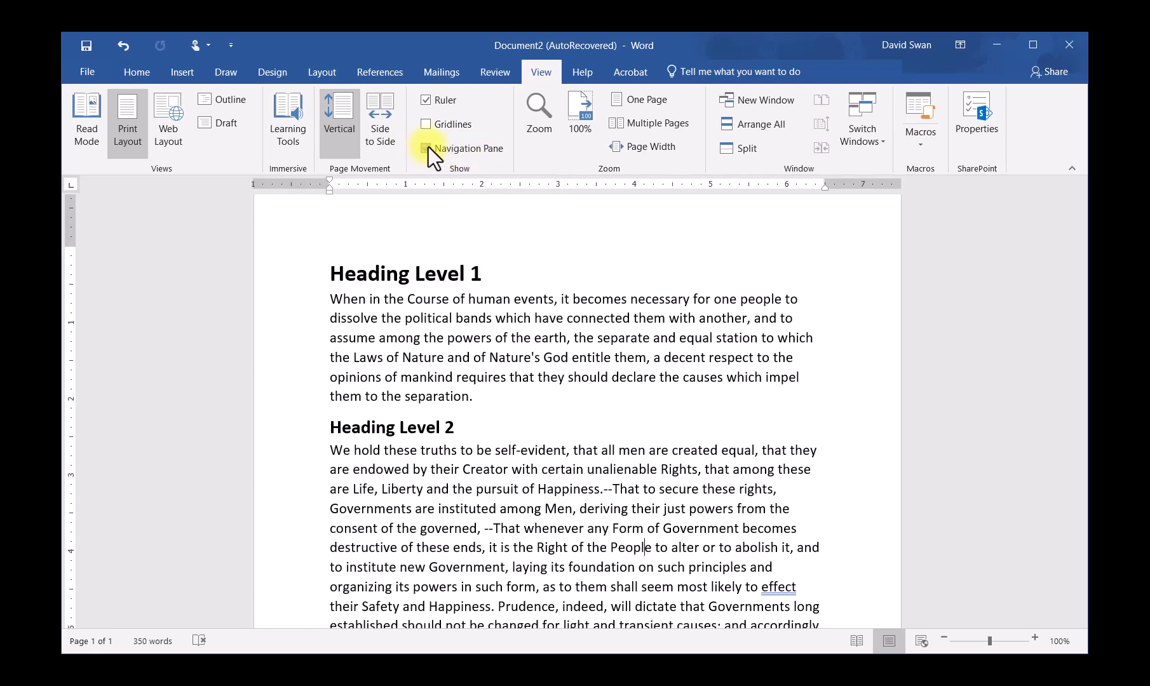
# - Turn on the Navigation Pane showing Heading Level 1, 2 and 3
pyautogui.click(427, 148)
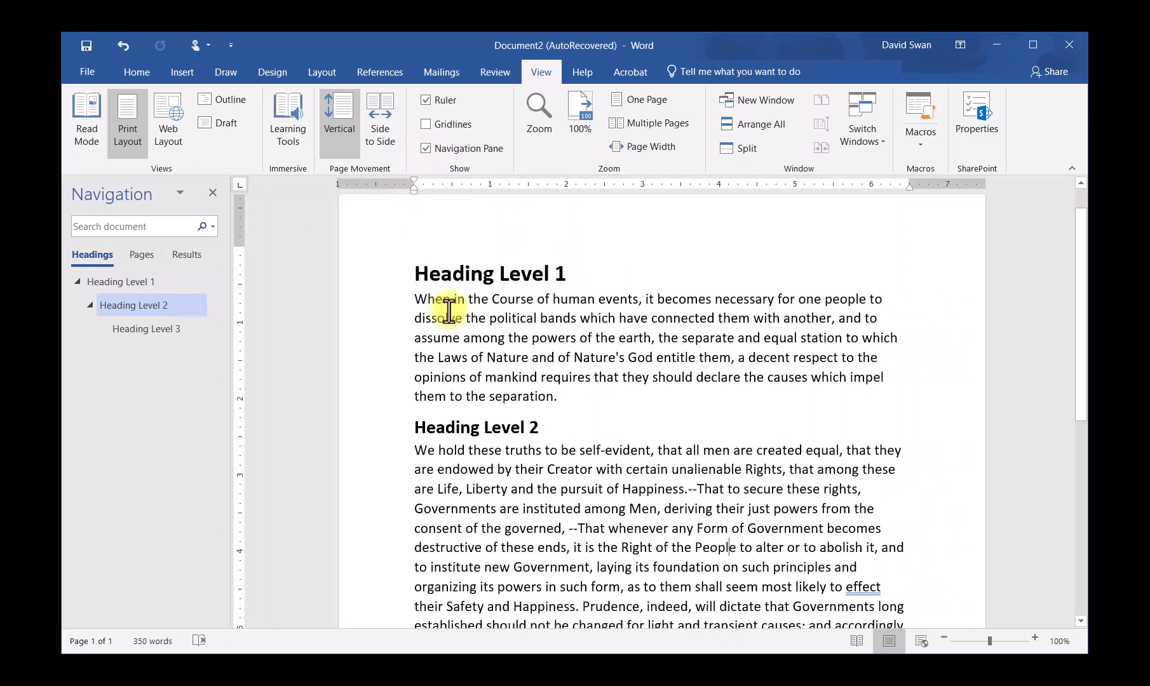
pyautogui.moveTo(595, 552)
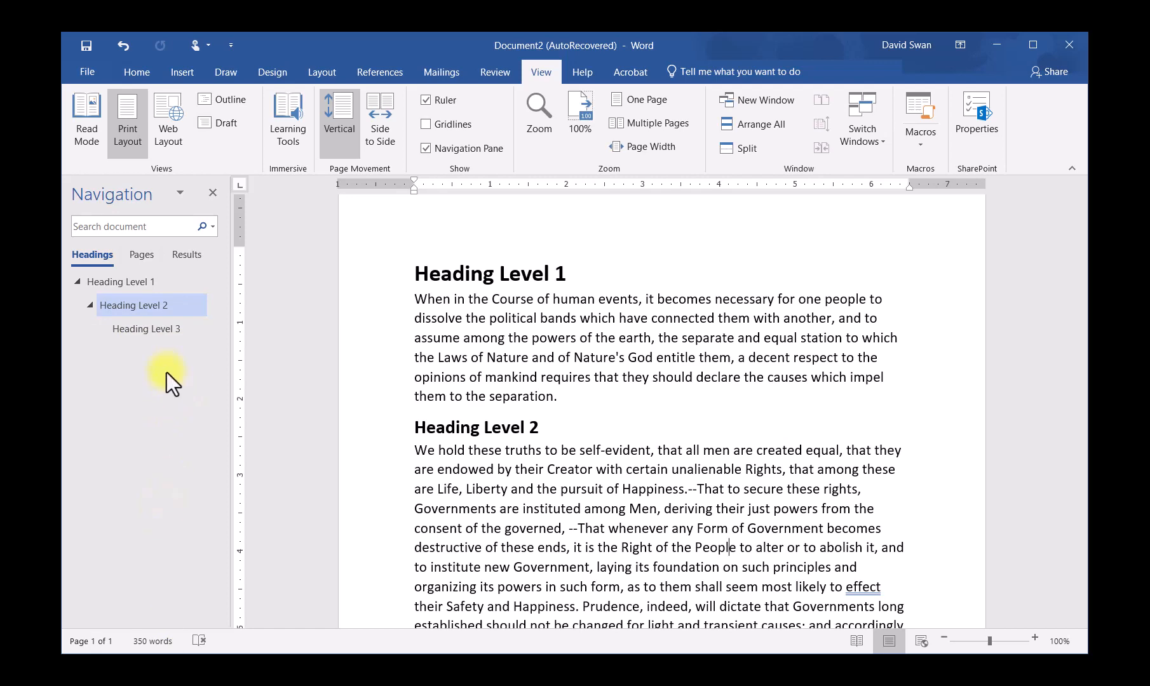
pyautogui.moveTo(92, 396)
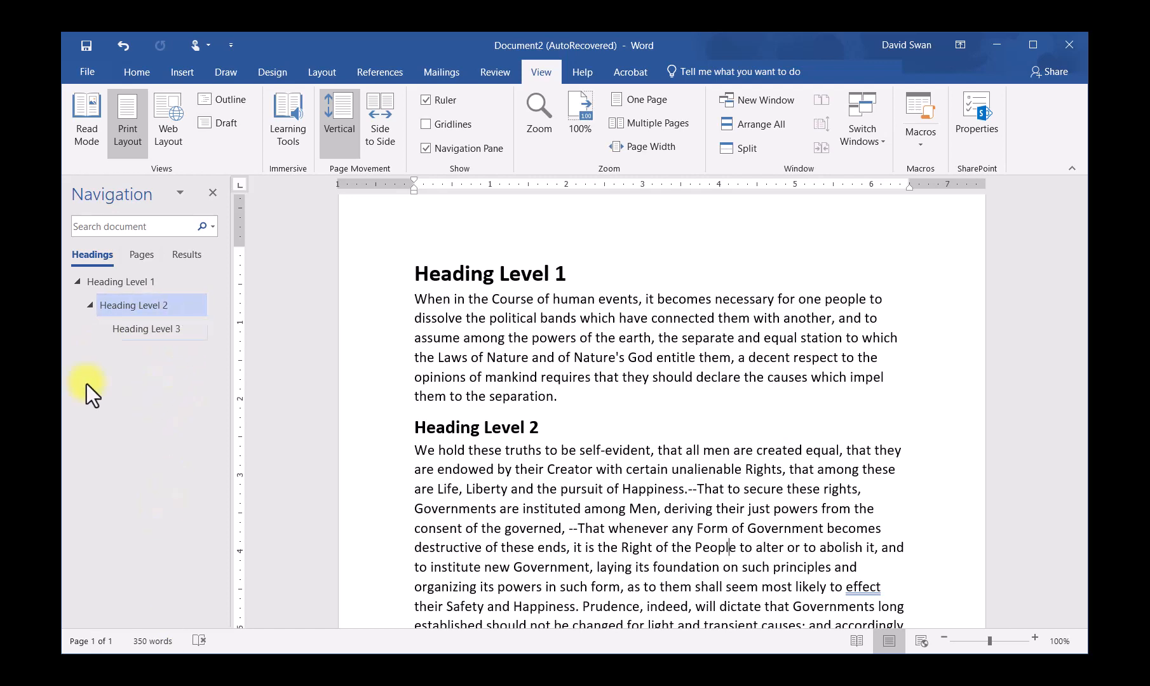
# - Jump to the Heading Level 3 section from the Navigation pane outline
pyautogui.click(146, 328)
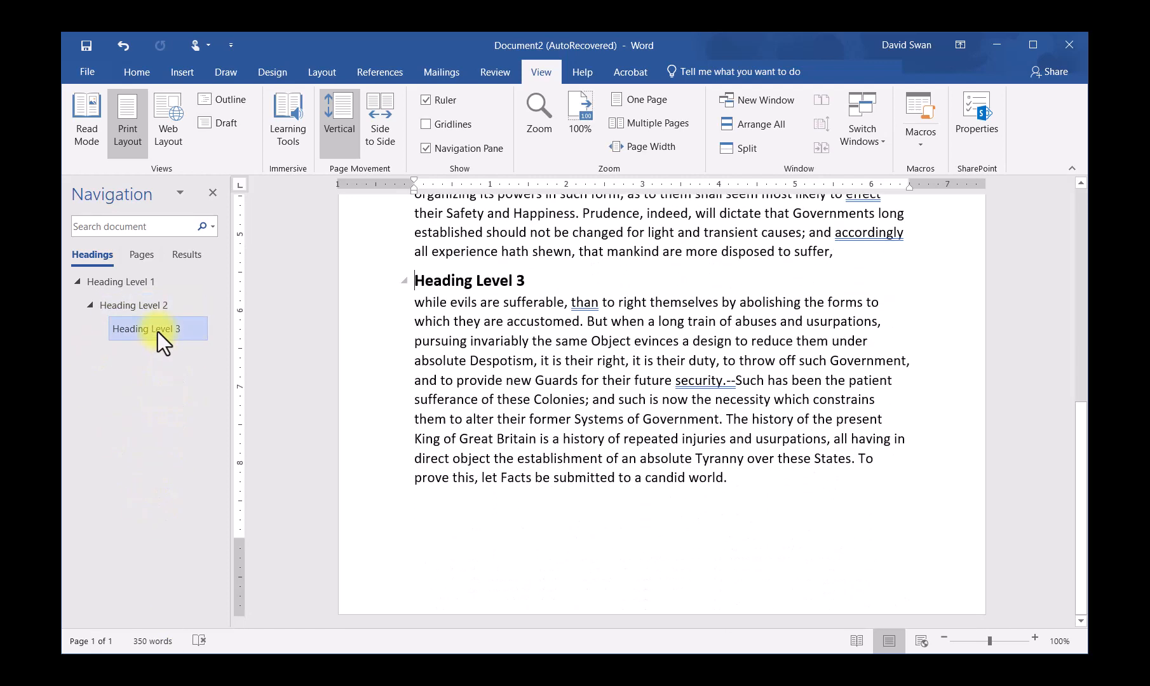
pyautogui.click(146, 328)
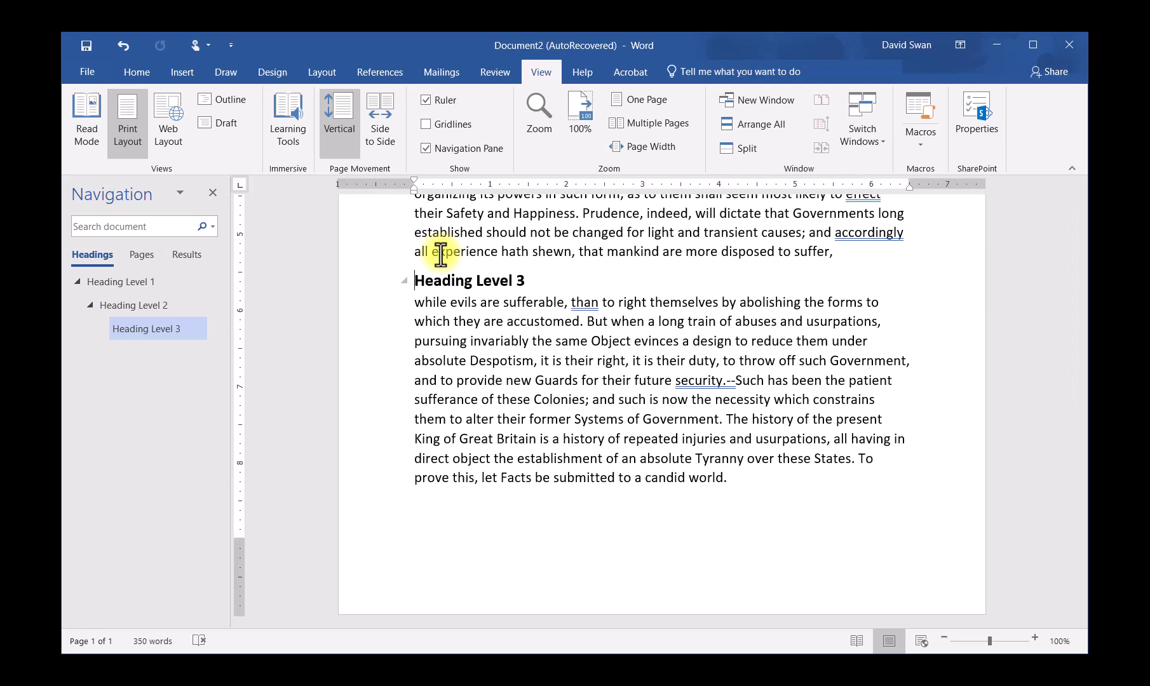
pyautogui.moveTo(140, 282)
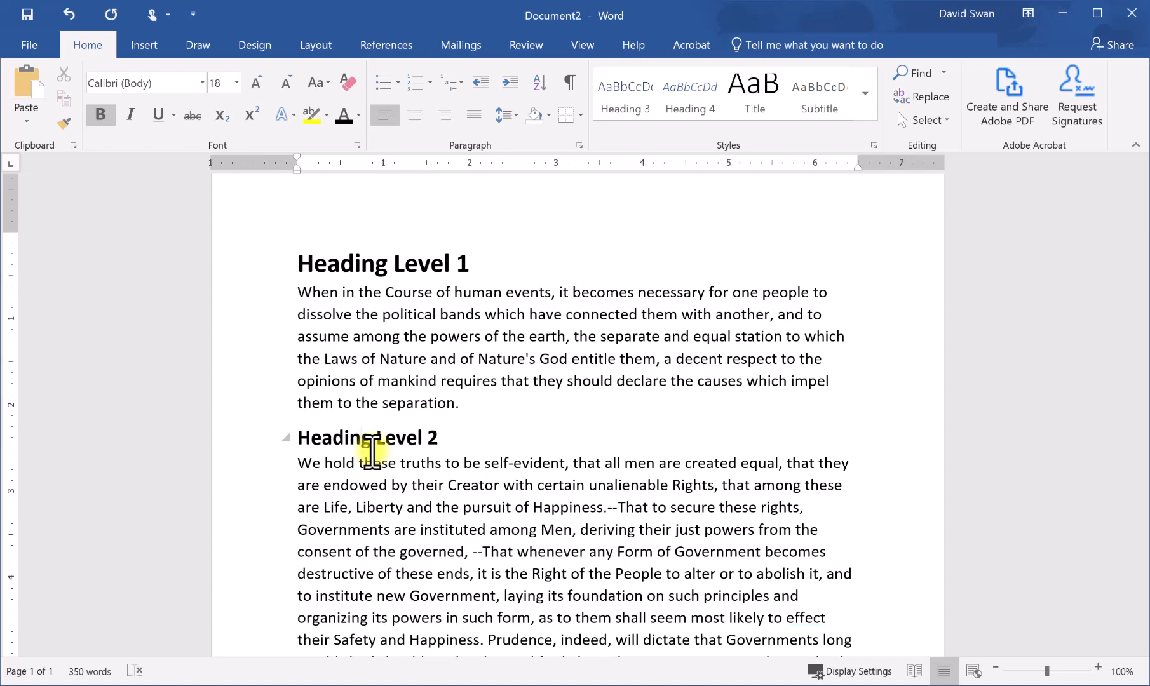
pyautogui.click(365, 438)
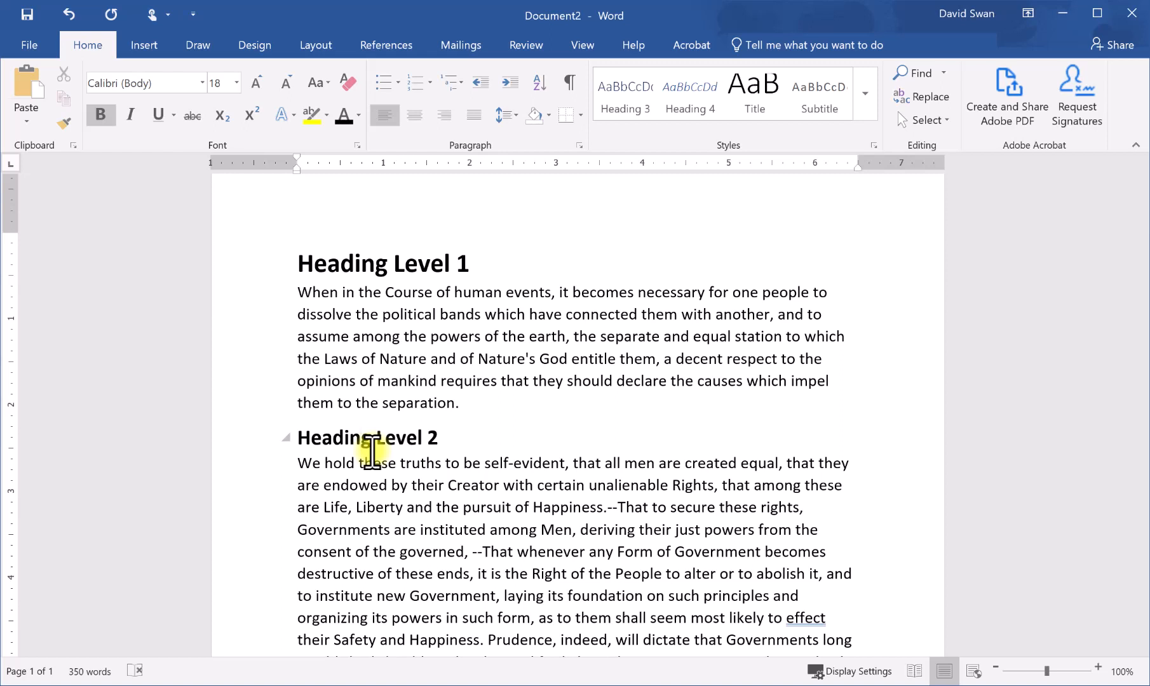
pyautogui.click(373, 437)
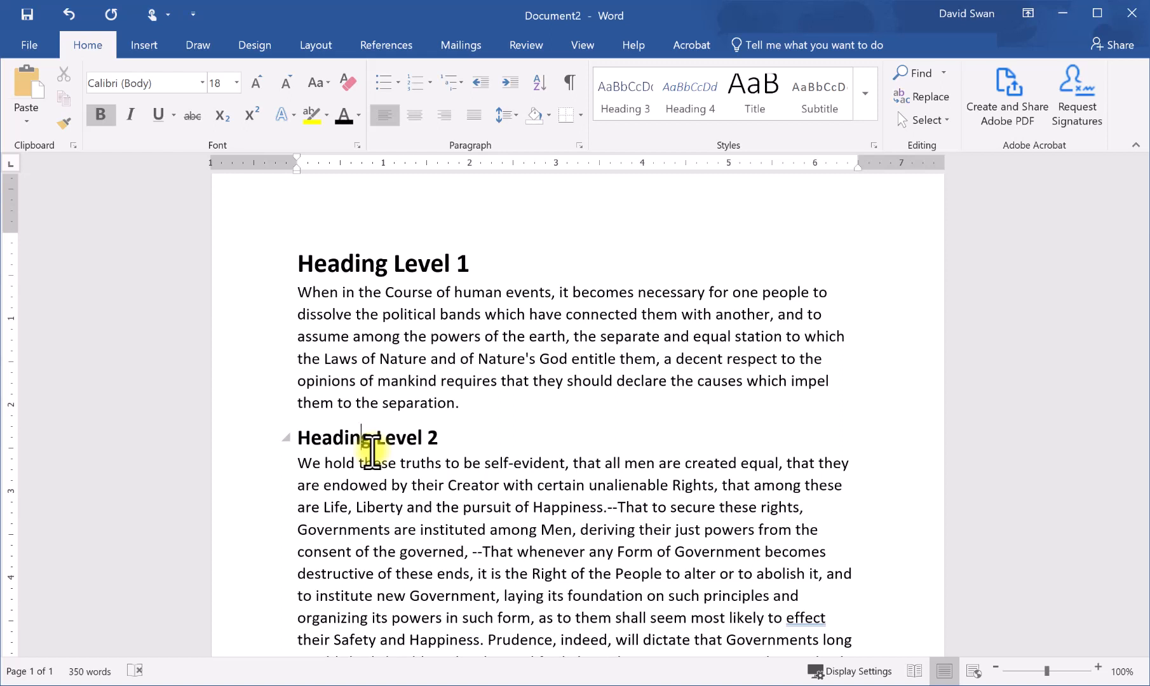